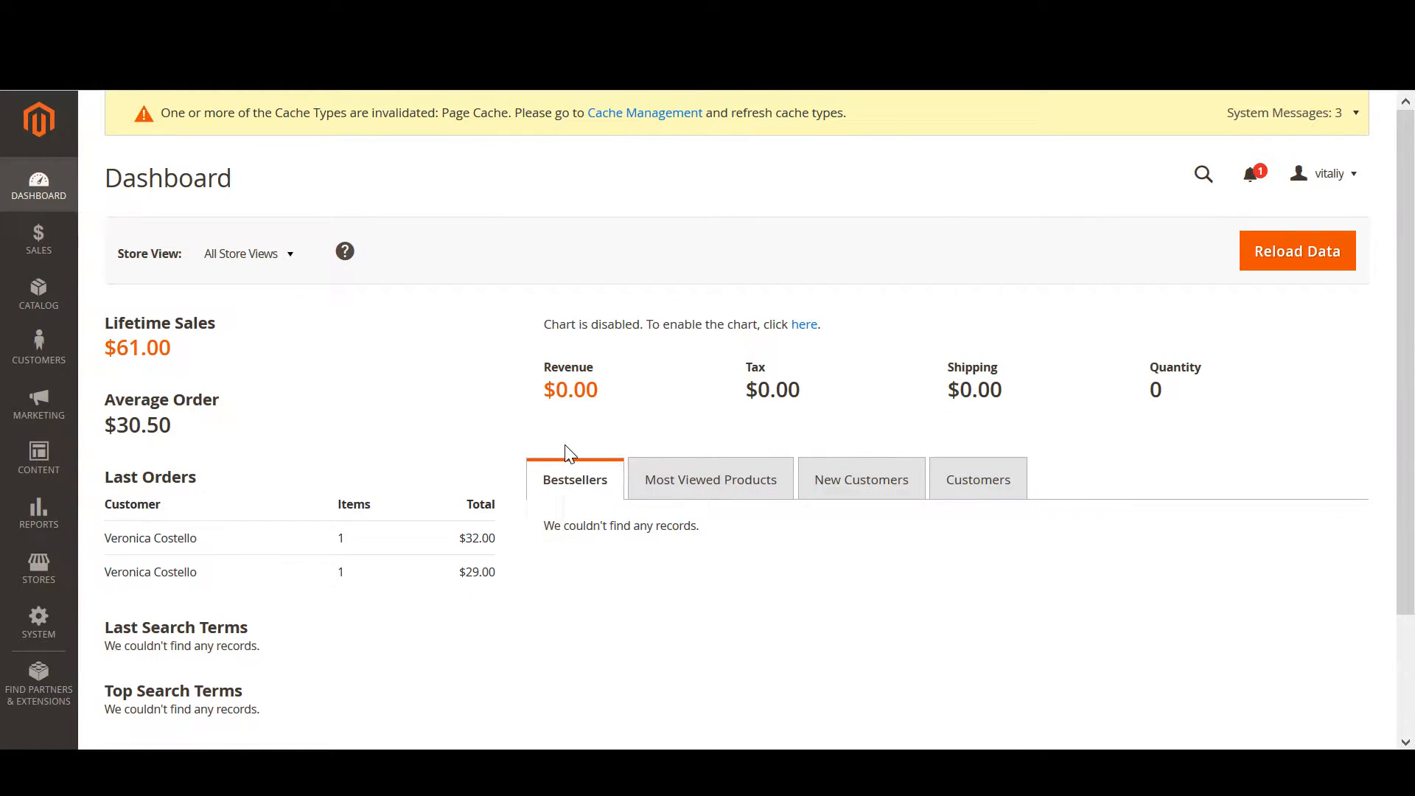
mouse_move(503, 430)
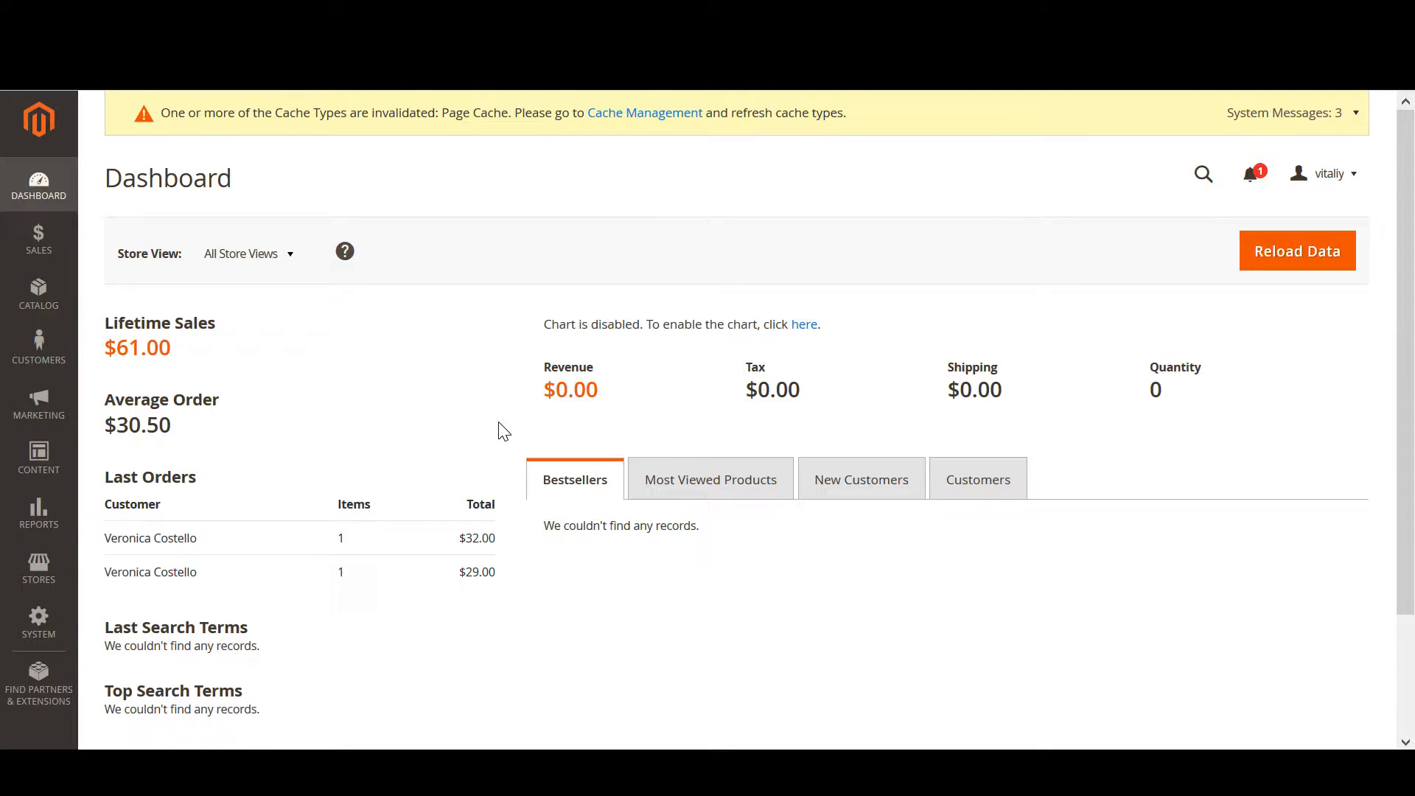
mouse_move(494, 429)
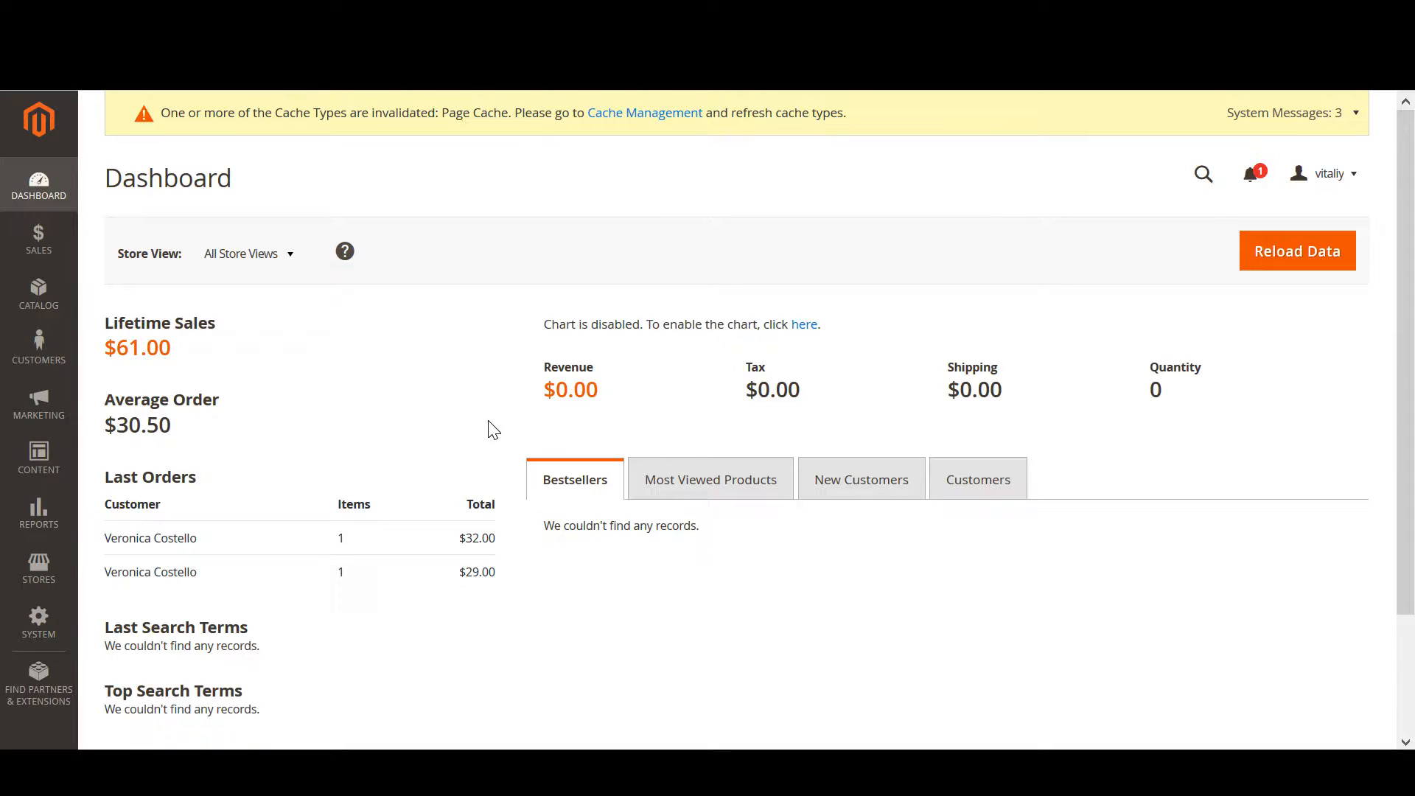
mouse_move(381, 464)
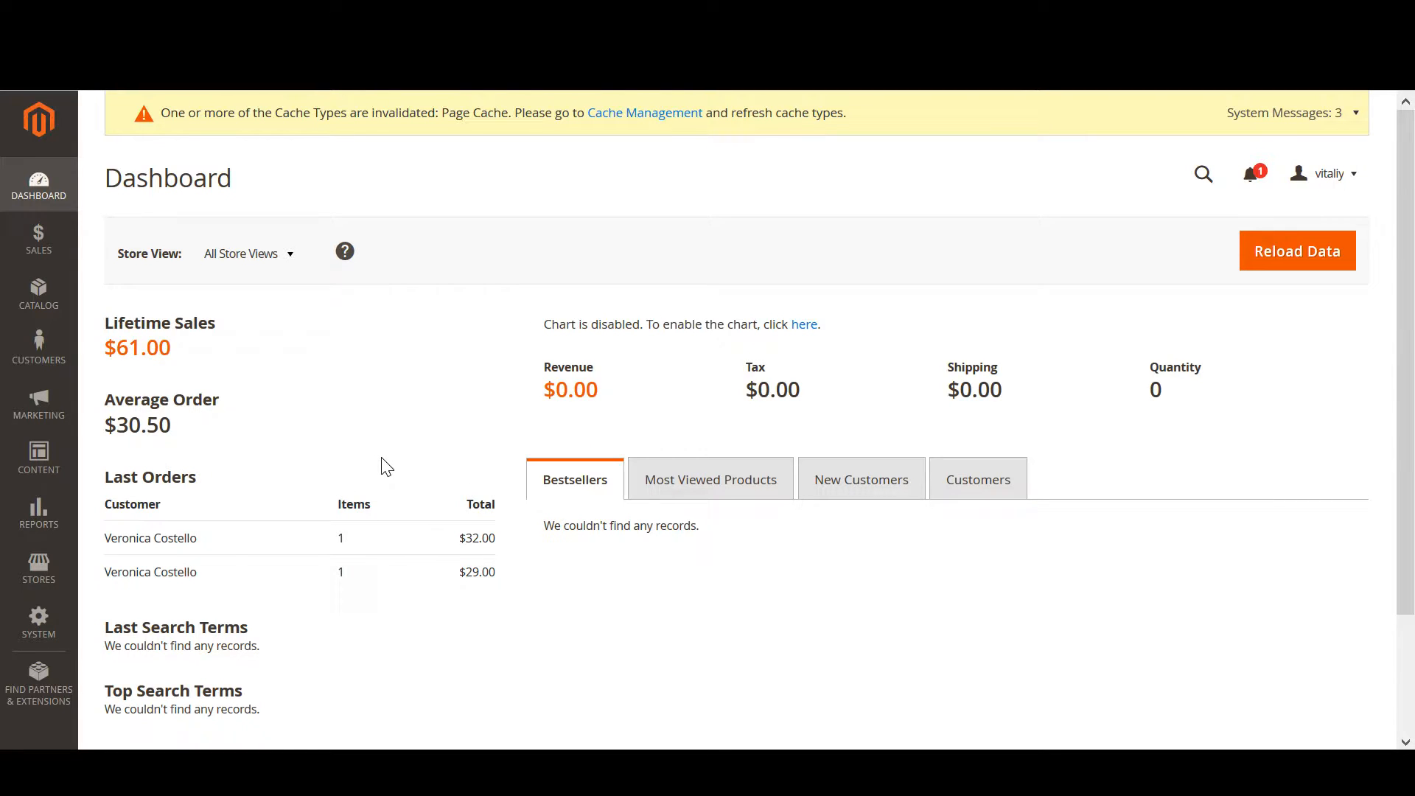
mouse_move(39, 622)
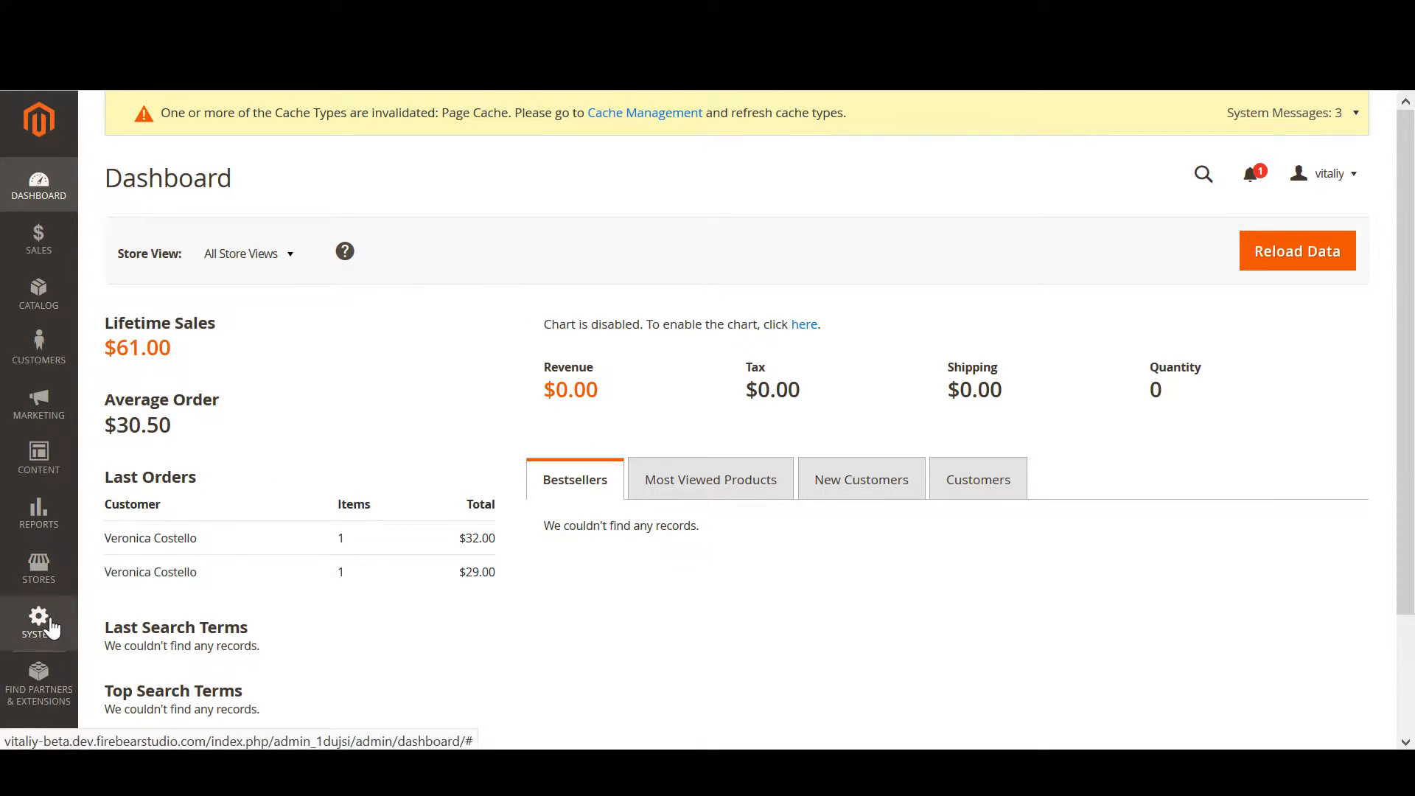
Step: Expand the System menu in the admin sidebar to reveal the Improved Import / Export entries
click(39, 621)
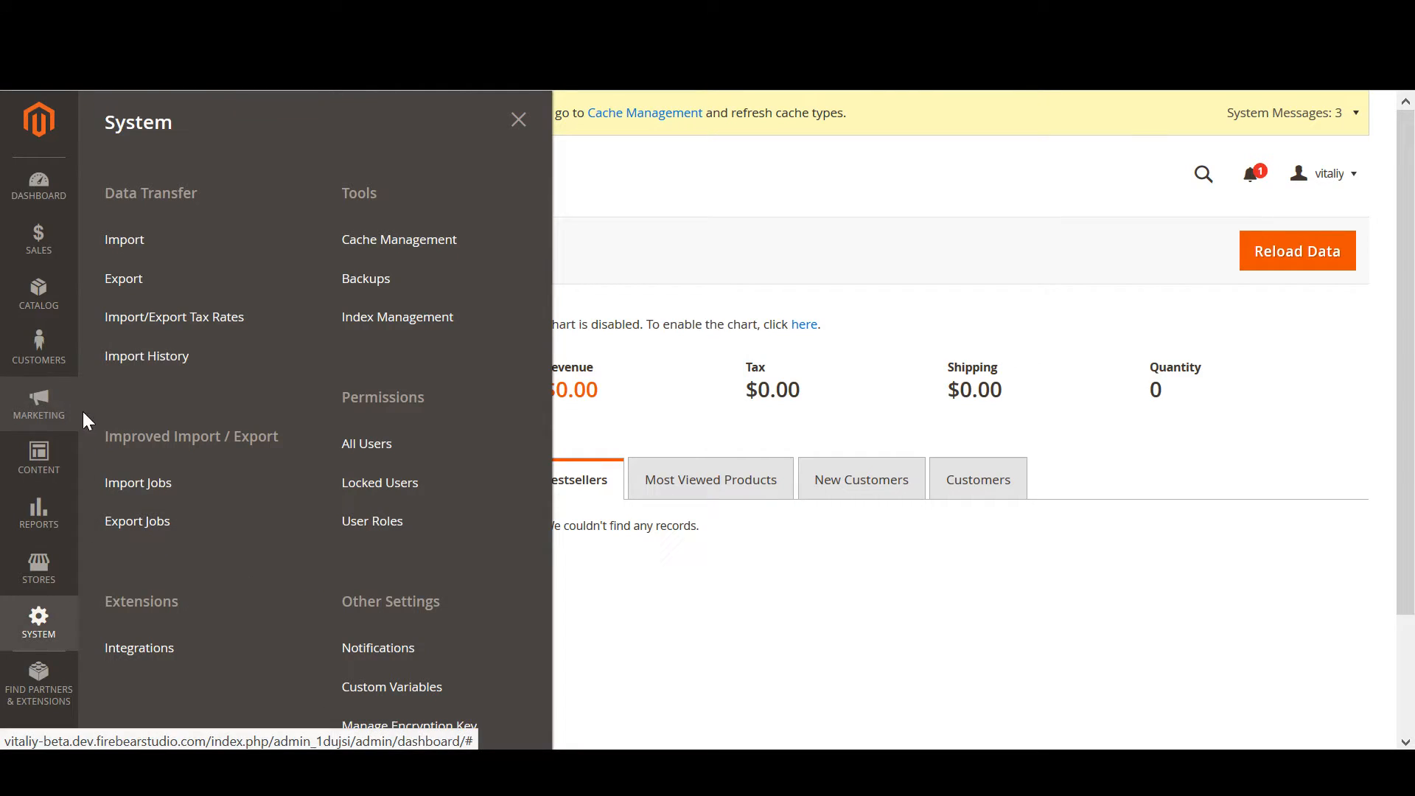
mouse_move(206, 457)
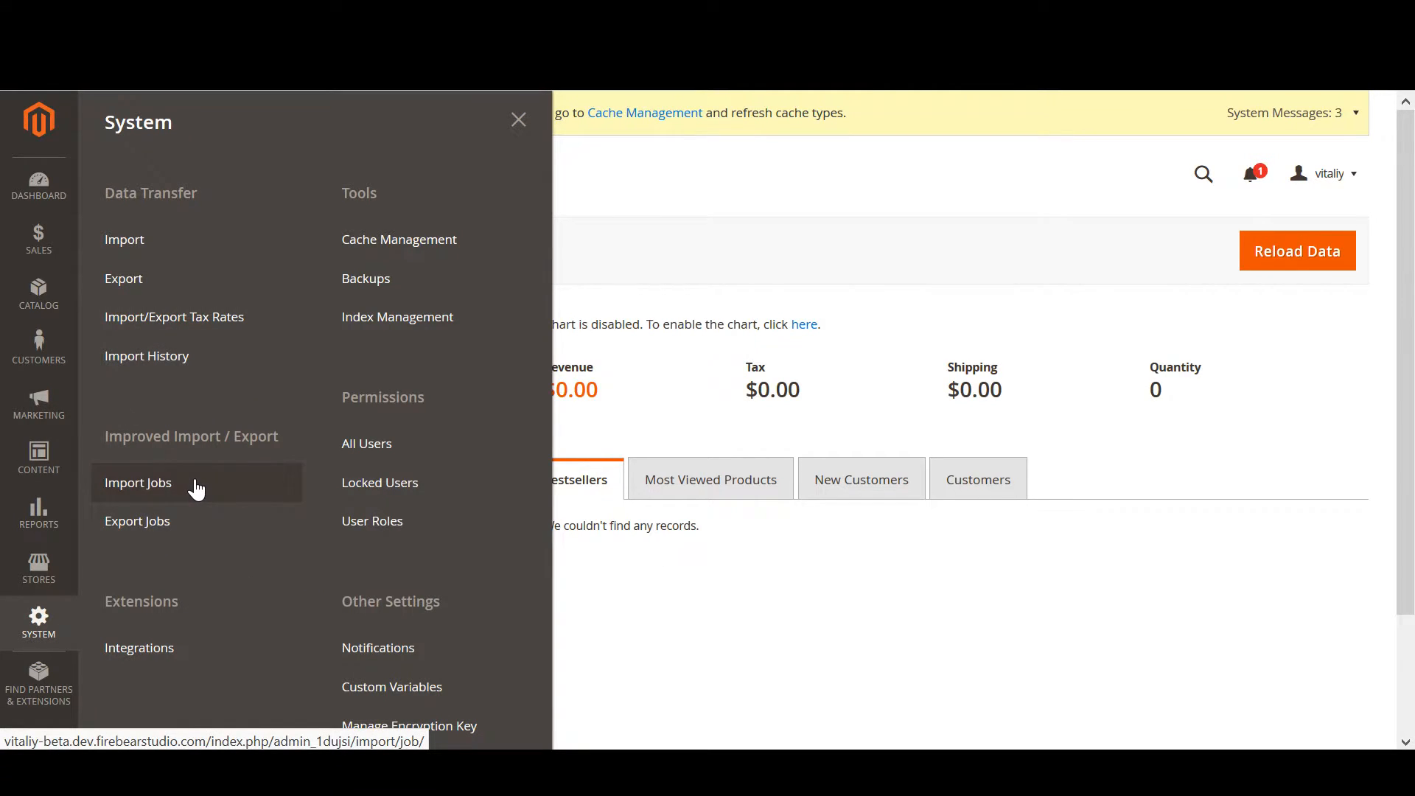
Step: Show the Import Jobs grid and cancel the inline editor on the fdd job row
click(138, 484)
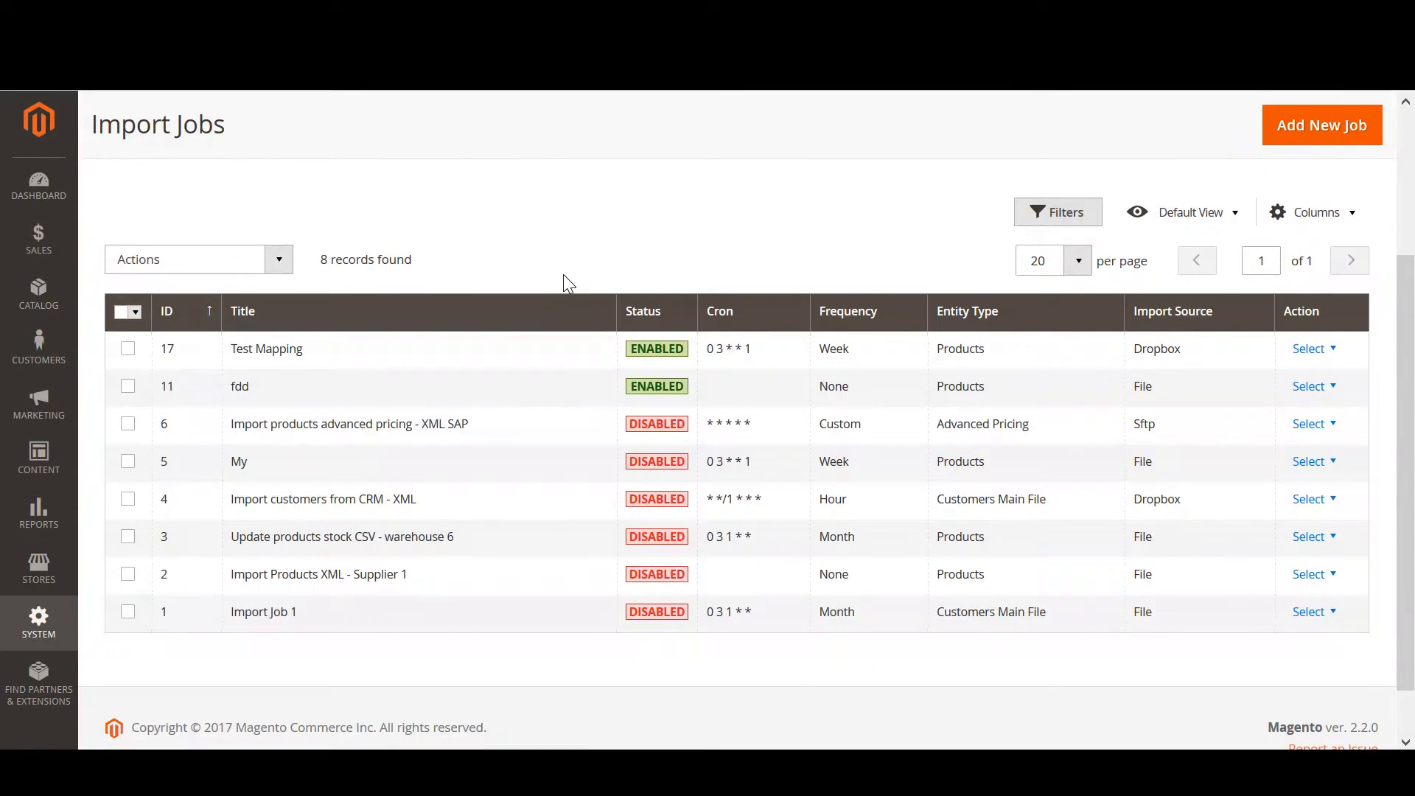
mouse_move(629, 326)
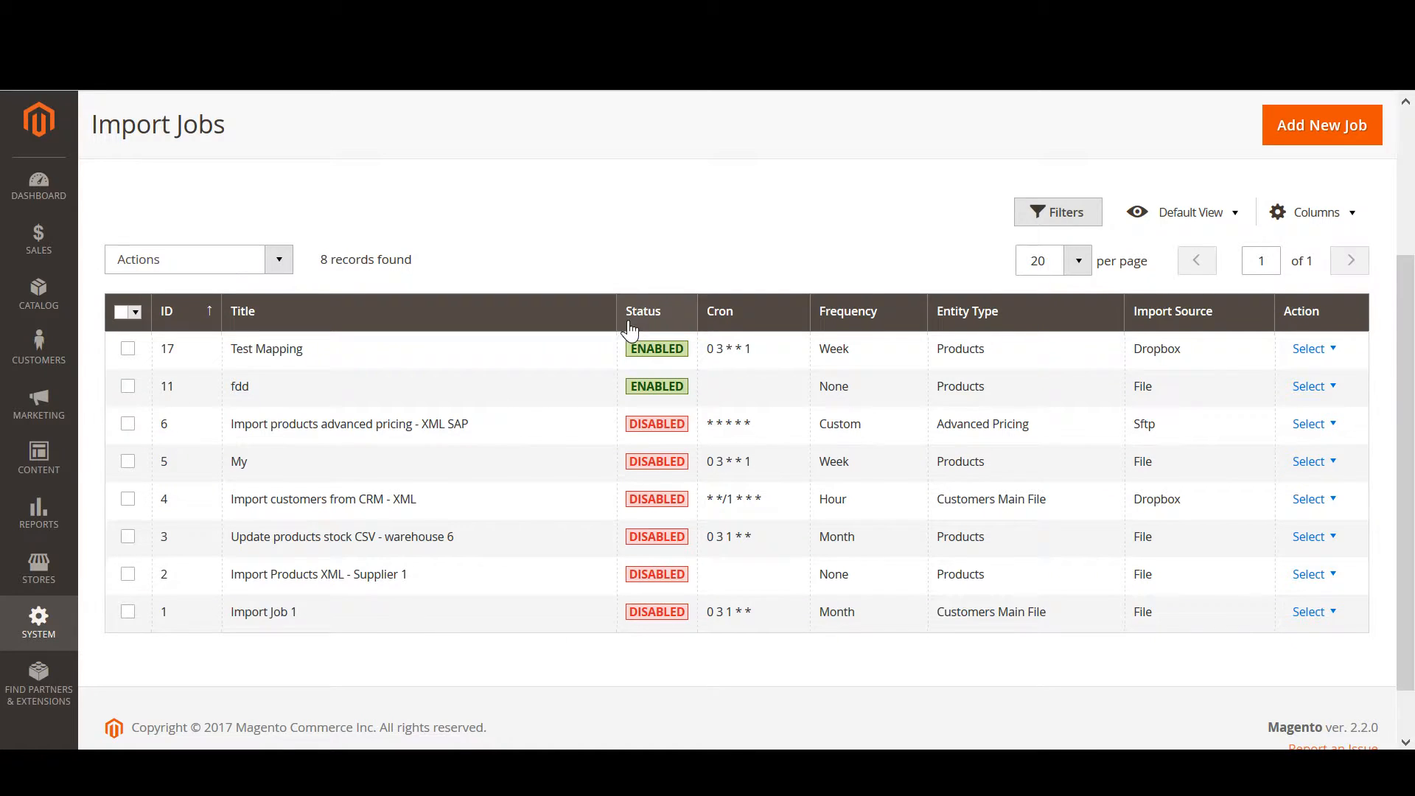
mouse_move(890, 332)
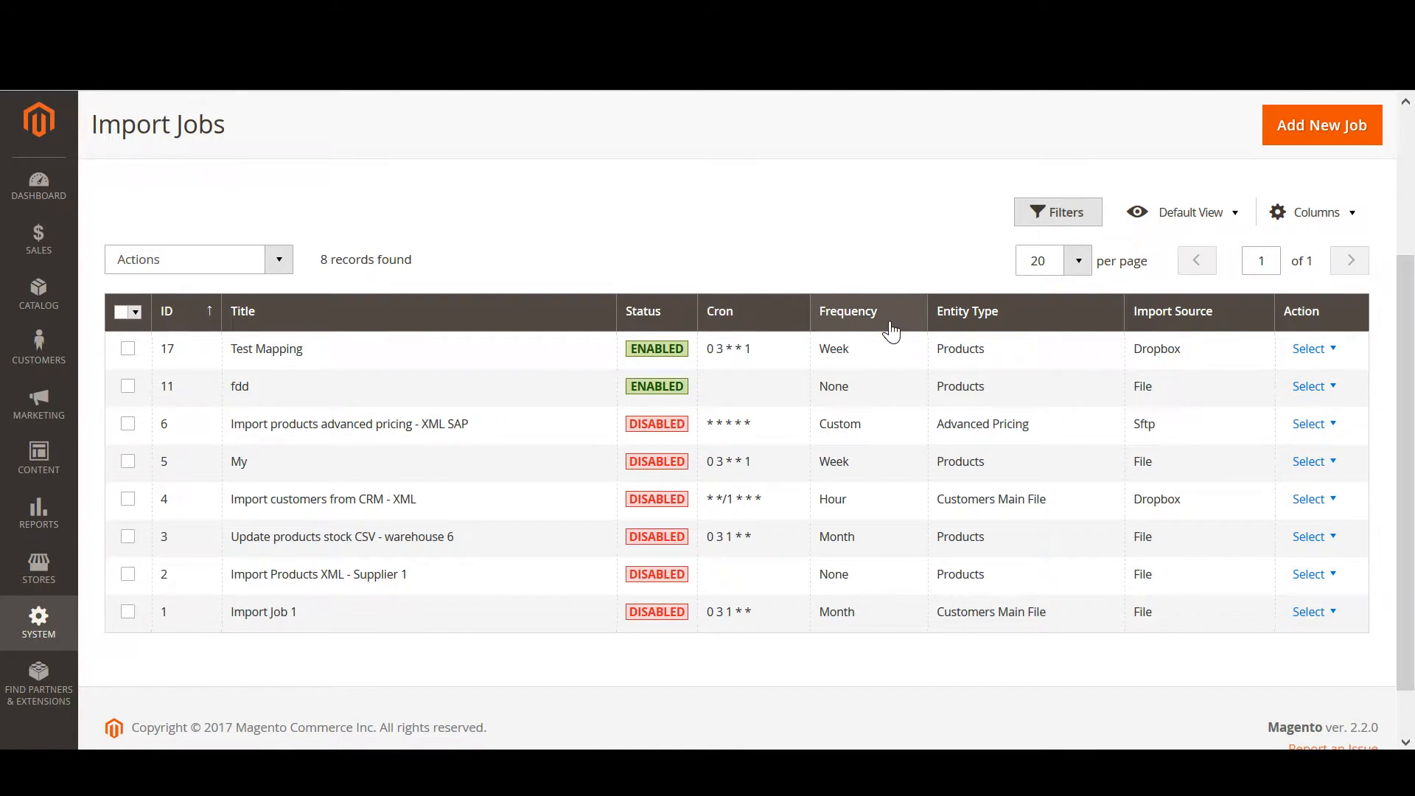
mouse_move(1156, 327)
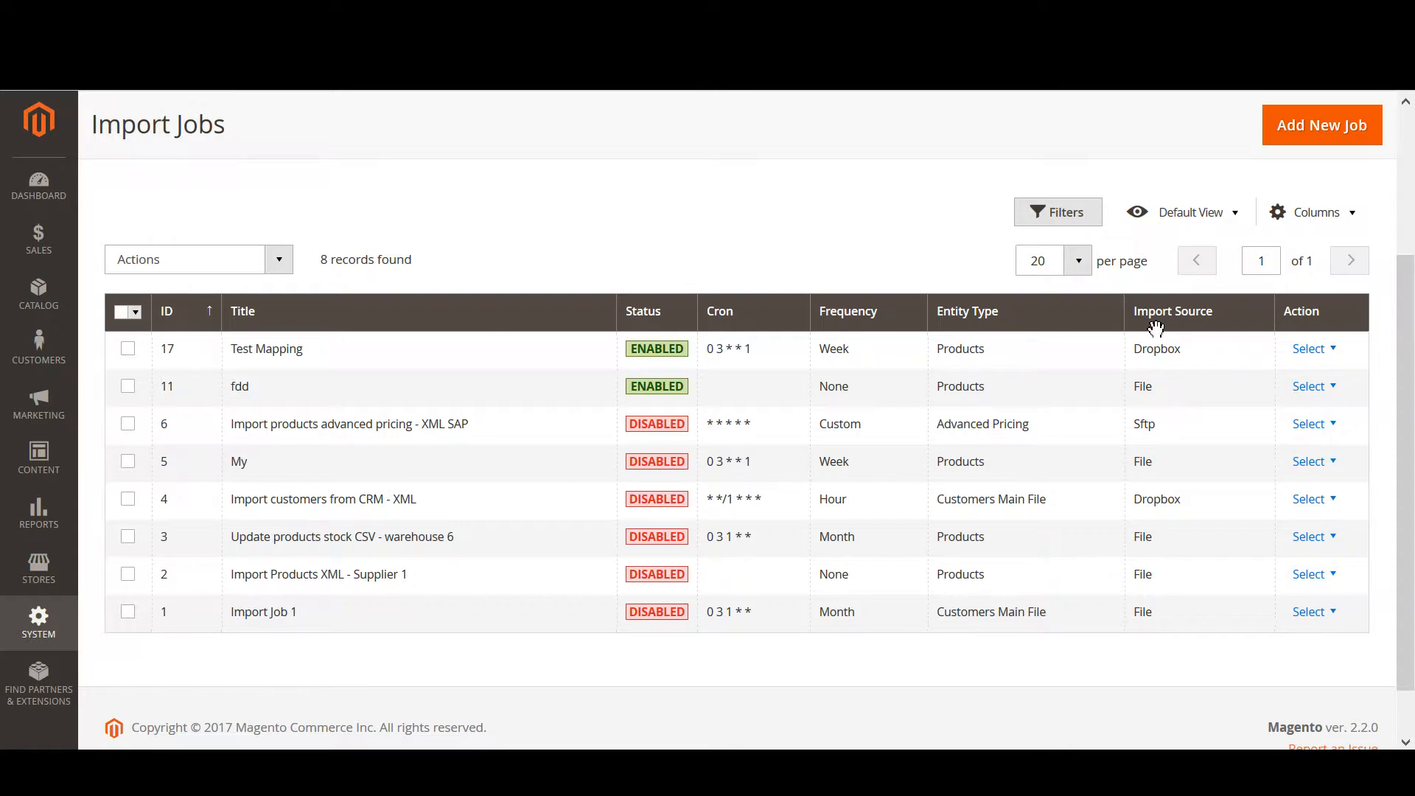
mouse_move(519, 397)
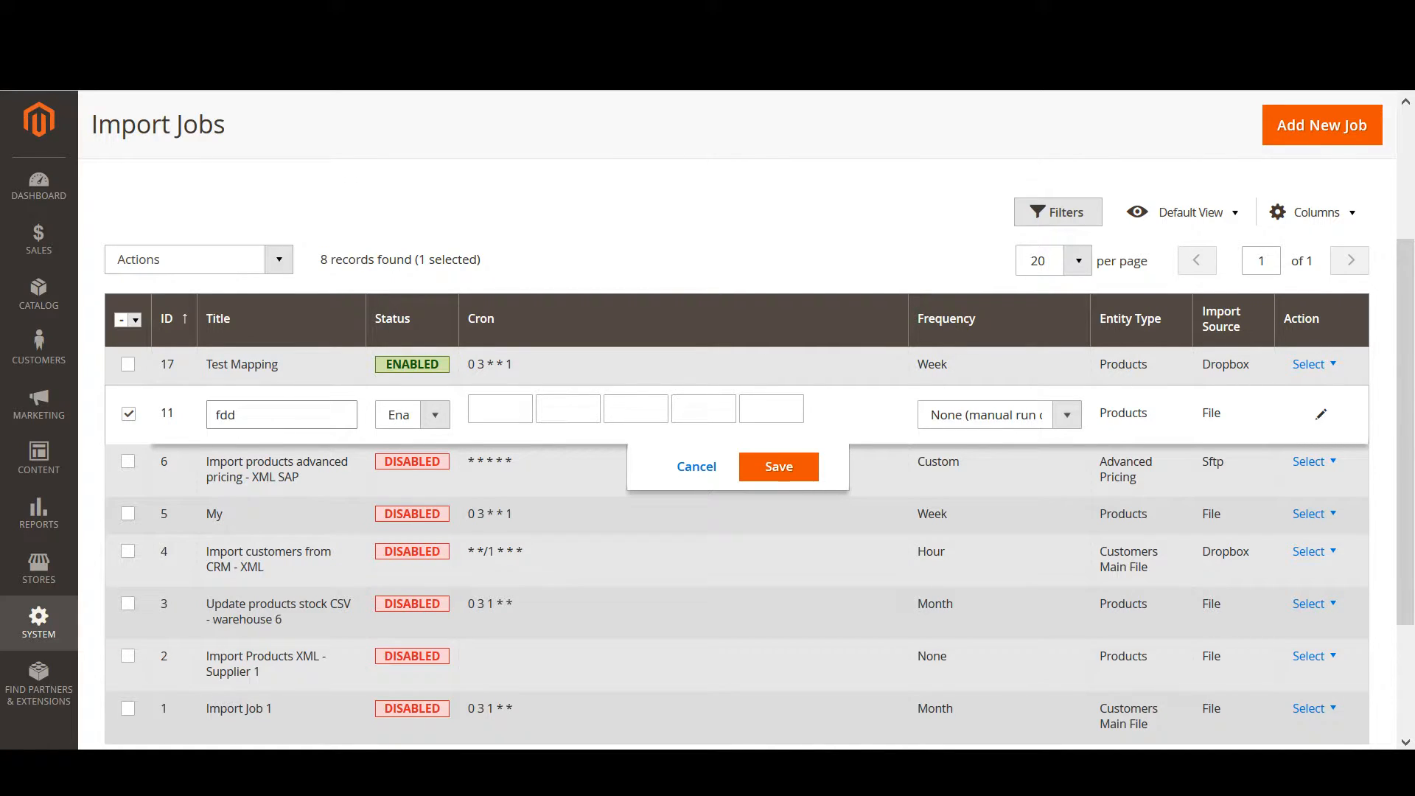
mouse_move(591, 436)
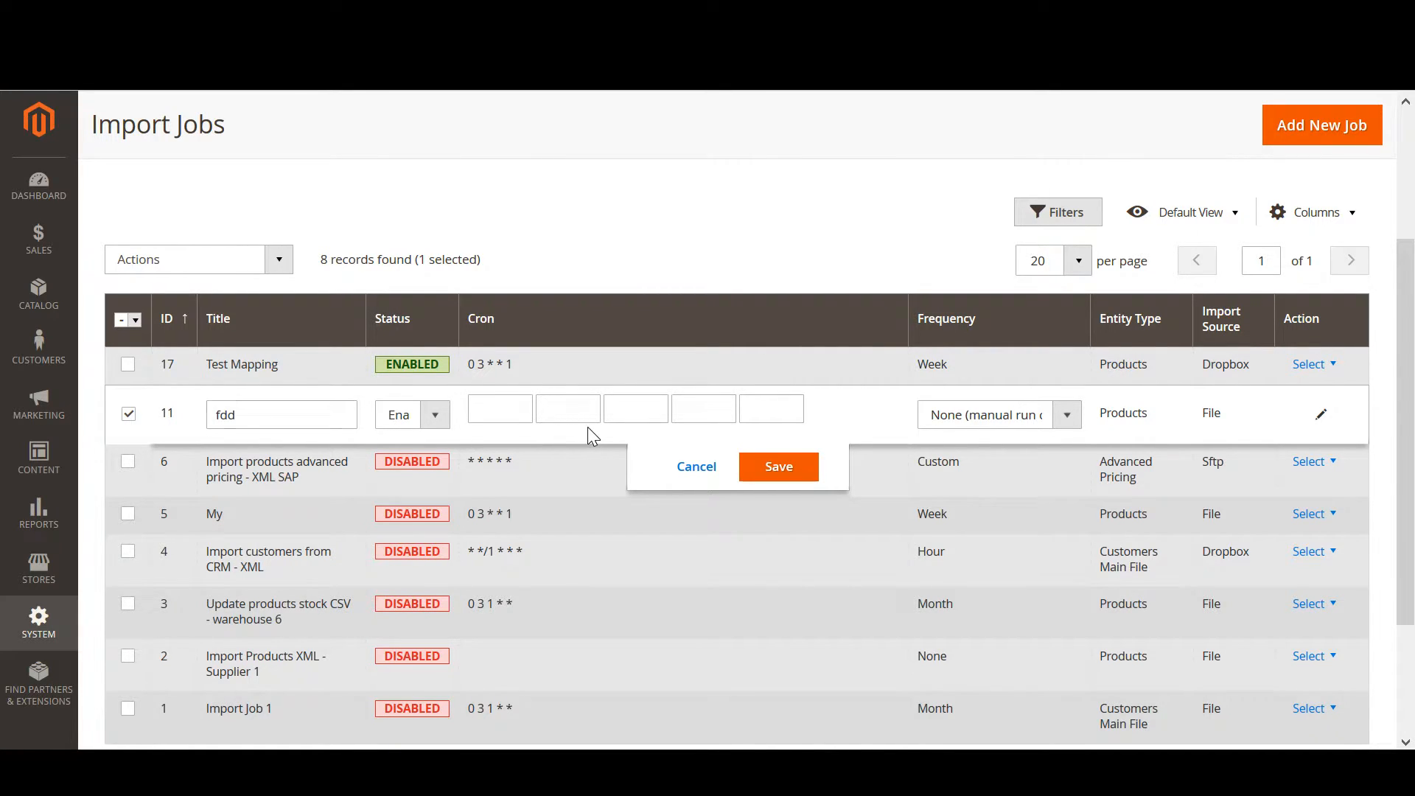
mouse_move(965, 416)
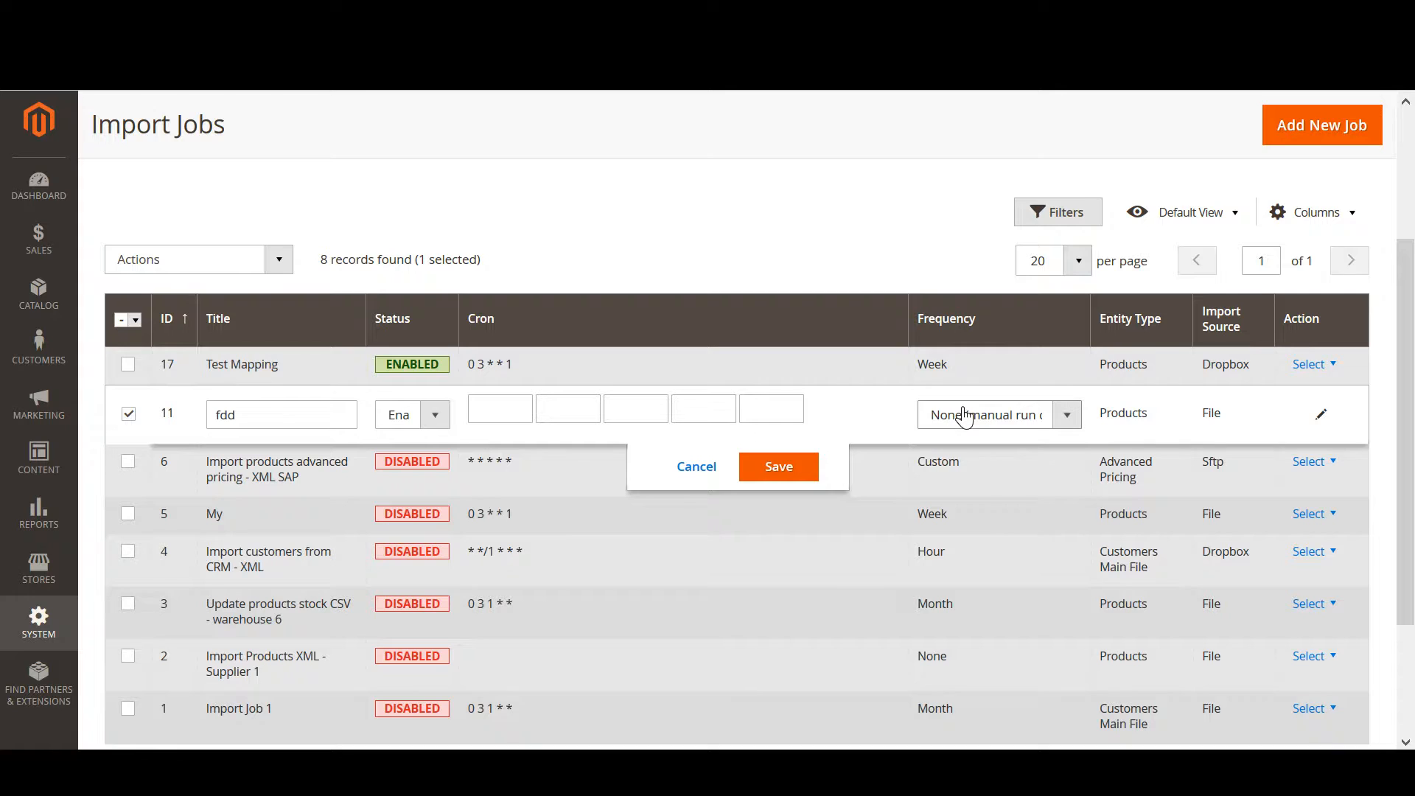
click(776, 467)
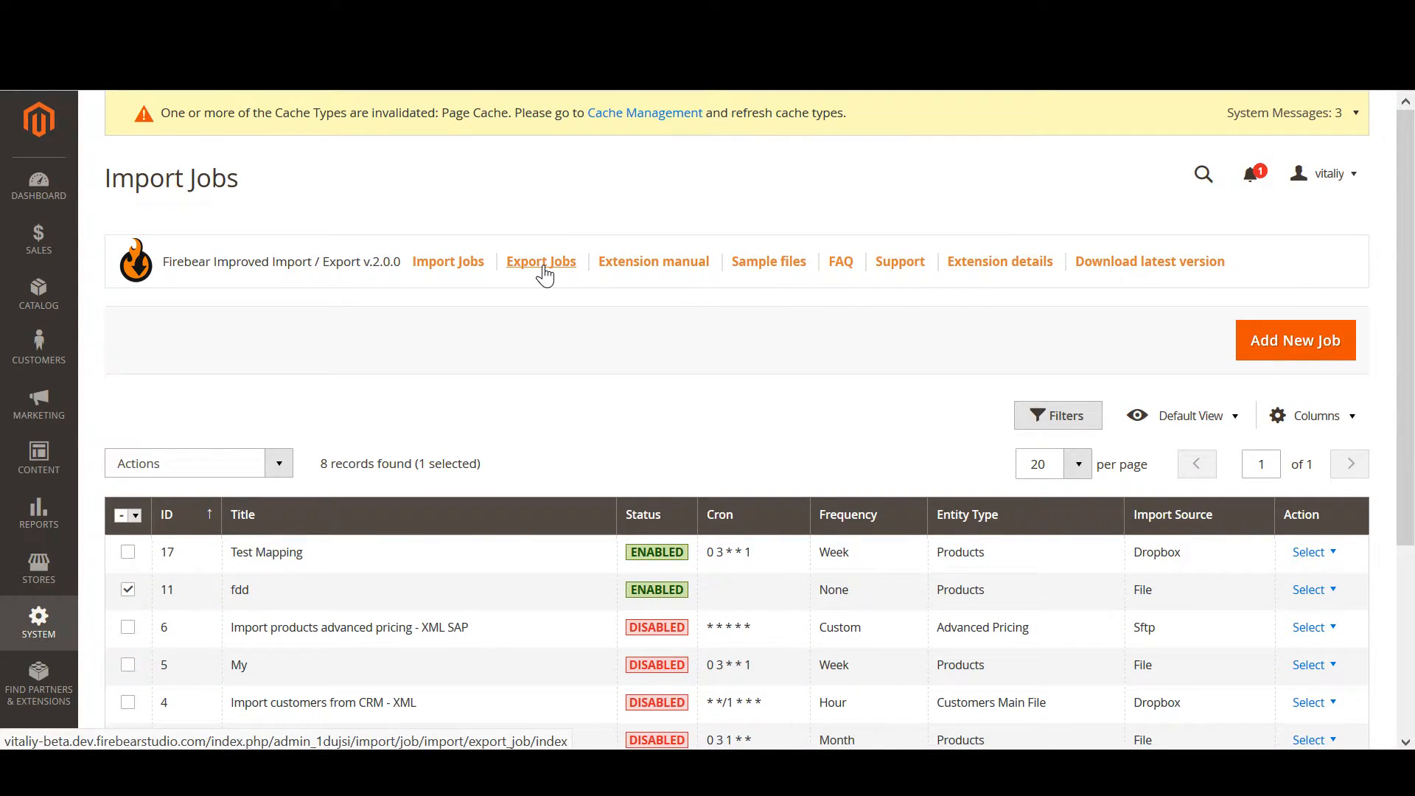
mouse_move(614, 359)
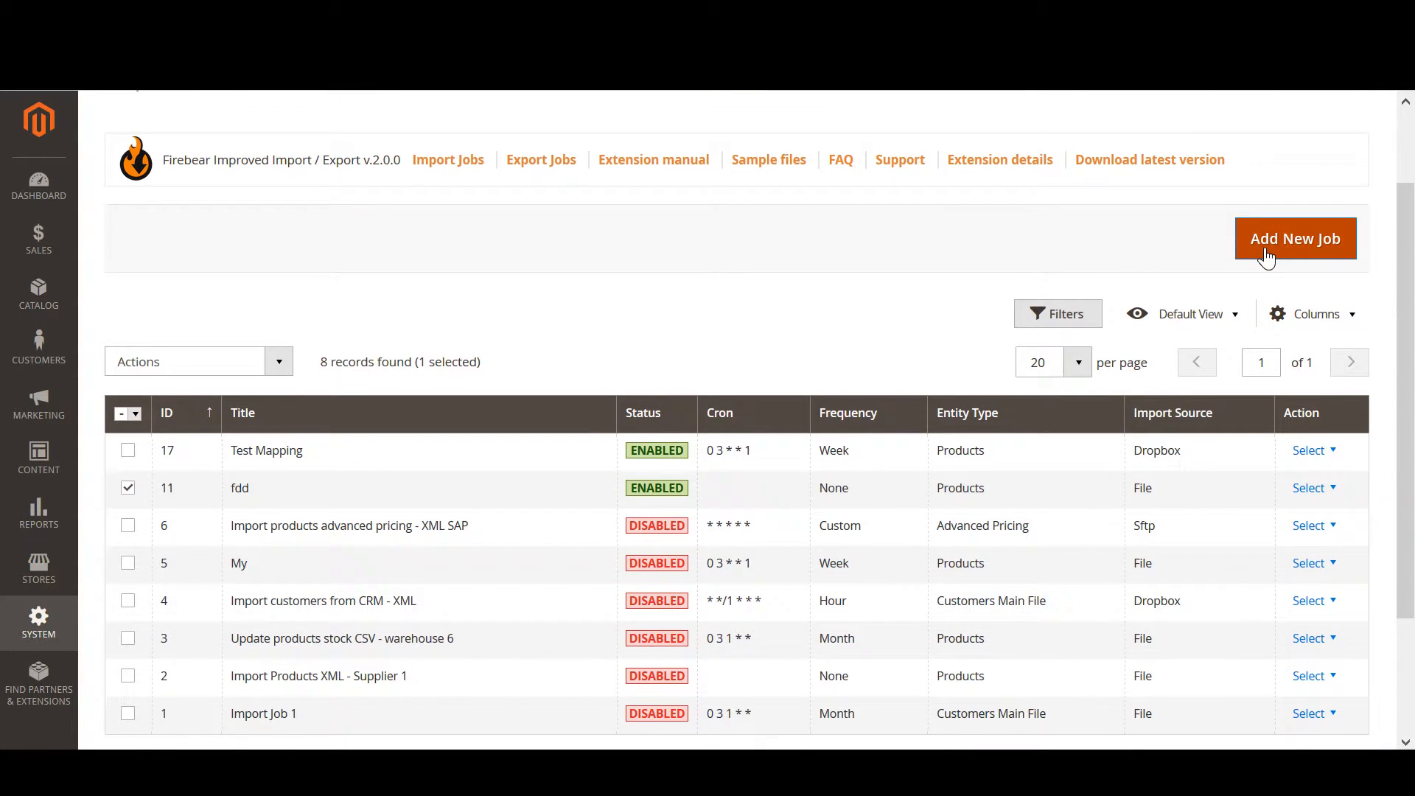
Step: Create a new import job, enable it and title it 'New Import Job #1'
click(1294, 239)
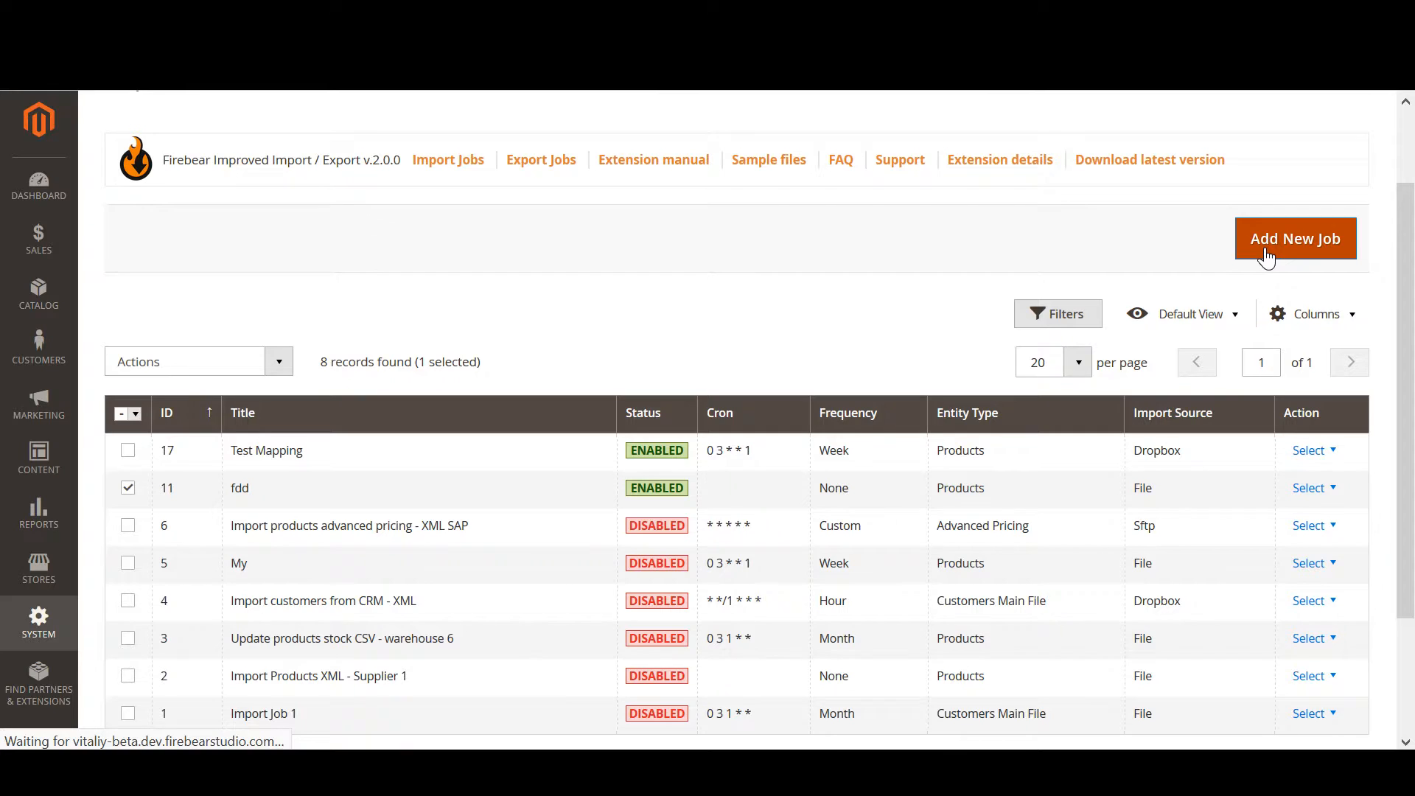
click(1294, 238)
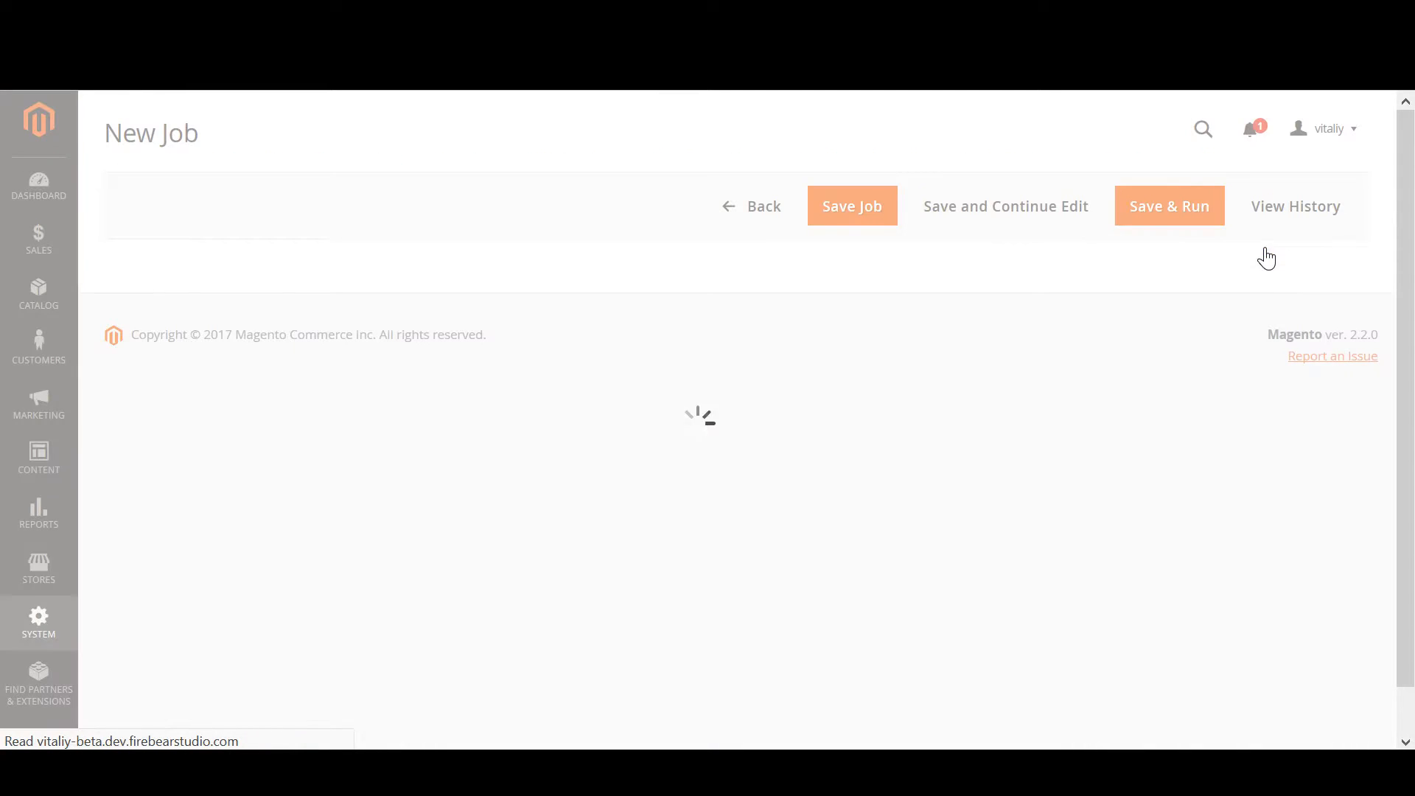
mouse_move(934, 320)
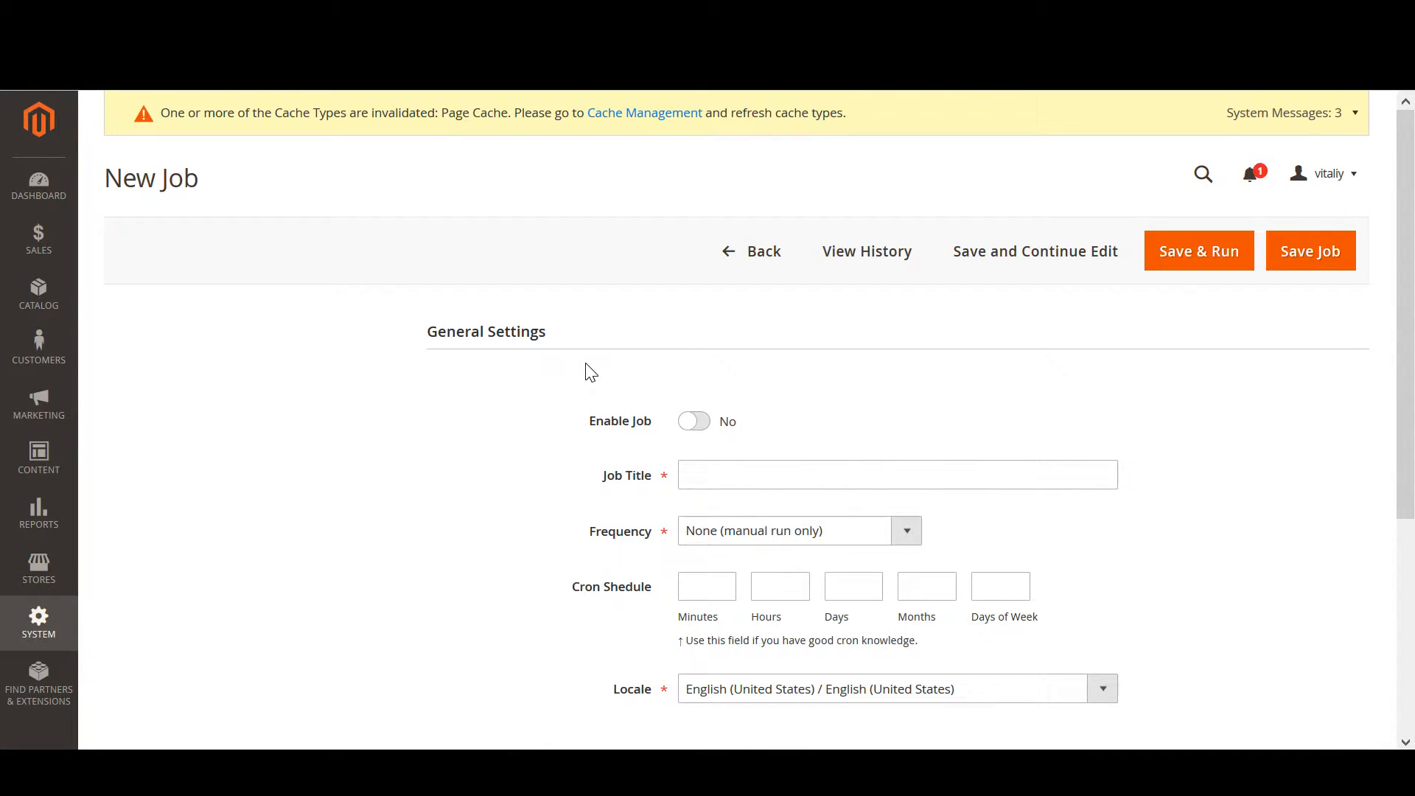
click(692, 420)
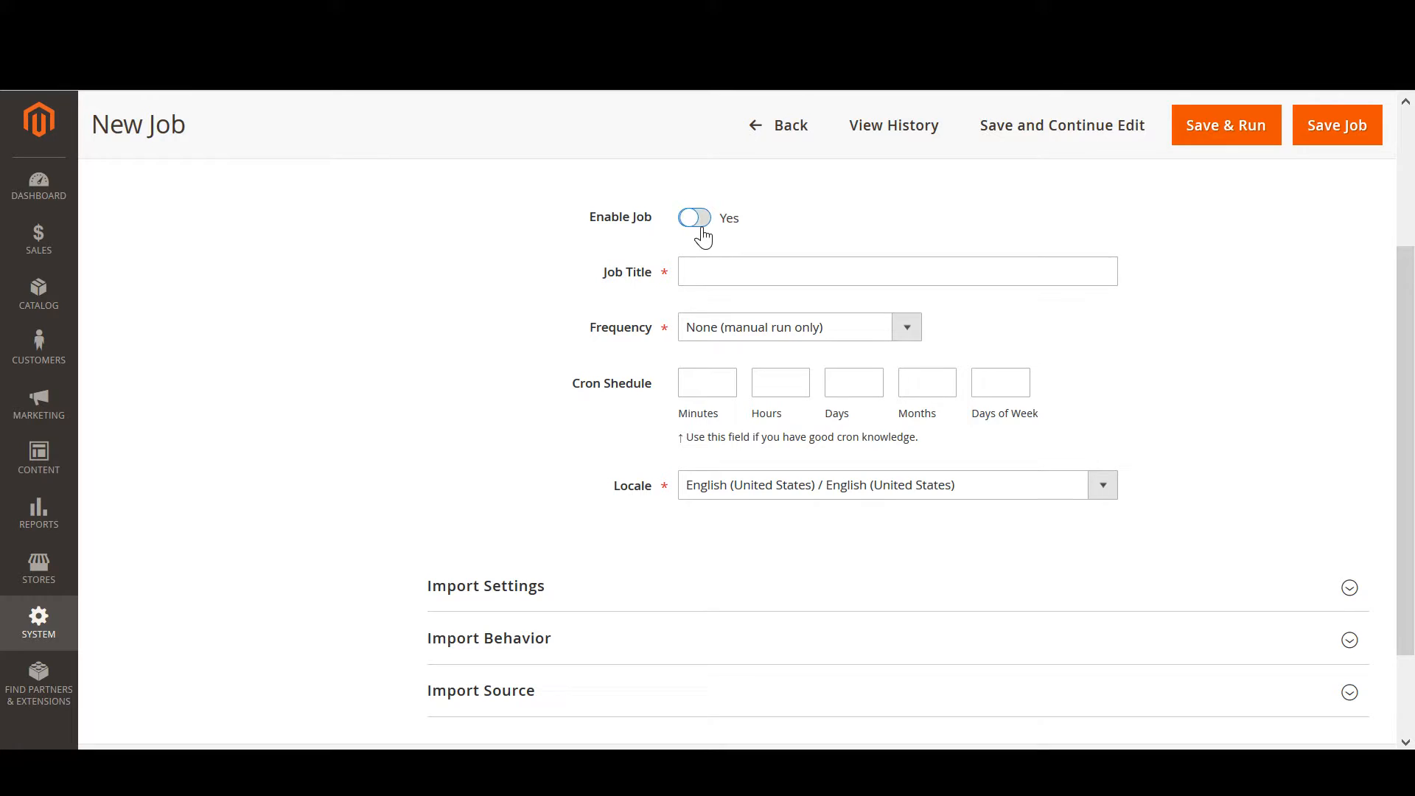
text(New)
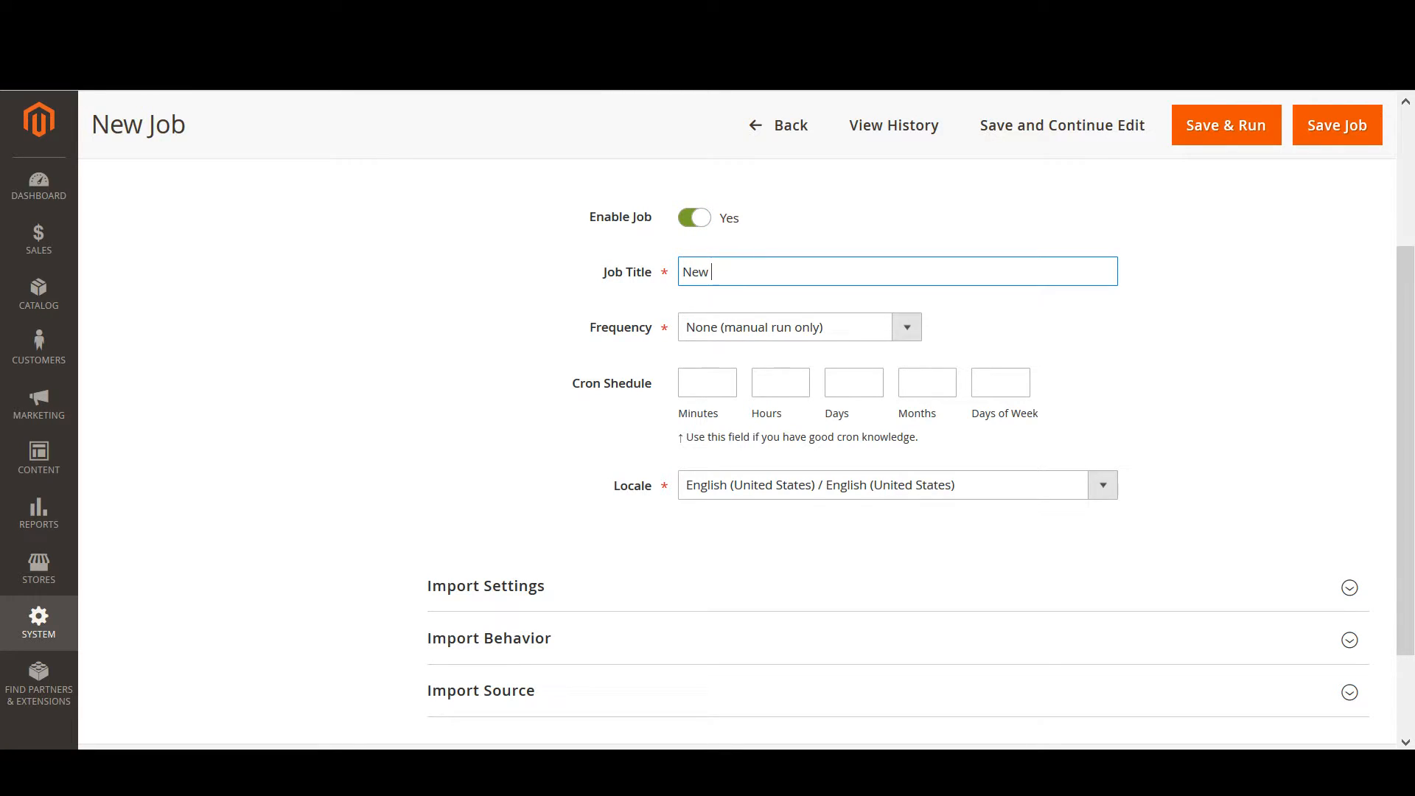
text(Import Job)
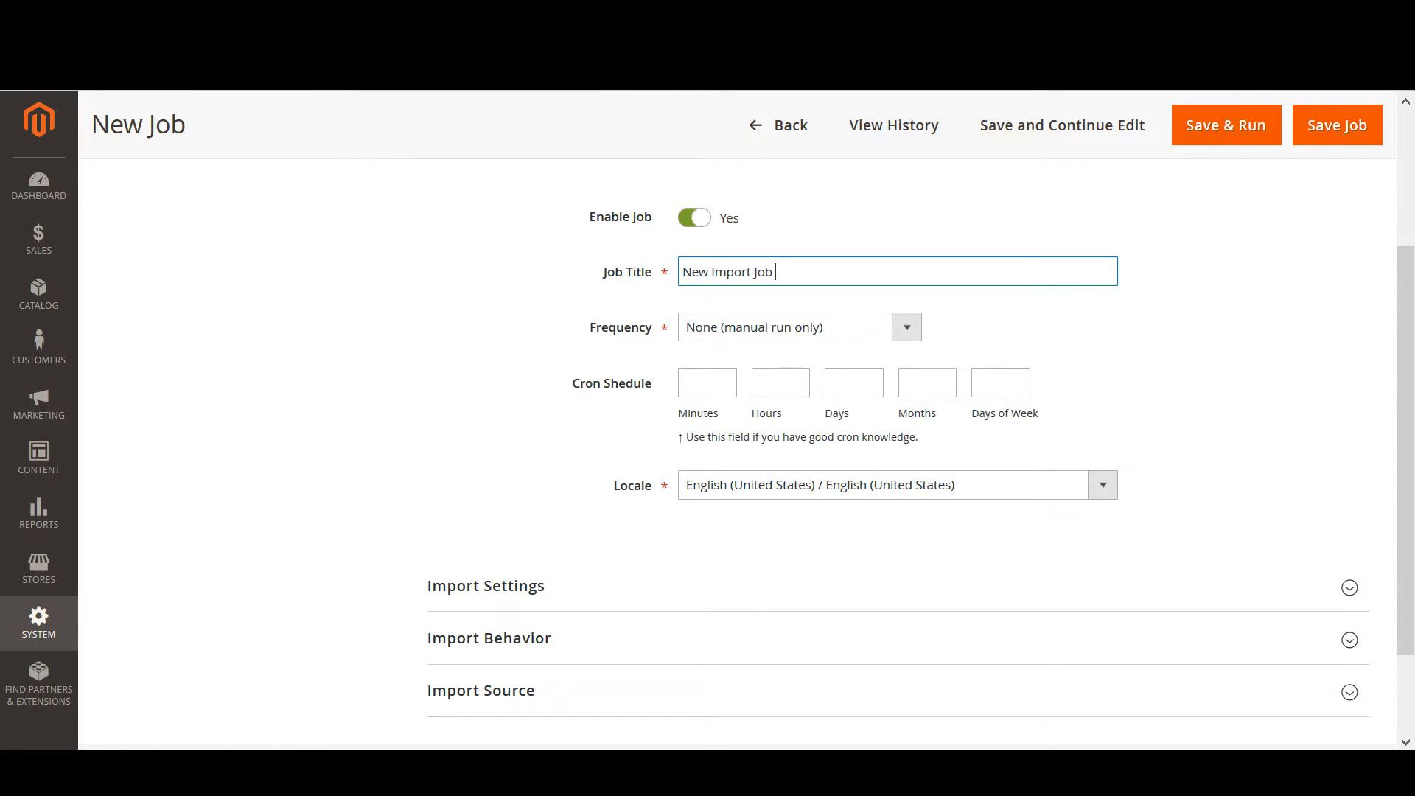
text(#1)
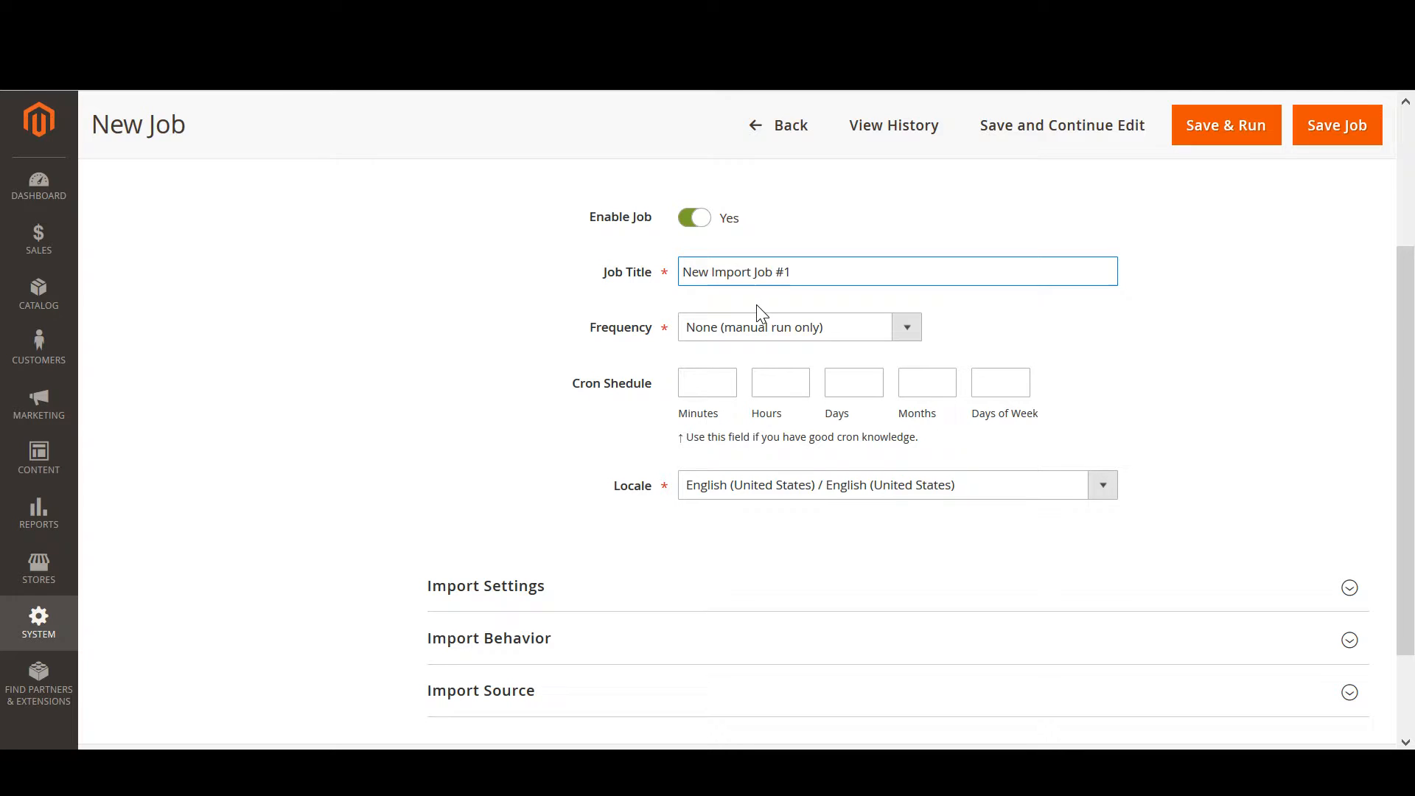
Step: Review the Frequency and Cron Schedule fields, leaving manual-run frequency
click(904, 327)
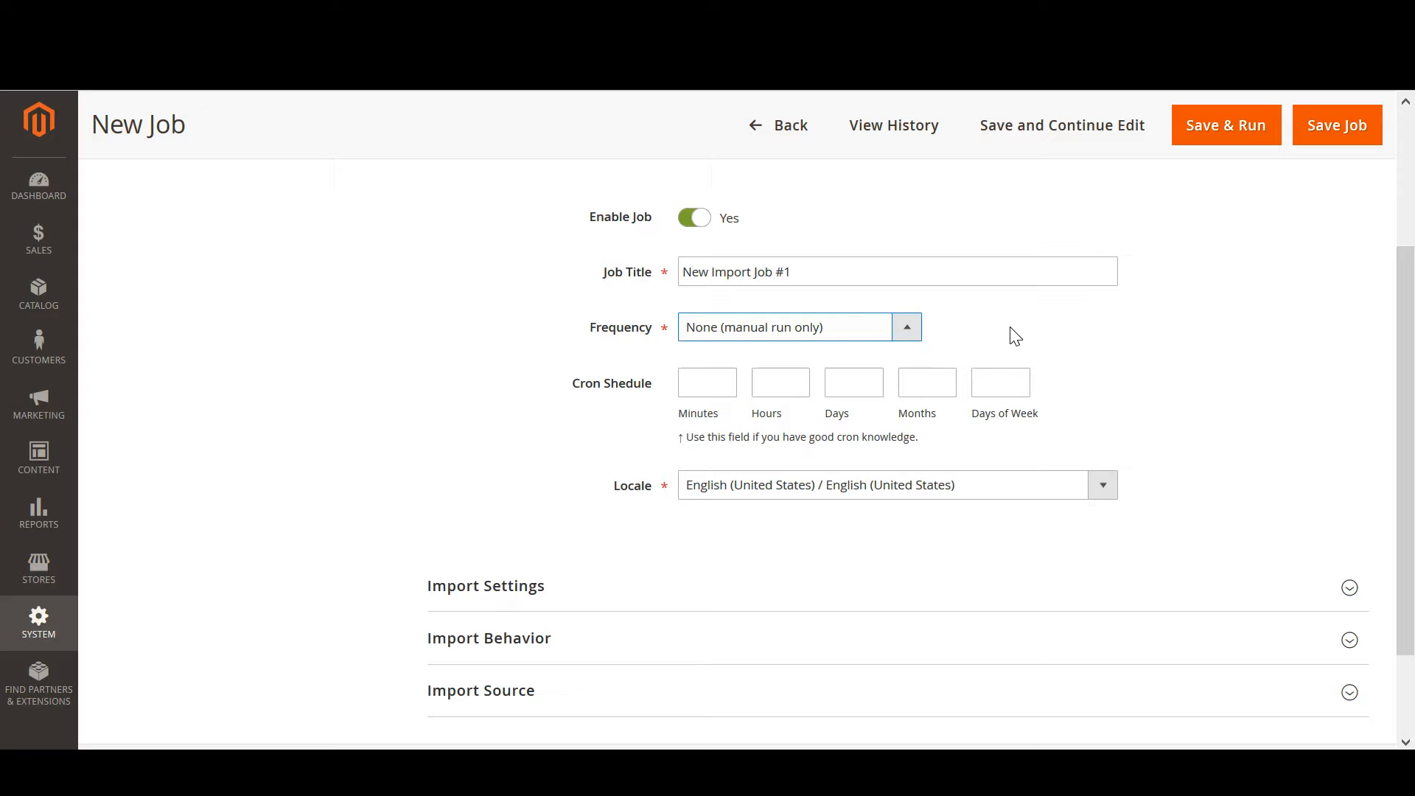
click(779, 382)
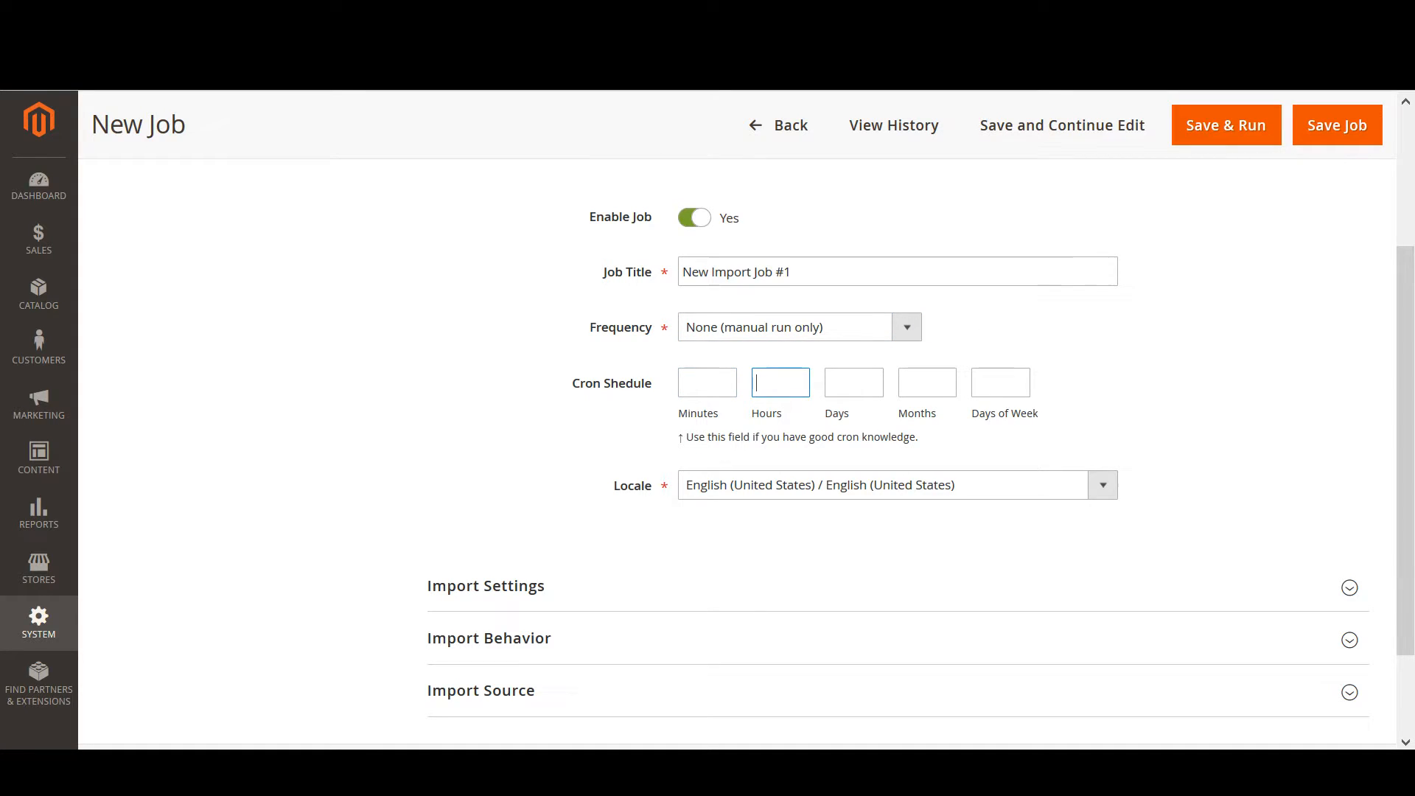
click(999, 381)
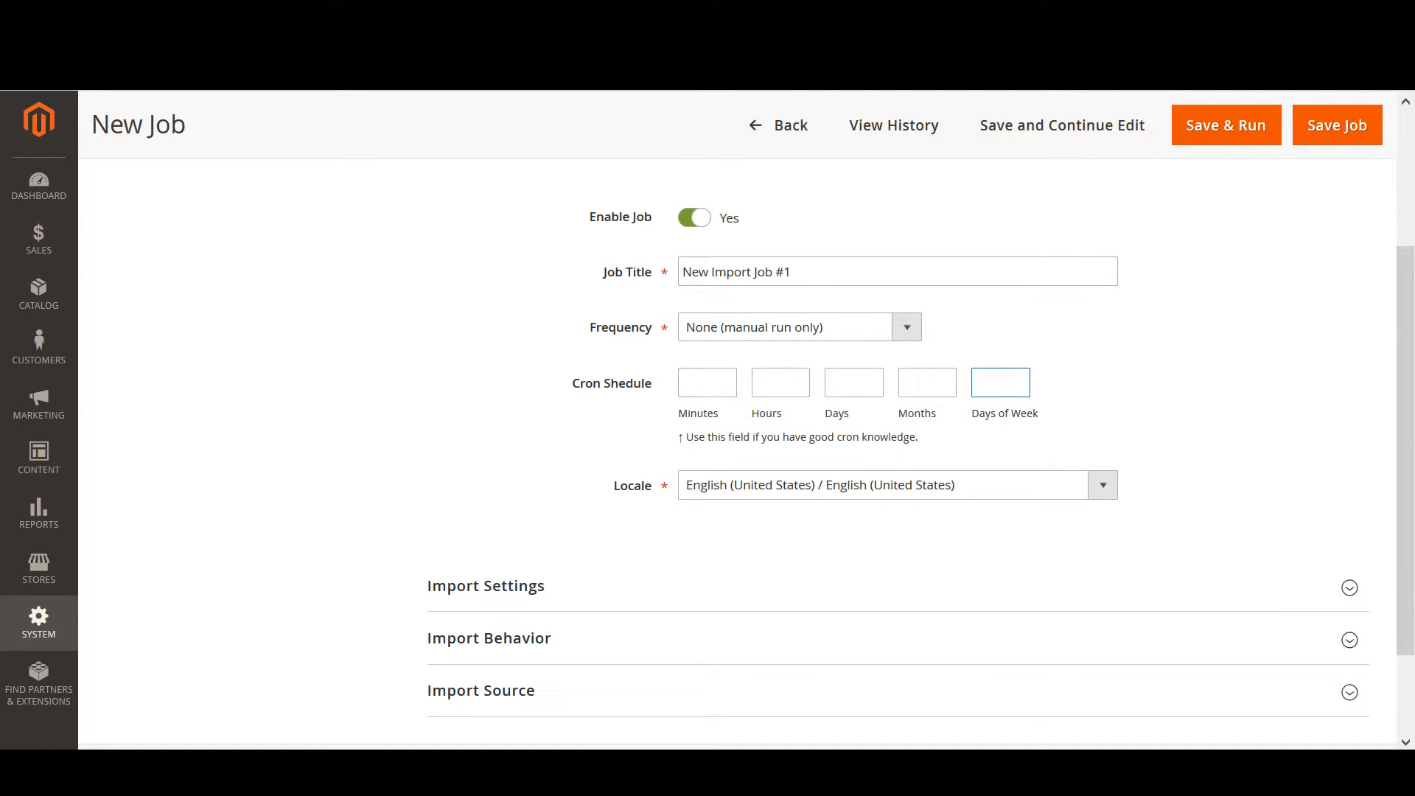
click(925, 382)
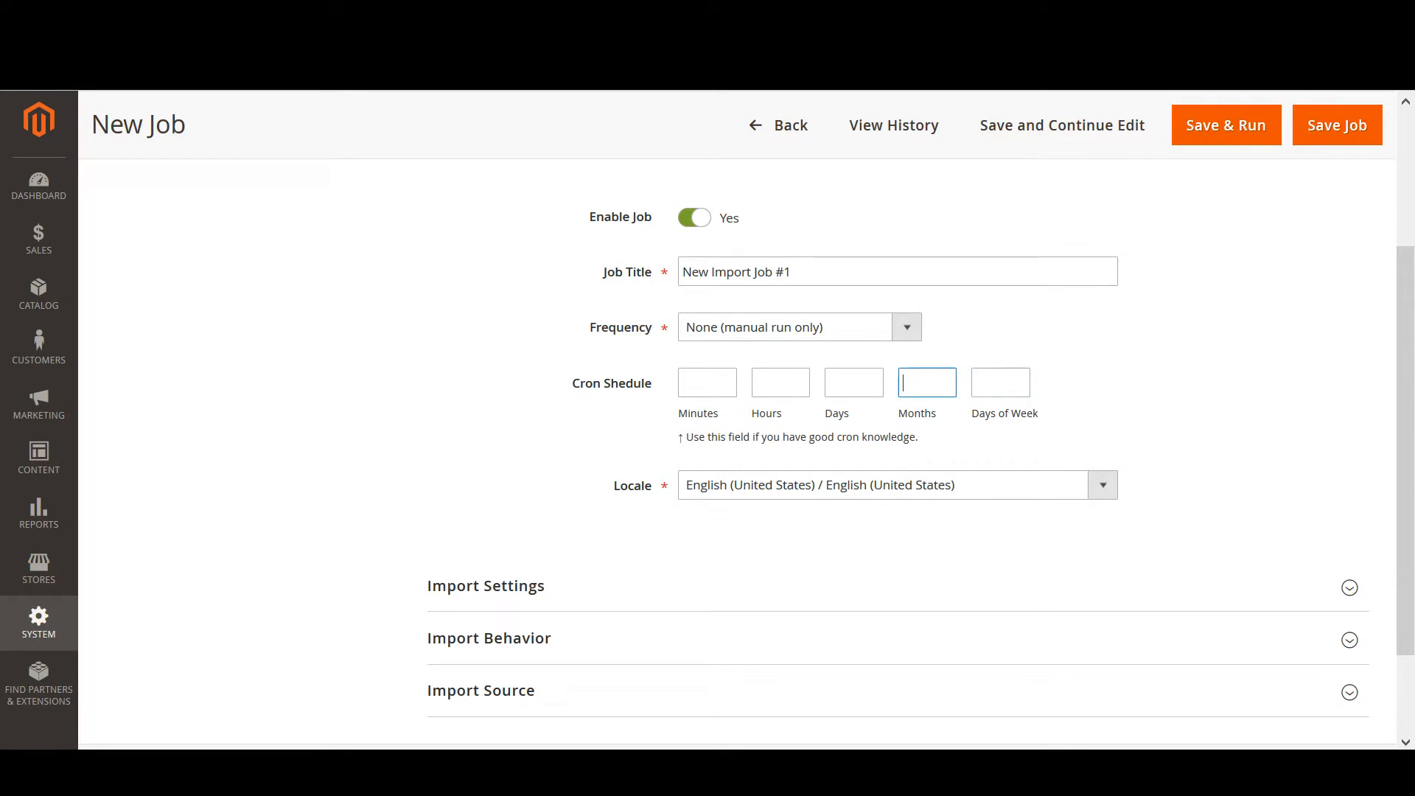
click(706, 382)
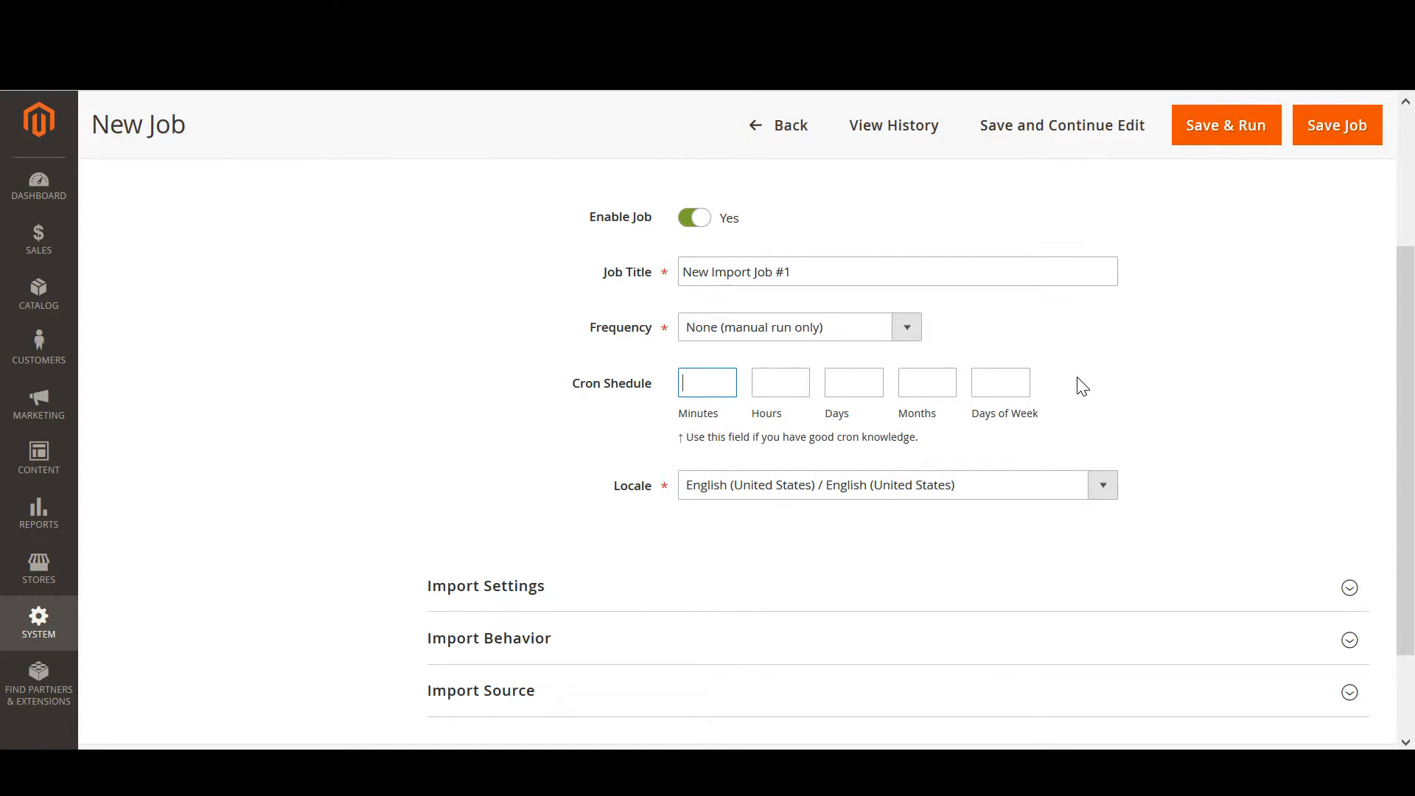
Step: Set the job's behavior to Add/Update and its Import Source to File
scroll(down, 3)
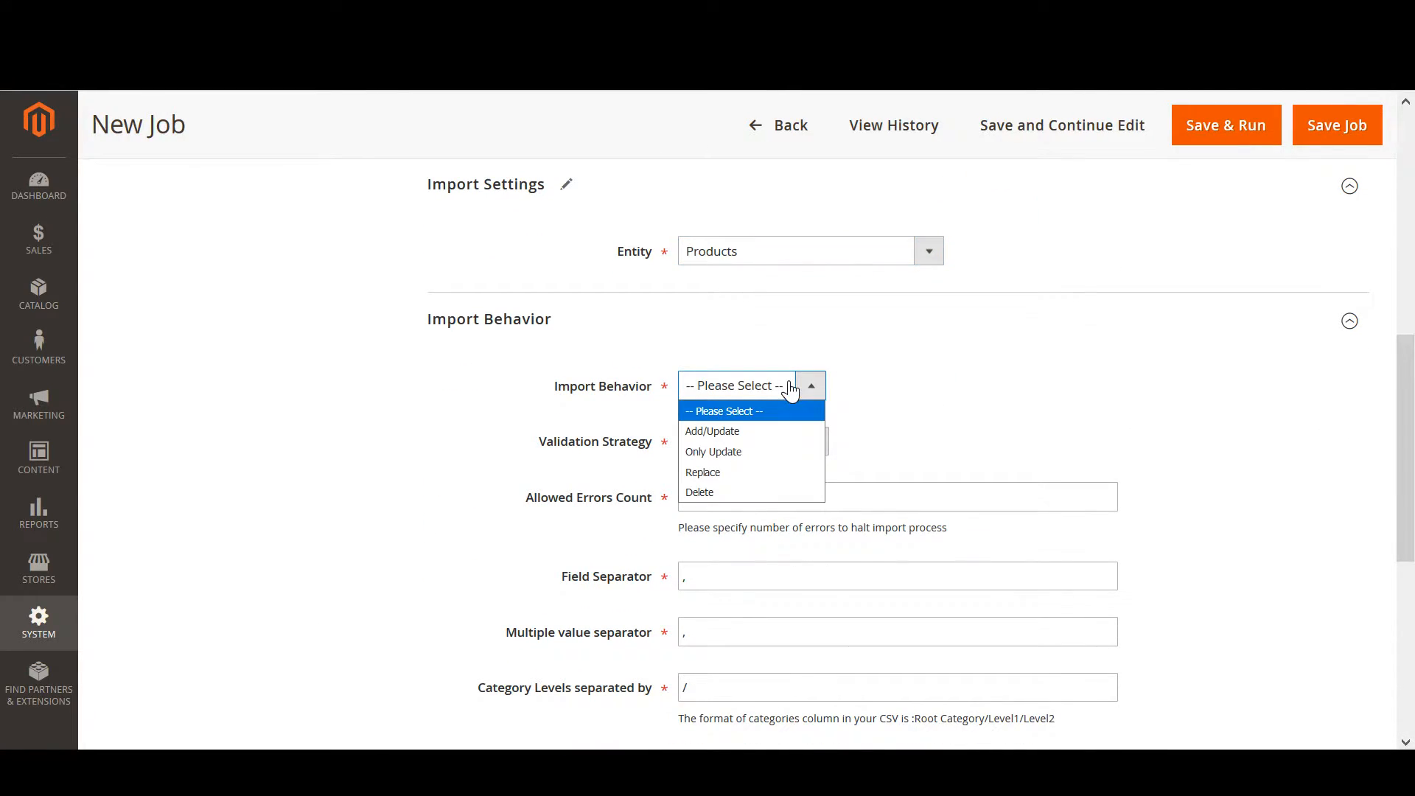
click(712, 431)
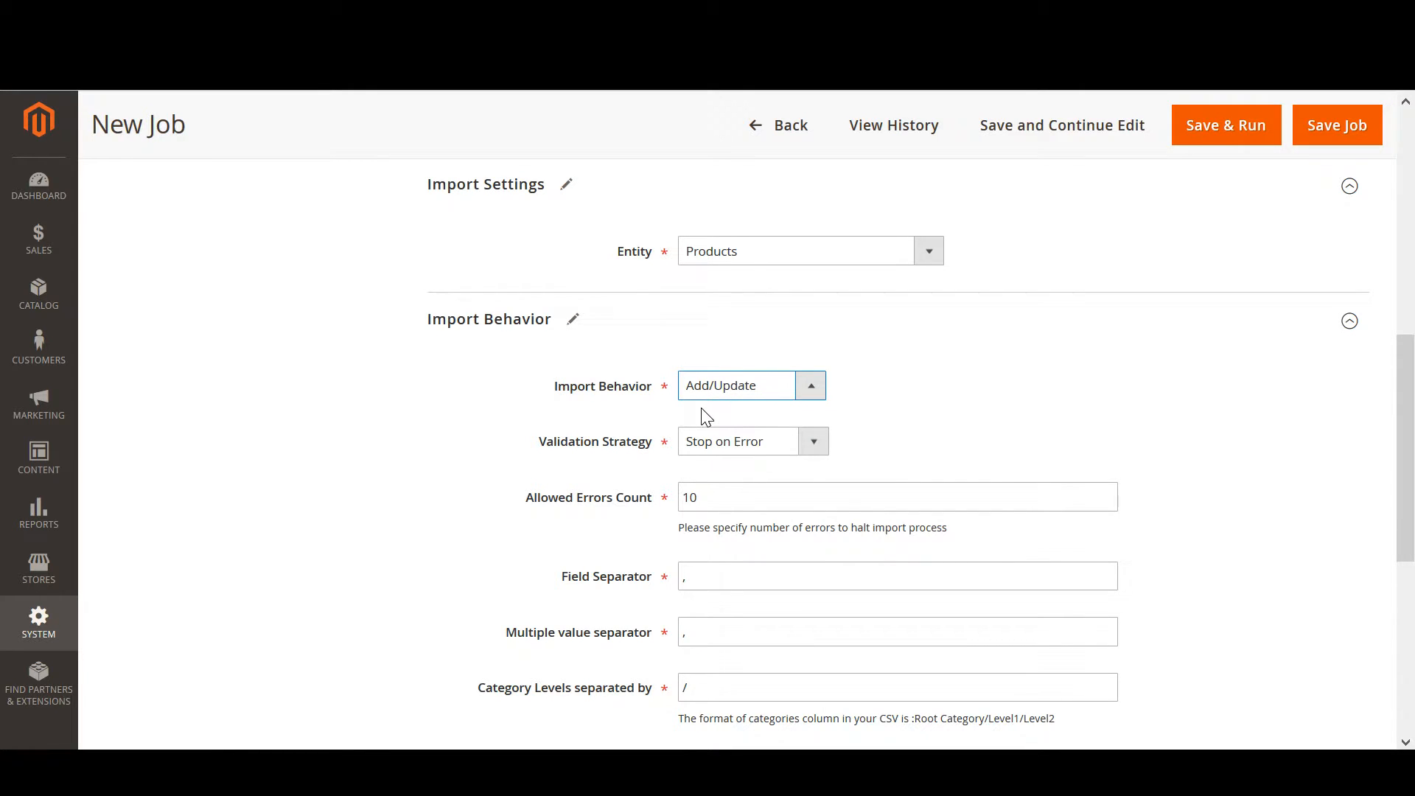
scroll(down, 3)
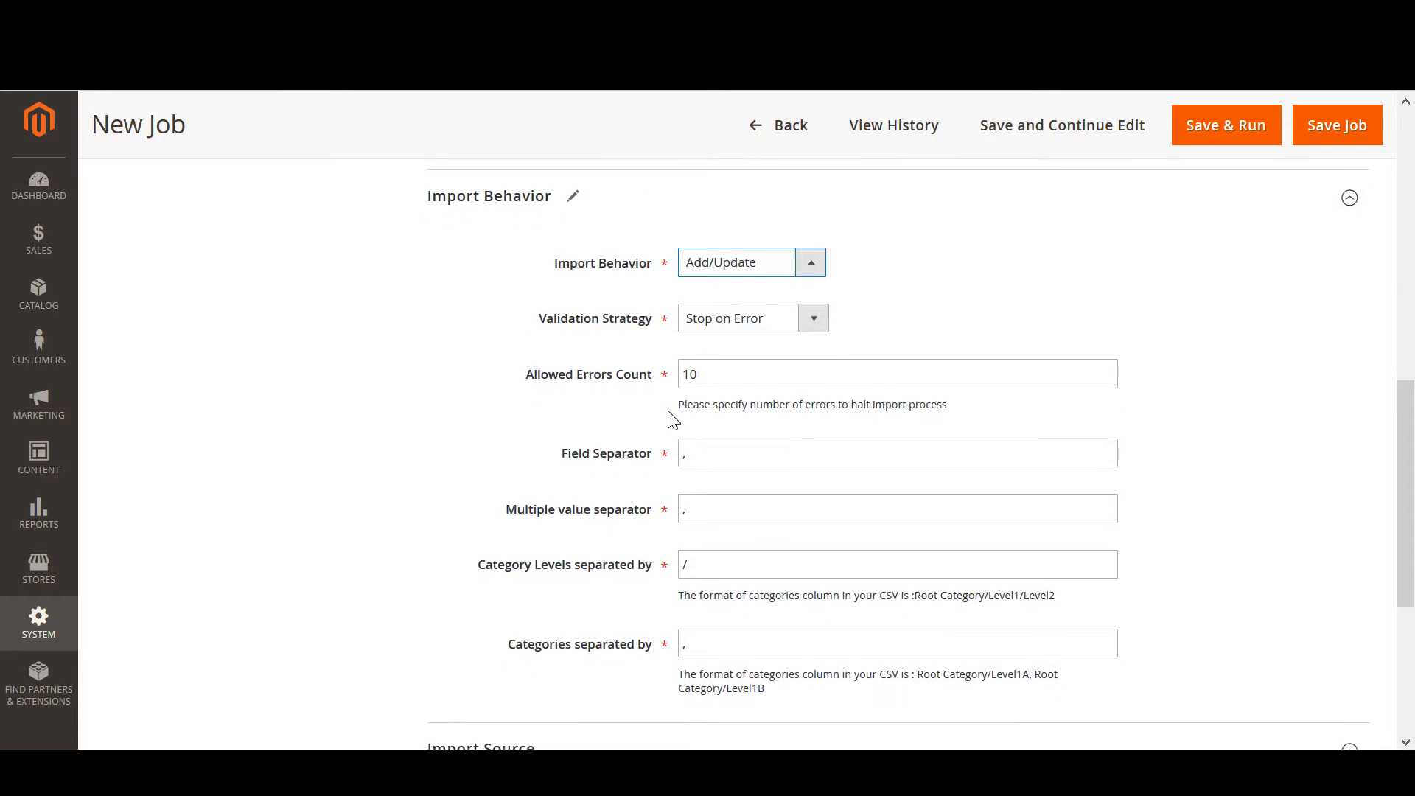
scroll(down, 3)
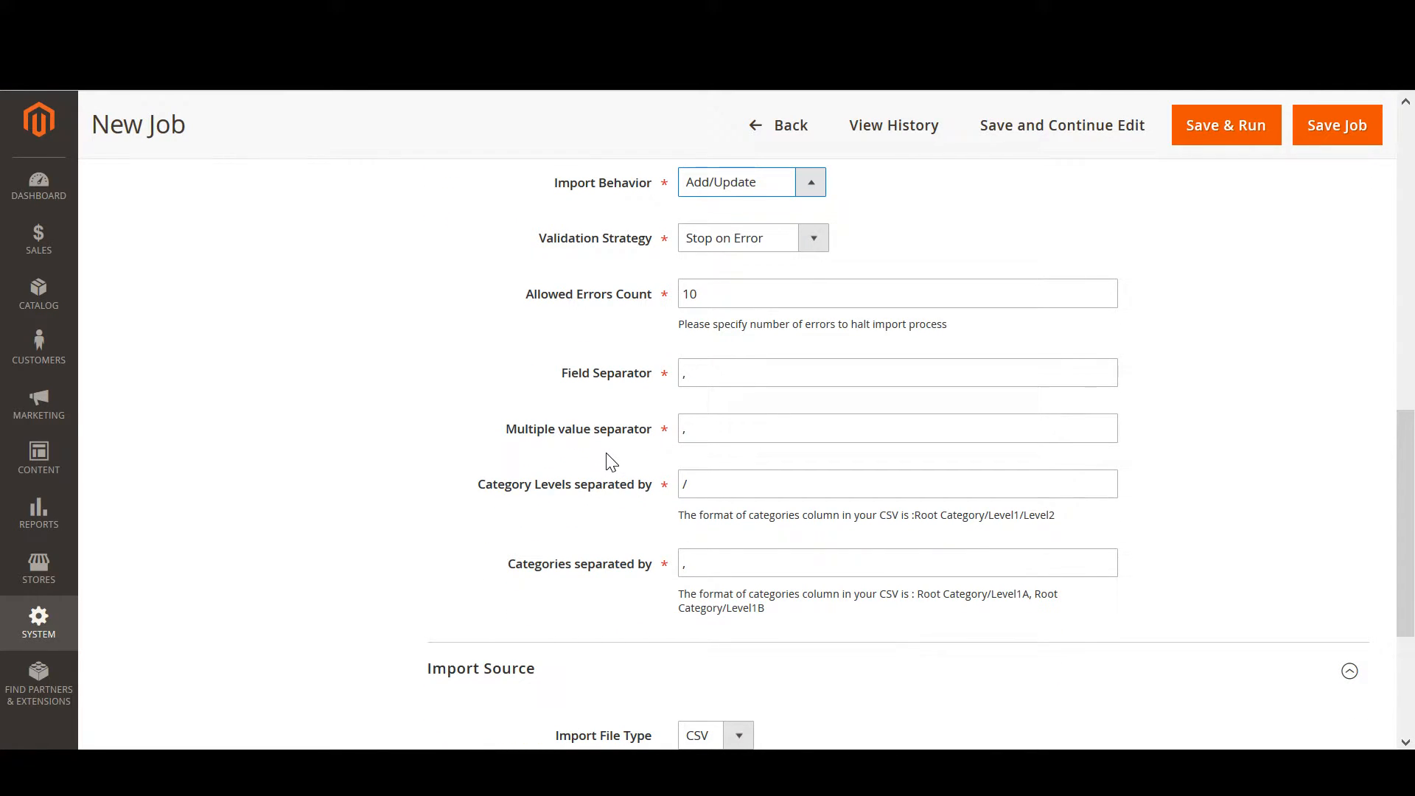
scroll(up, 3)
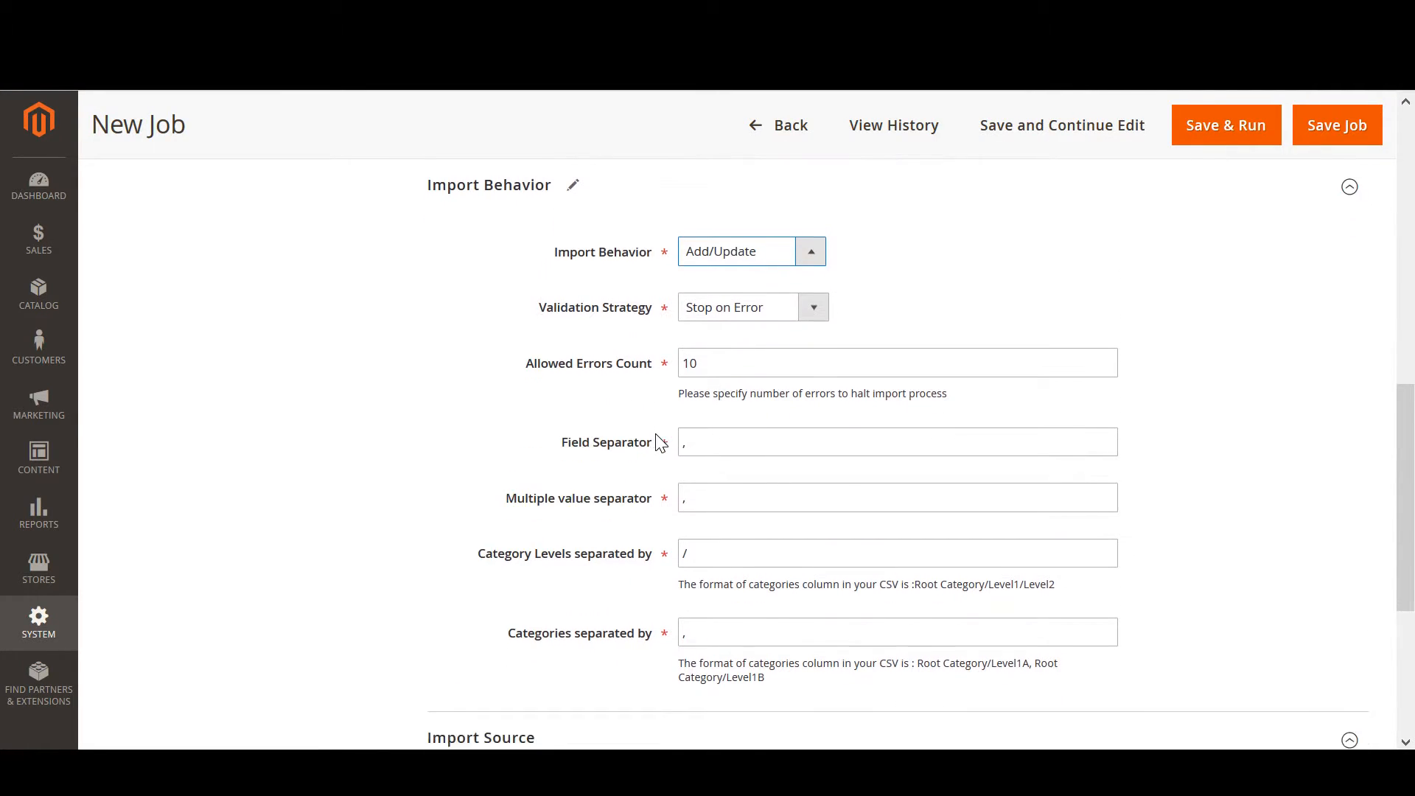
scroll(down, 3)
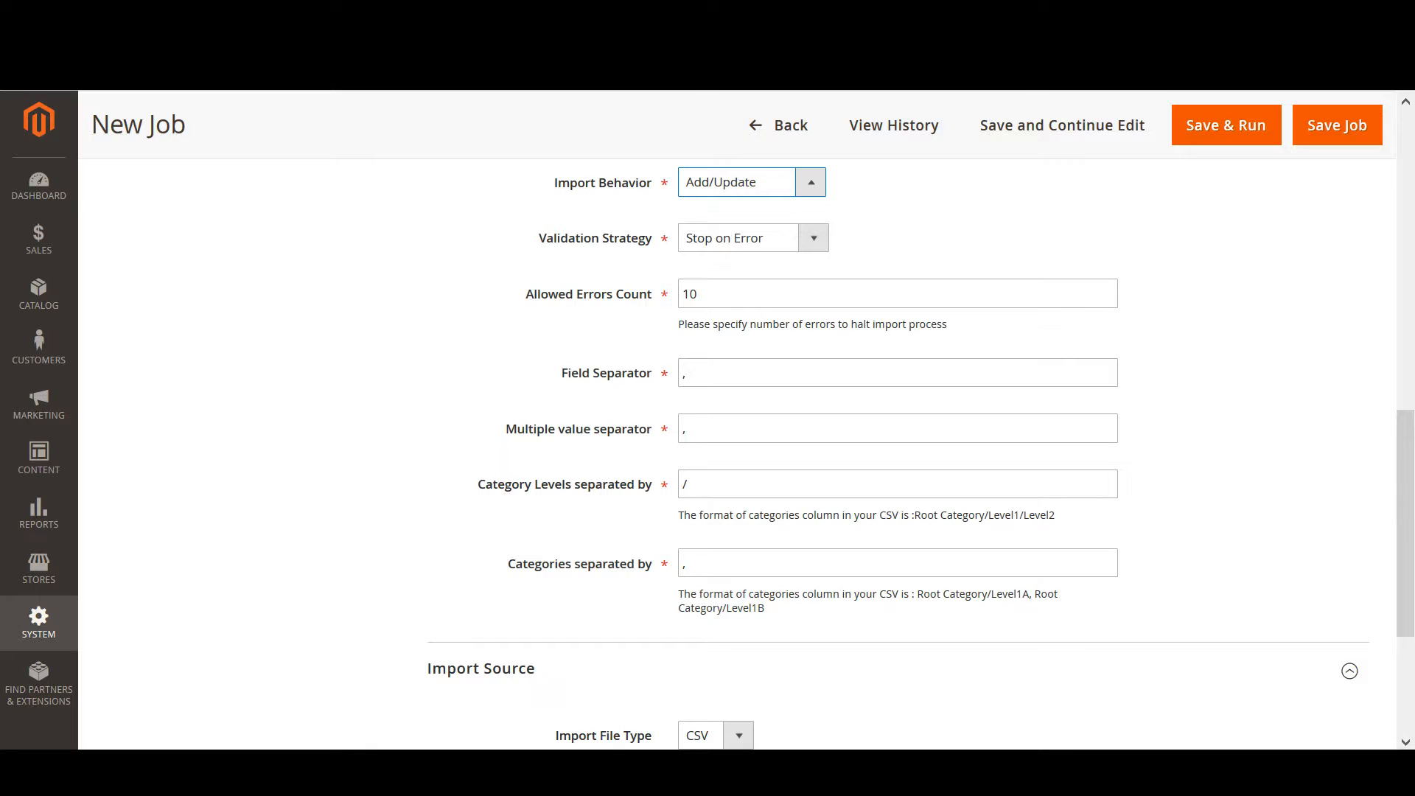
mouse_move(594, 386)
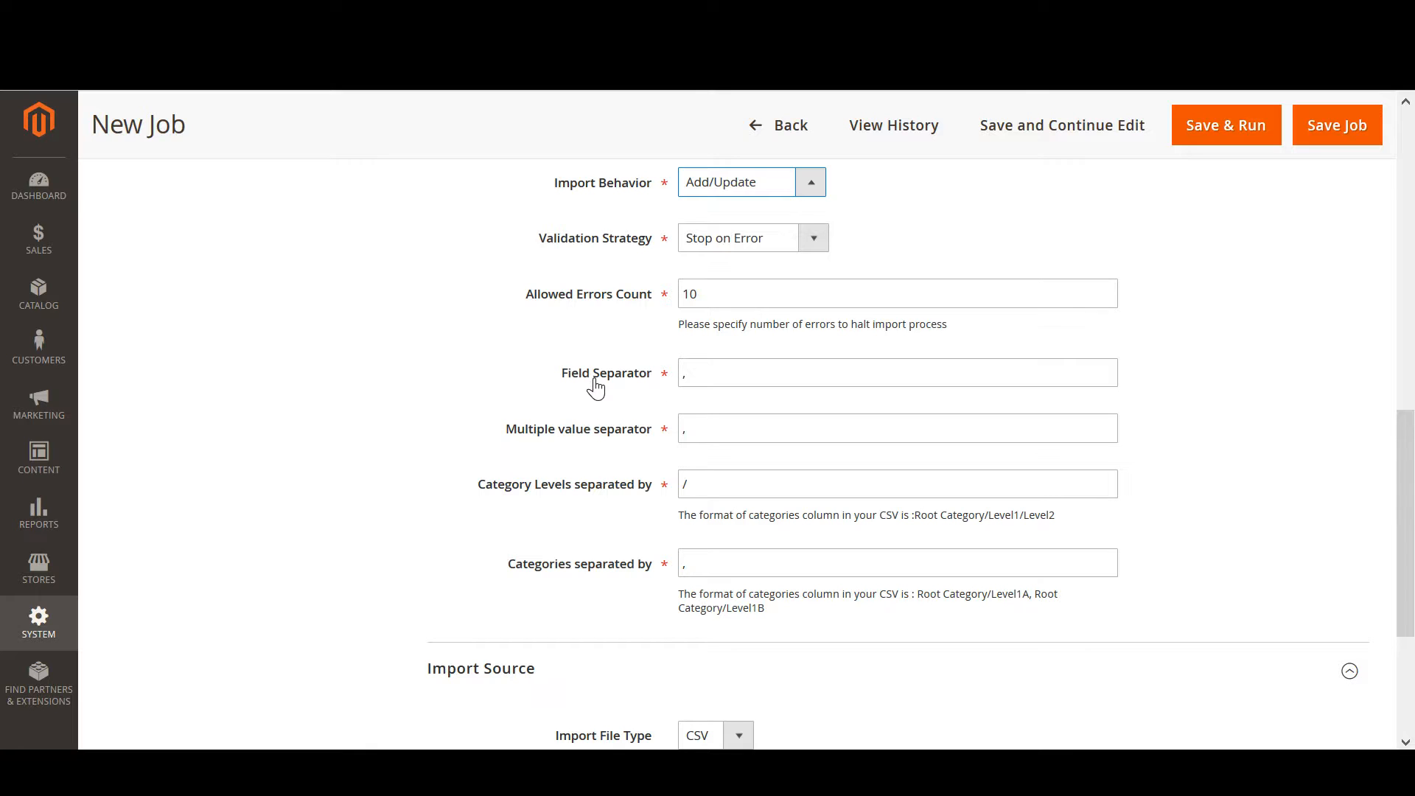
scroll(down, 3)
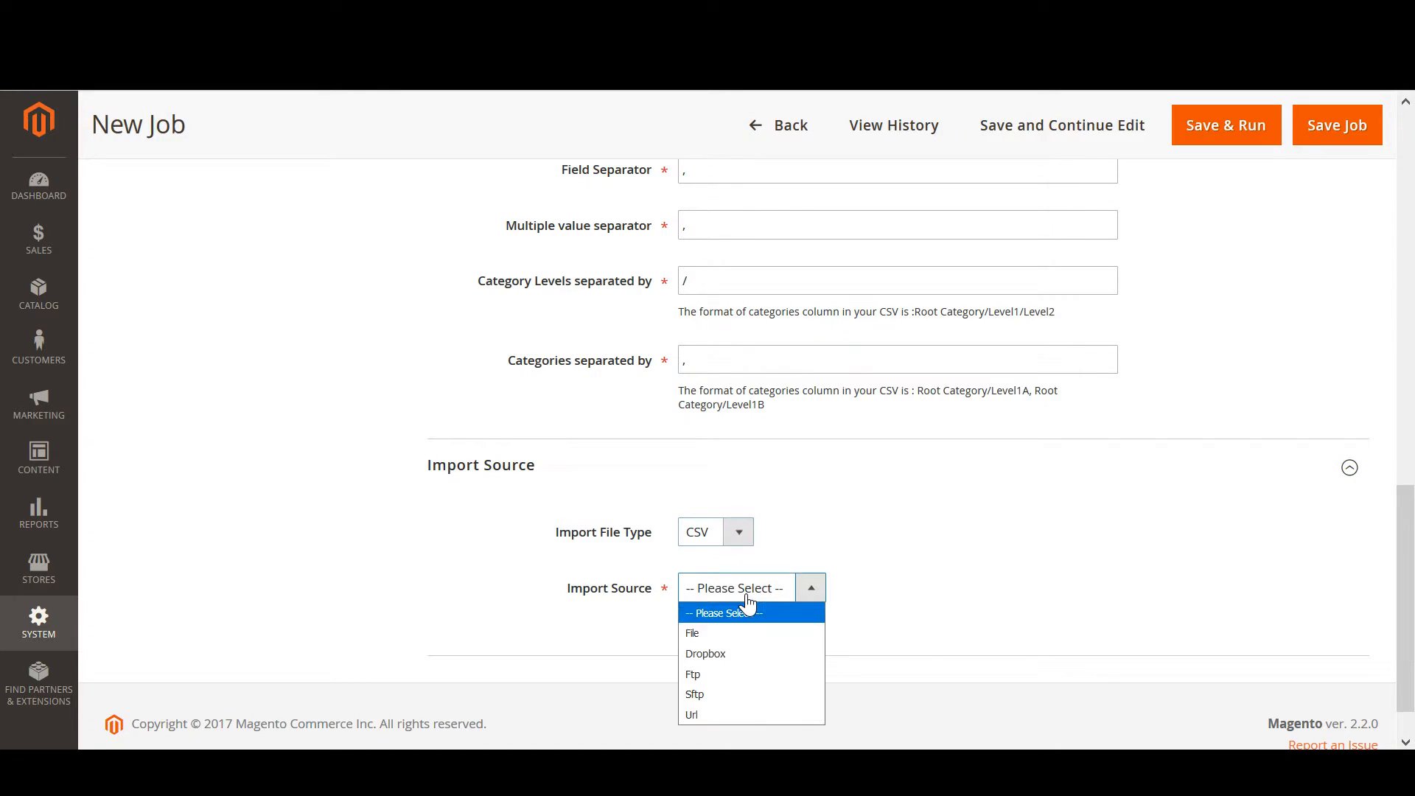
click(691, 632)
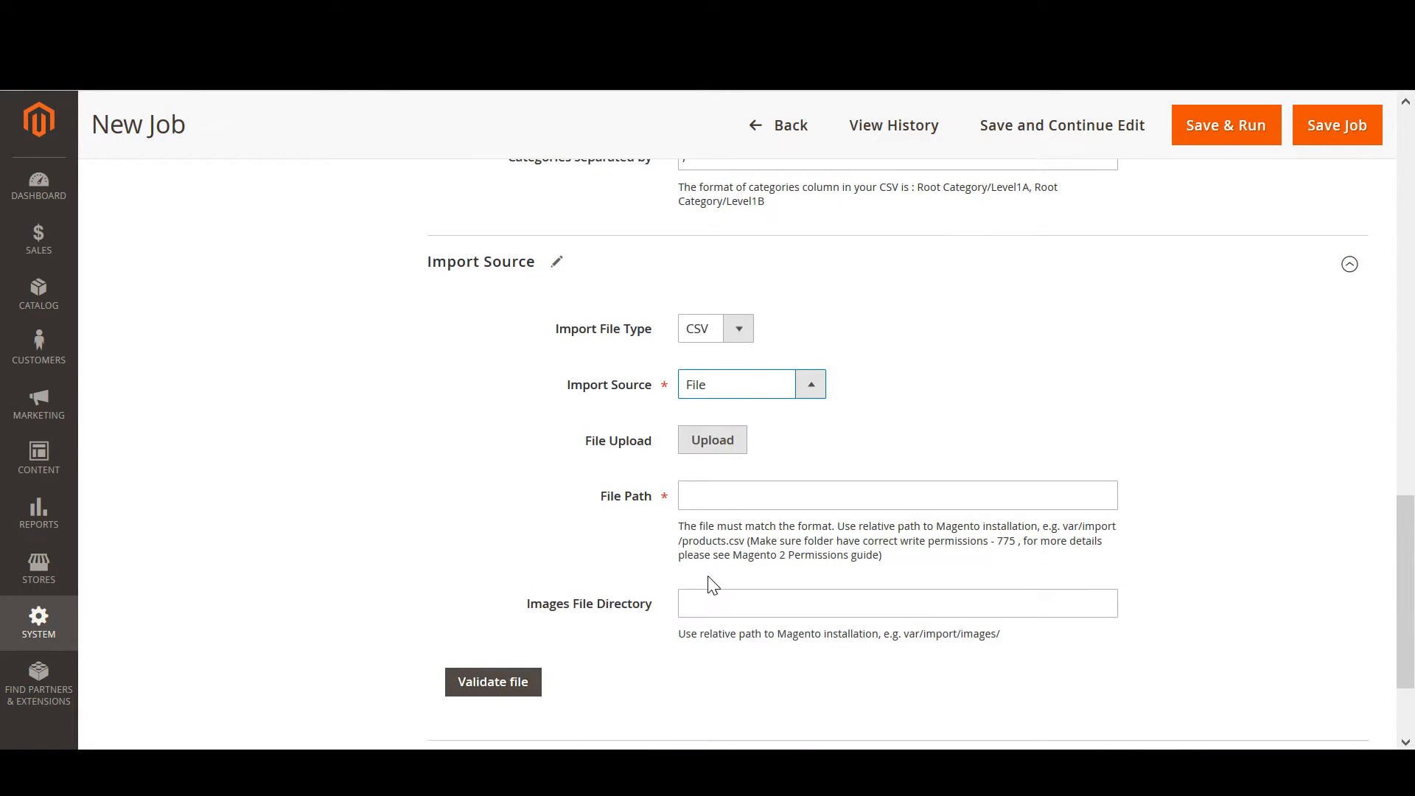
mouse_move(714, 417)
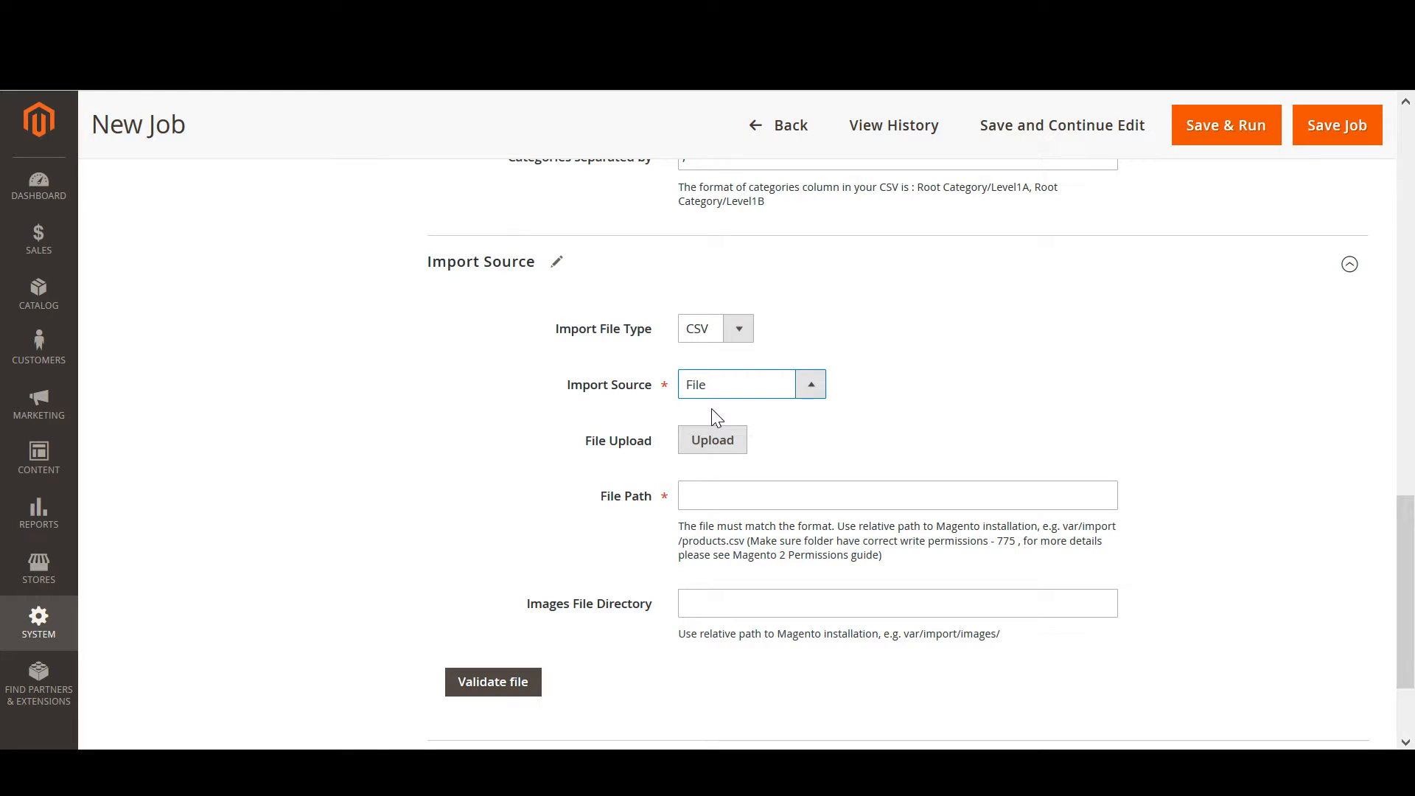
mouse_move(566, 126)
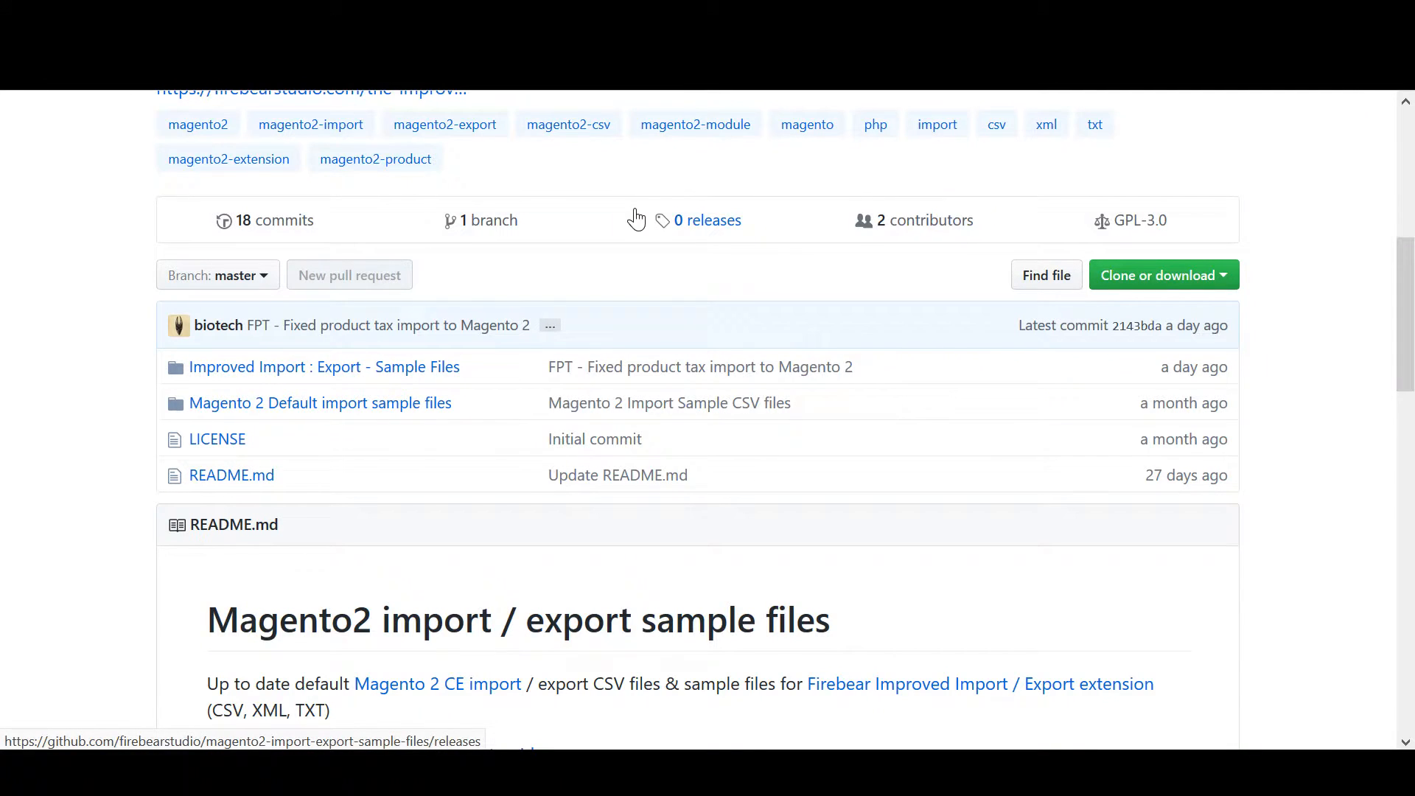
mouse_move(644, 269)
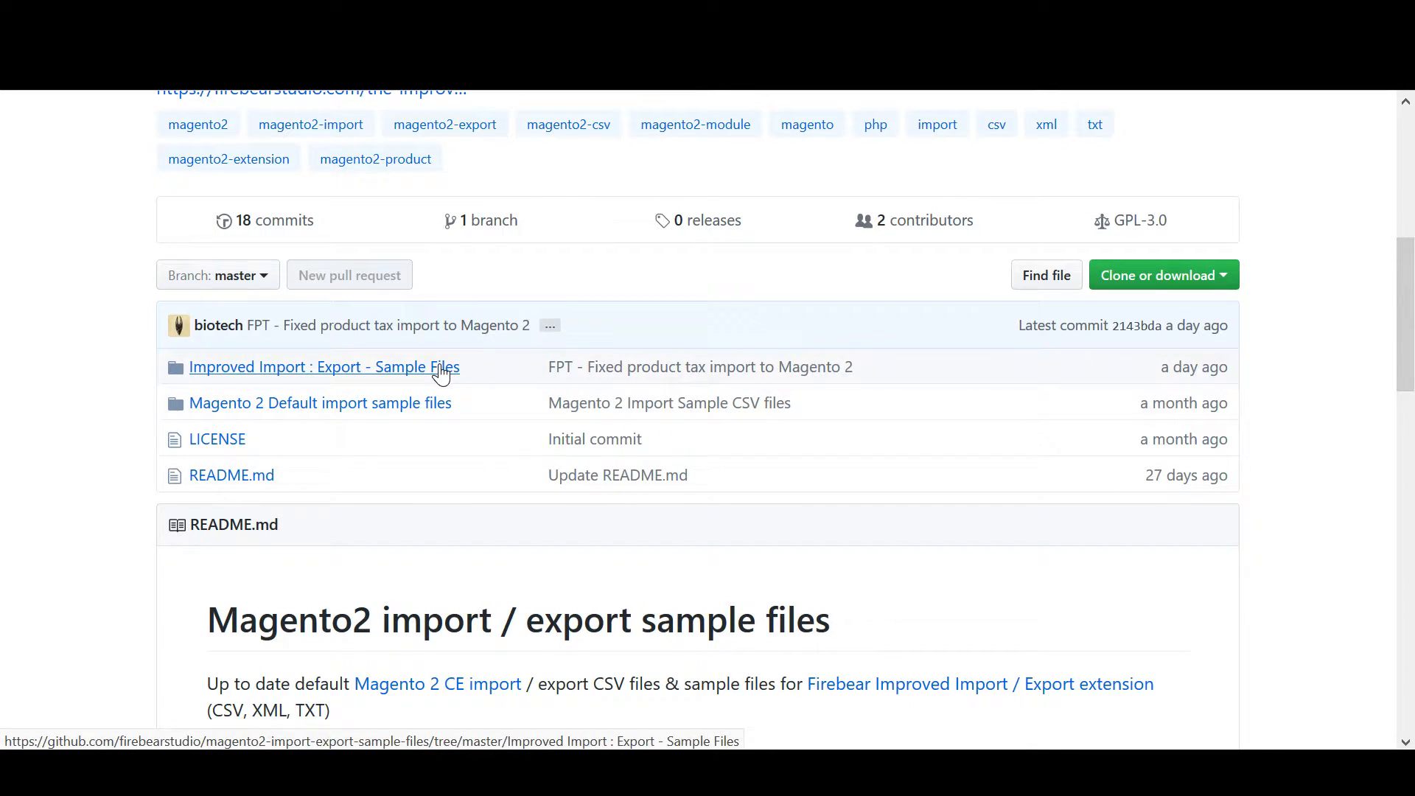
Step: From the Sample Files folder, save products_2_add_with_new_attributes.csv raw as NewTable.csv
click(323, 367)
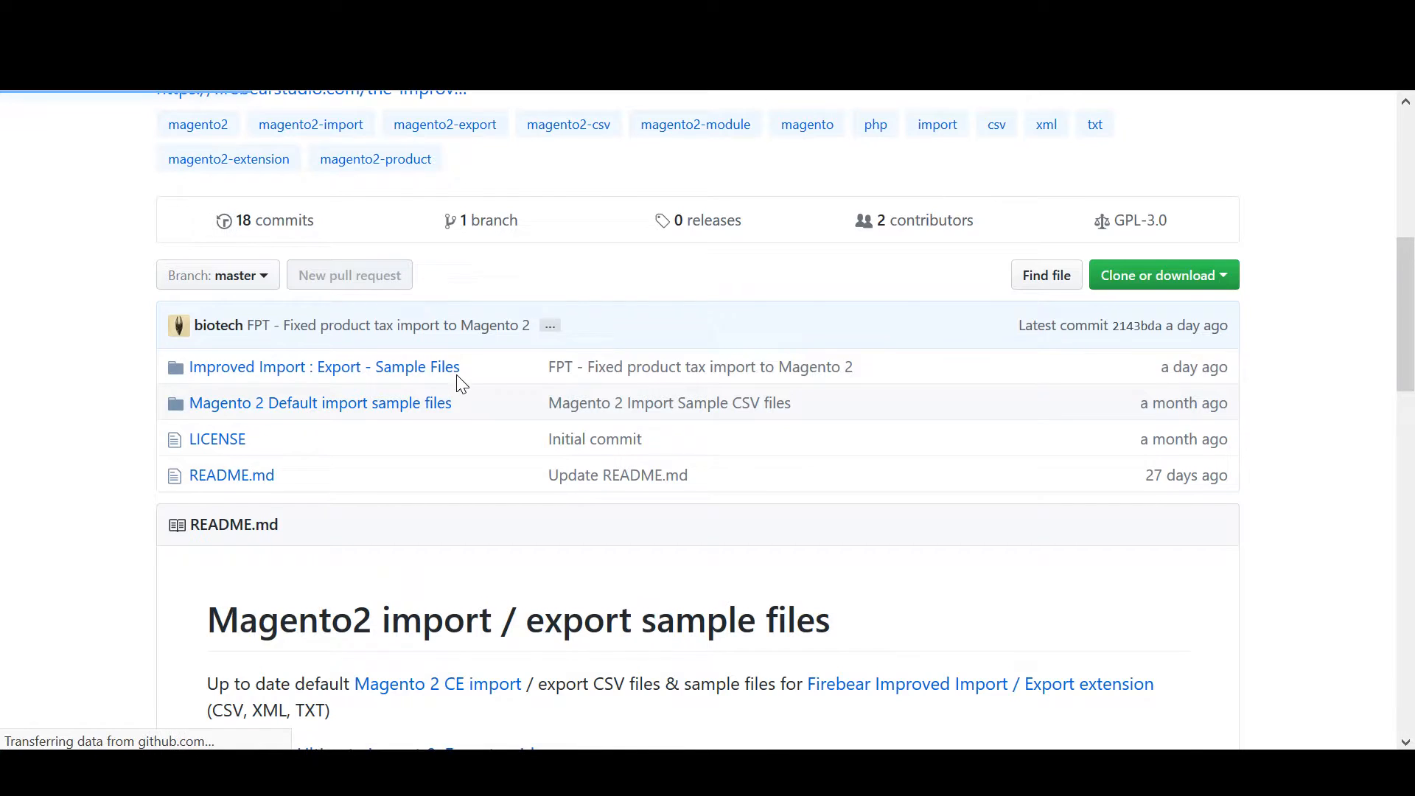
click(324, 367)
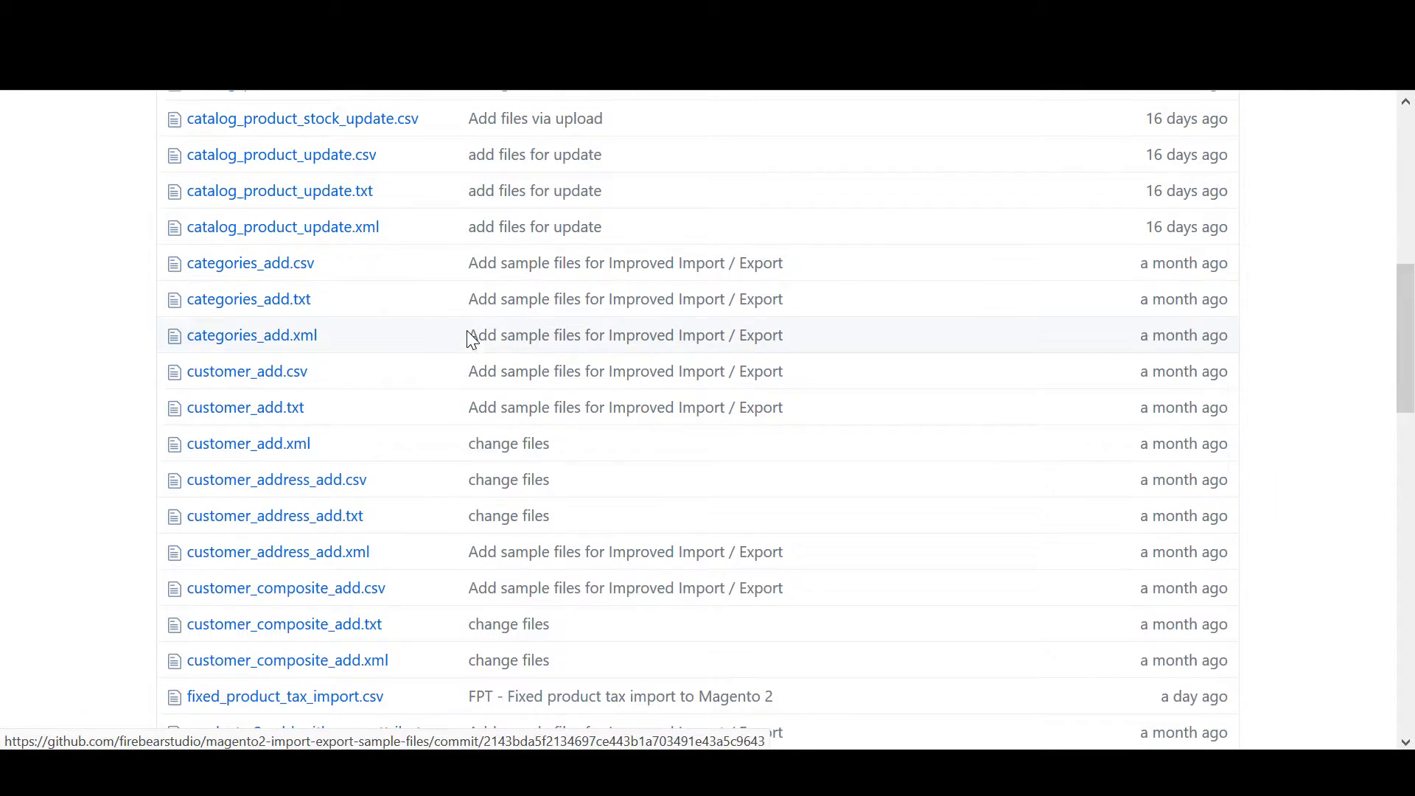
scroll(down, 3)
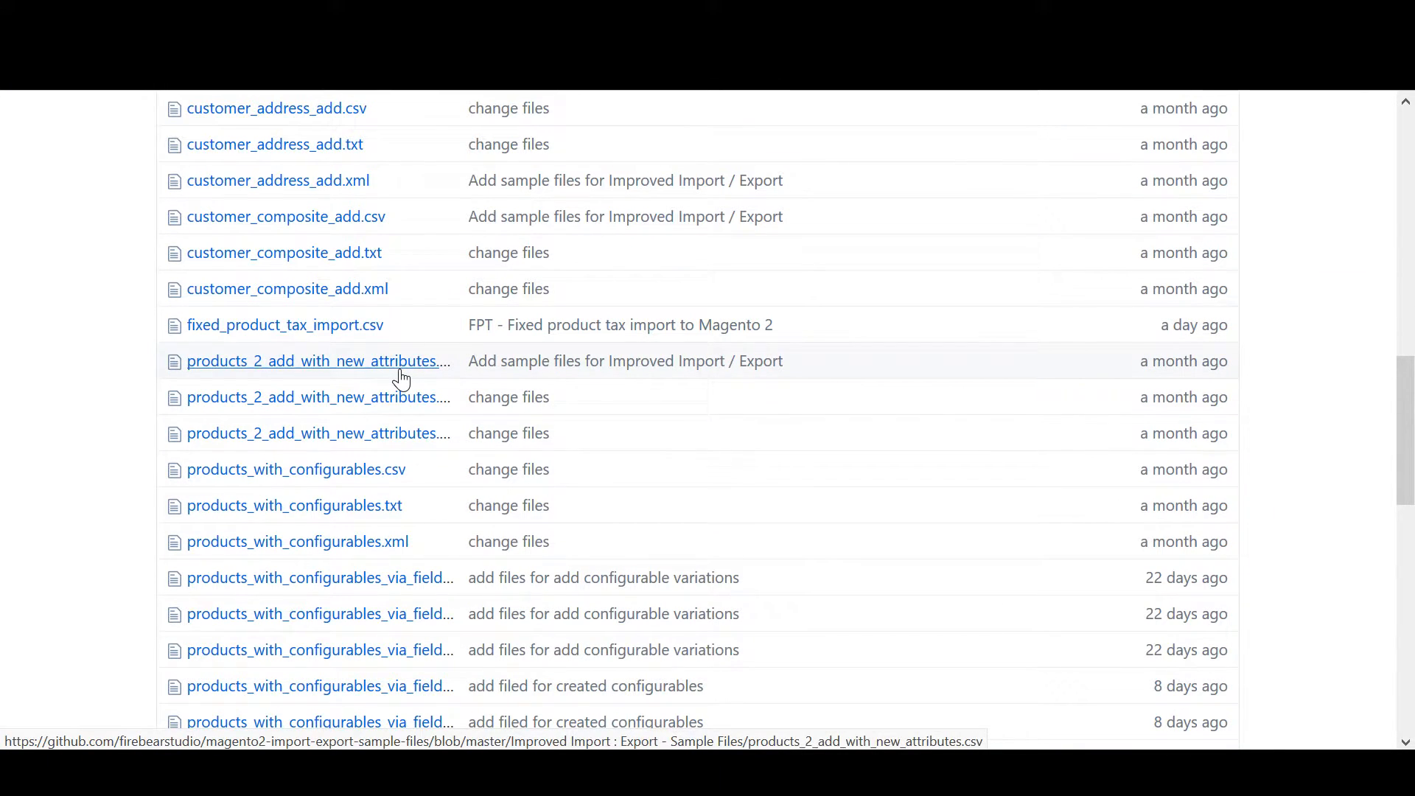
click(316, 359)
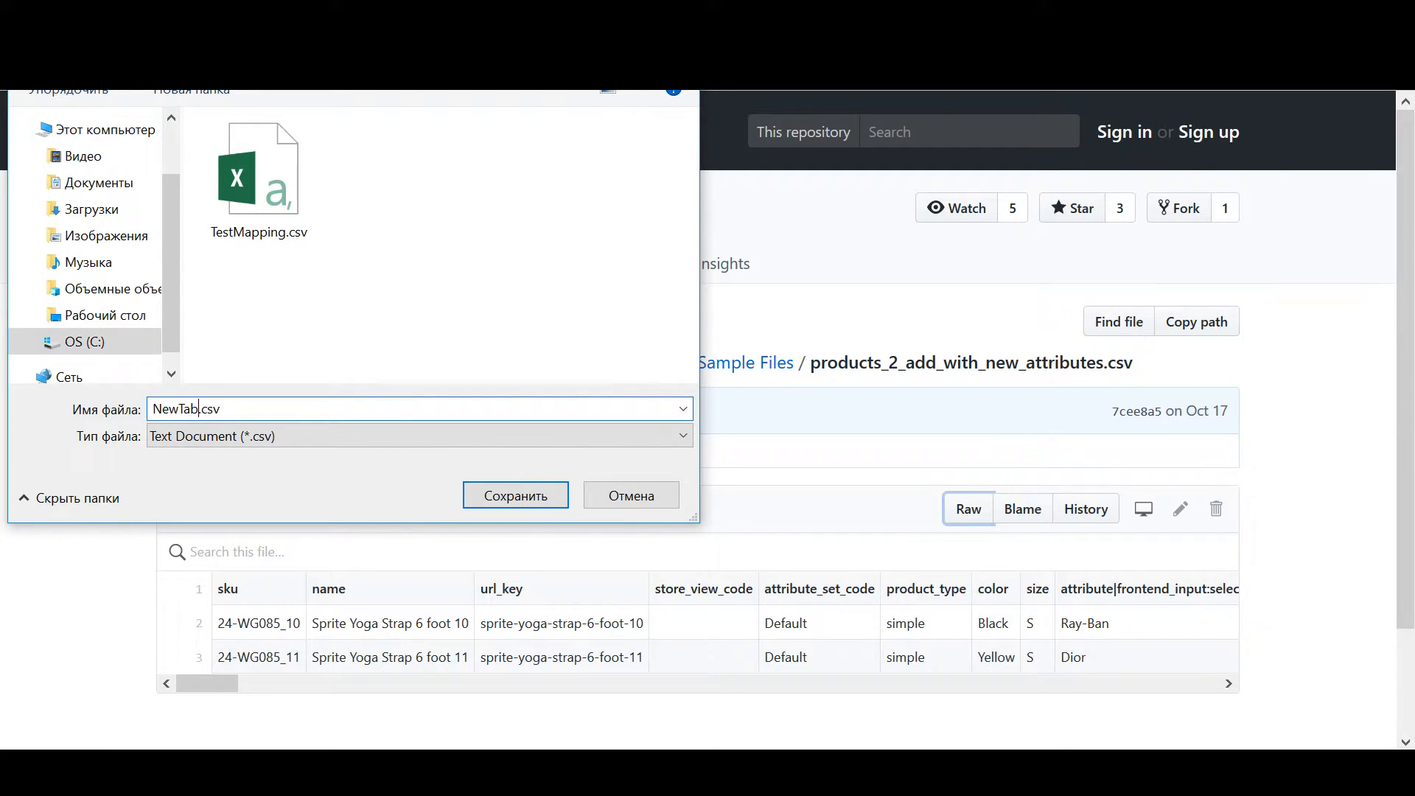
click(514, 495)
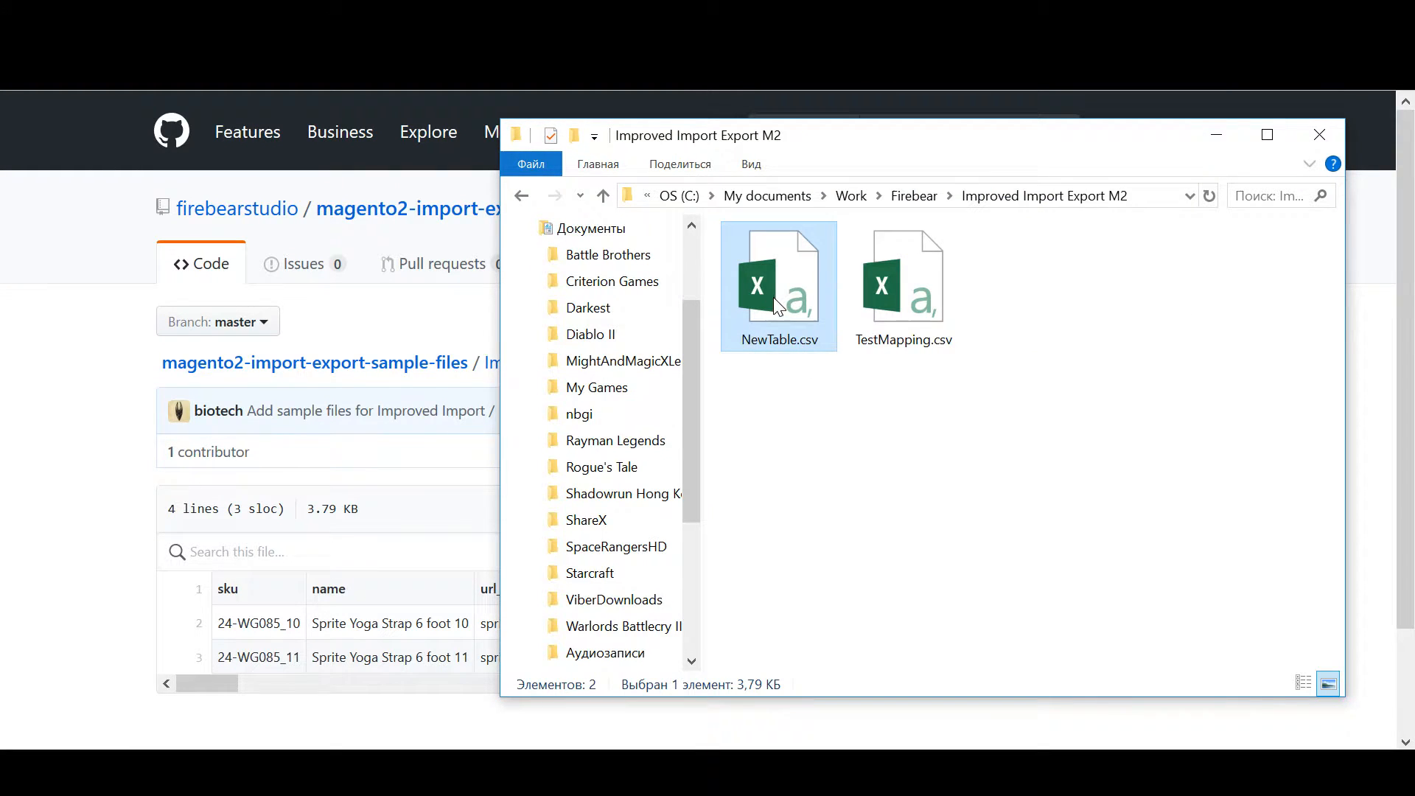
mouse_move(778, 289)
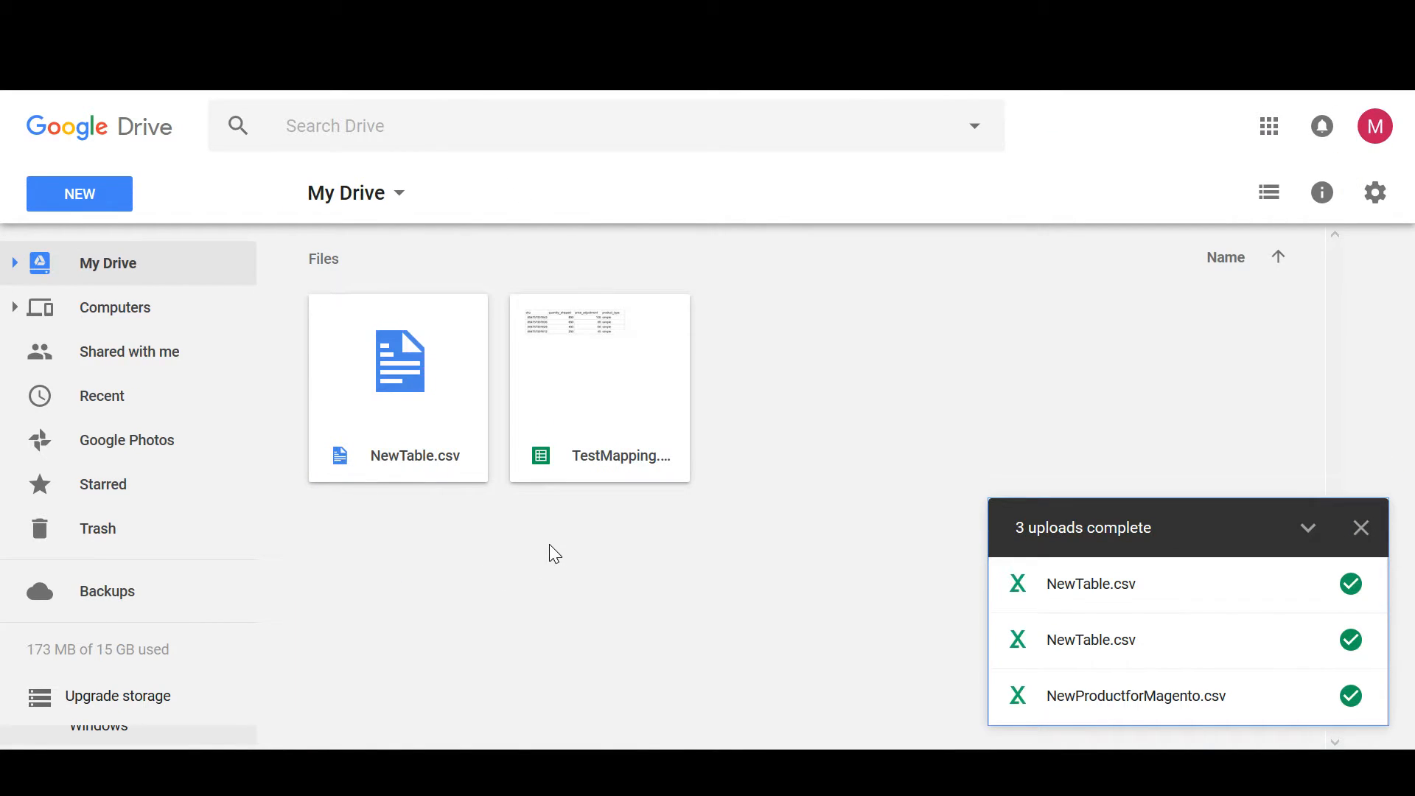
Step: Open NewTable.csv from My Drive with Google Sheets
right_click(396, 361)
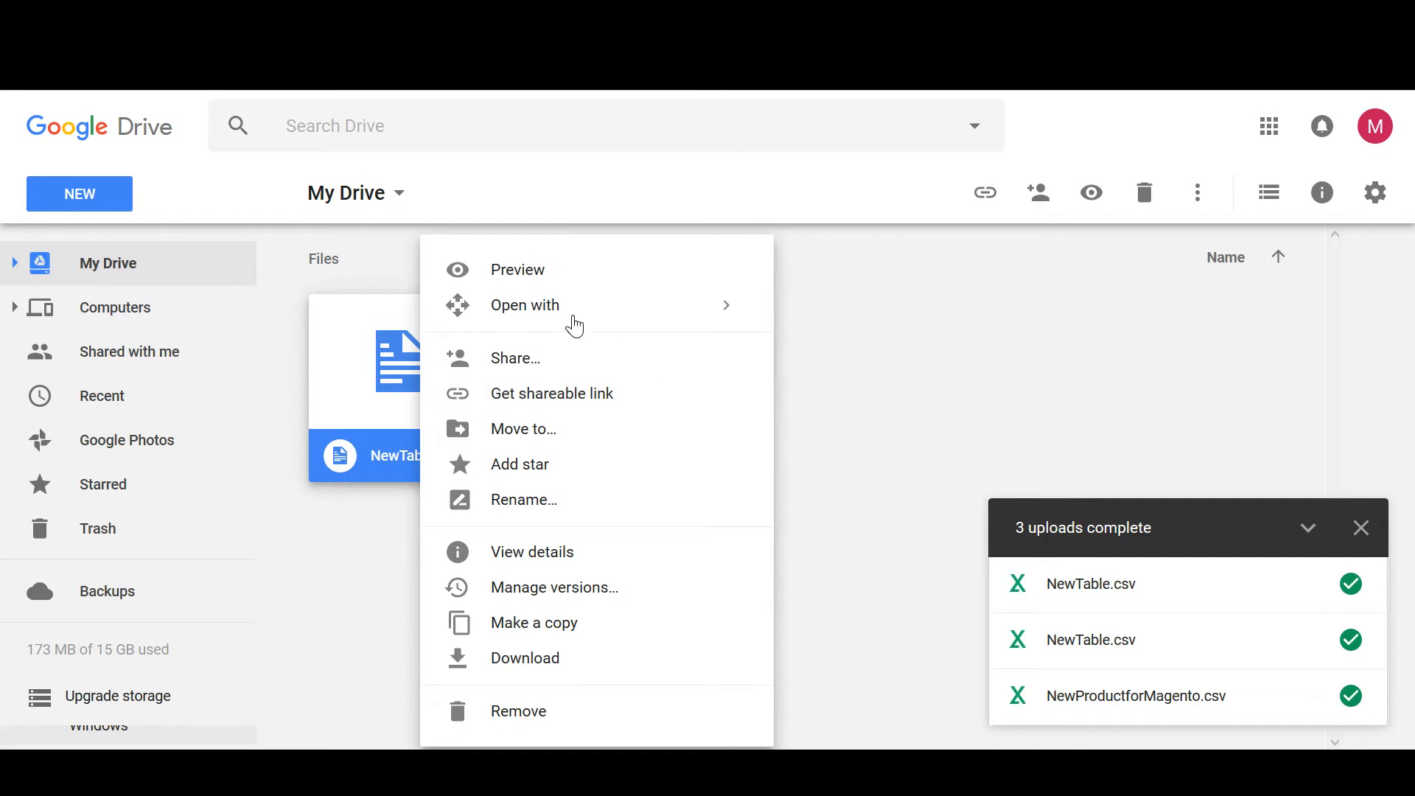
click(517, 269)
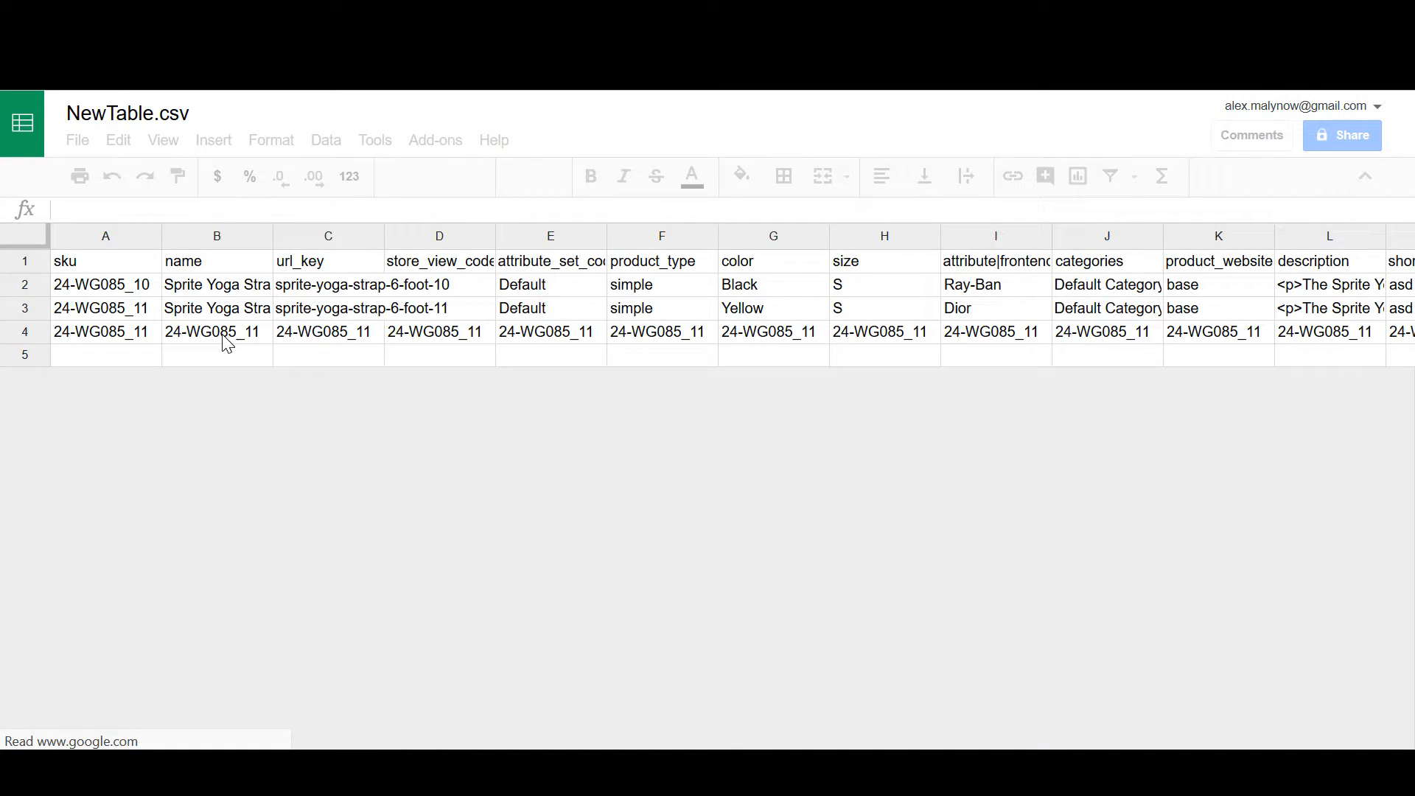
Step: Copy row 3 into row 4 and set sku newtestsku, name NewTestProduct, url_key newtestsku1
click(106, 263)
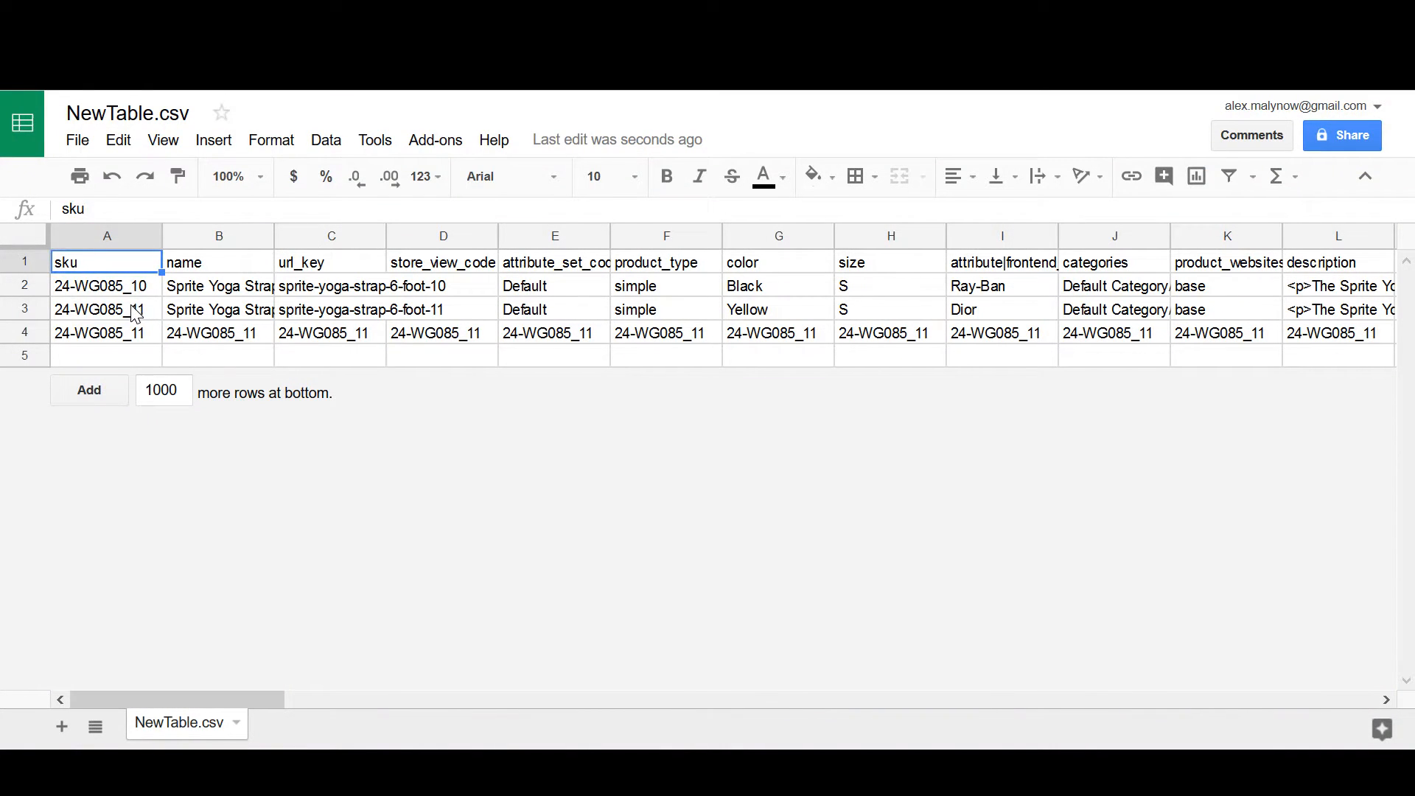
click(106, 308)
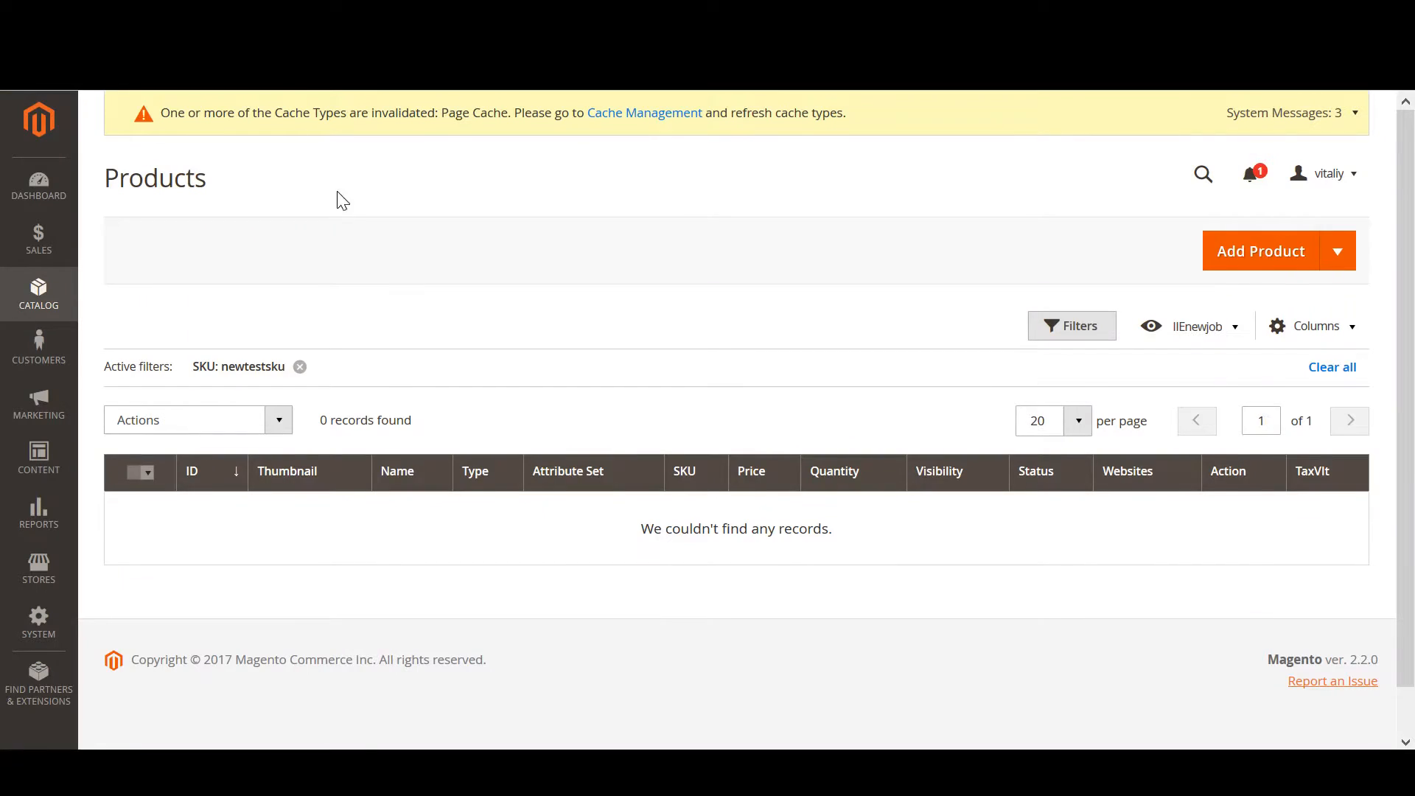
double_click(252, 366)
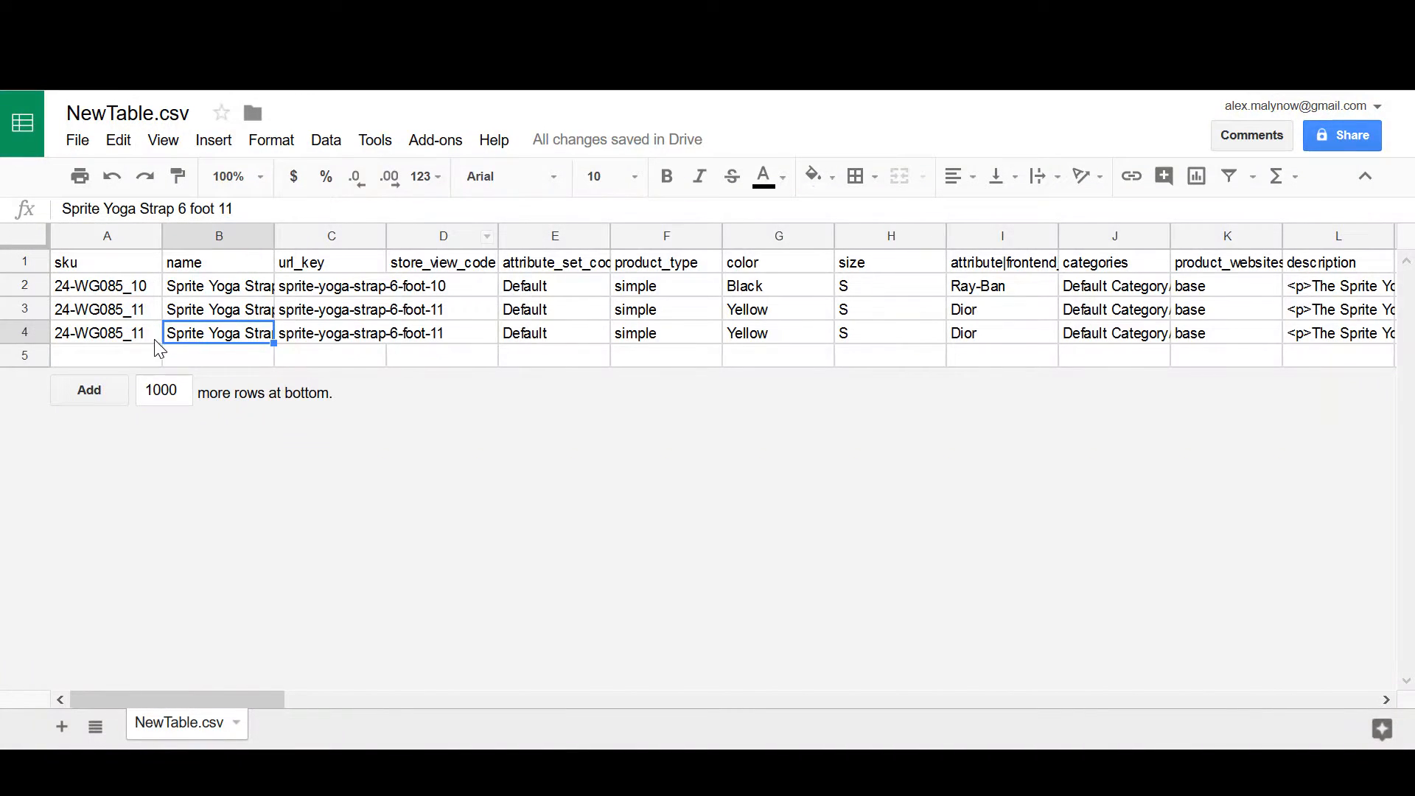
text(newtestsku)
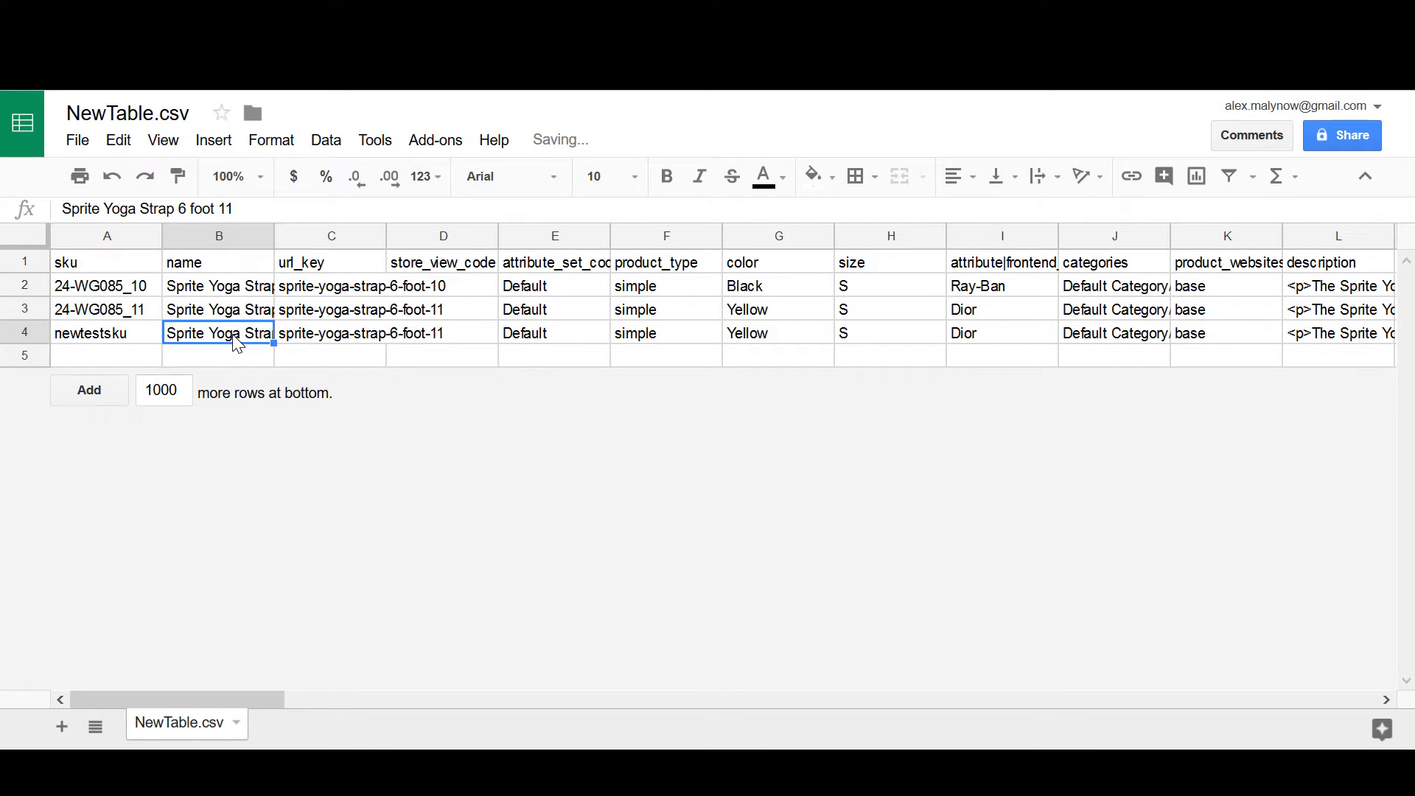
text(NewTestProduct)
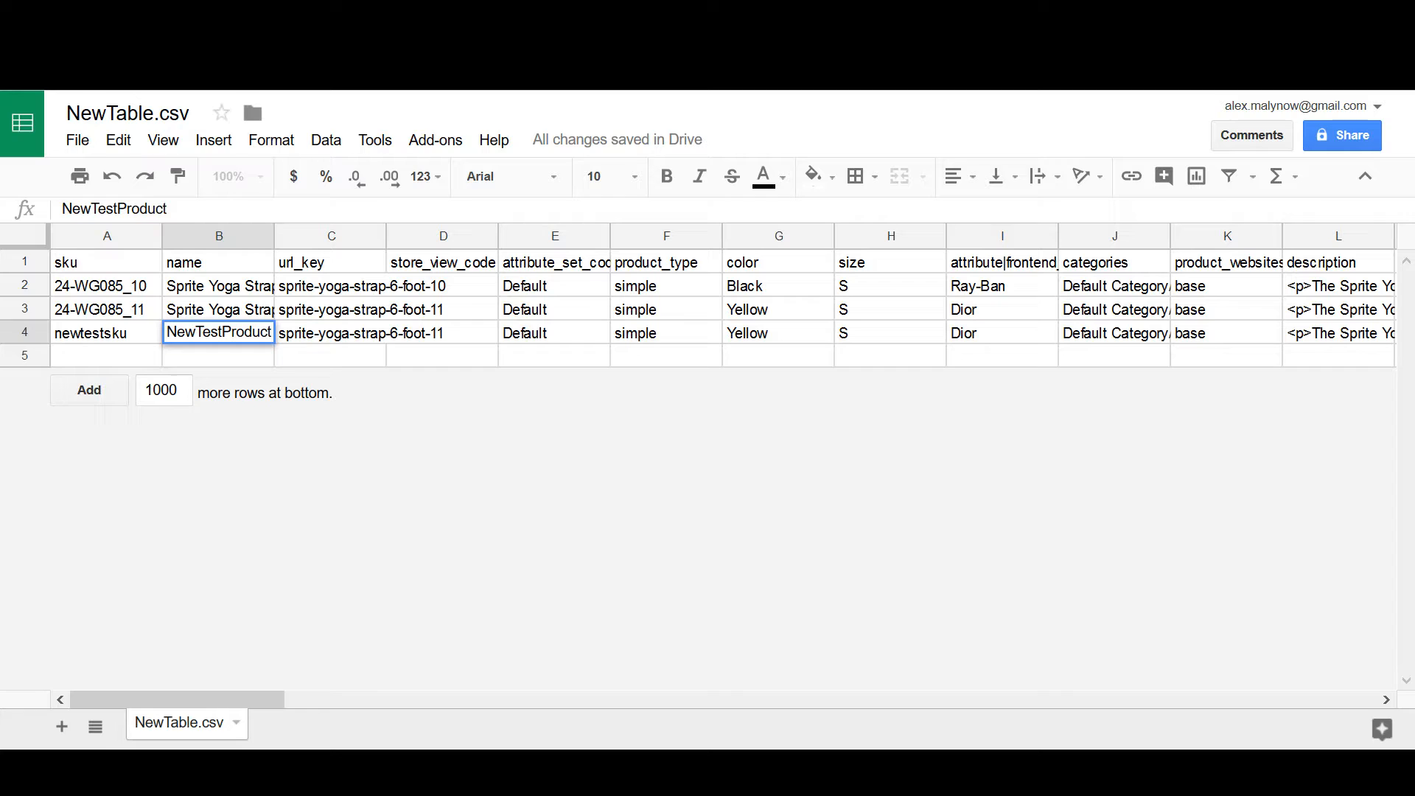
click(330, 332)
text(newtestsku1)
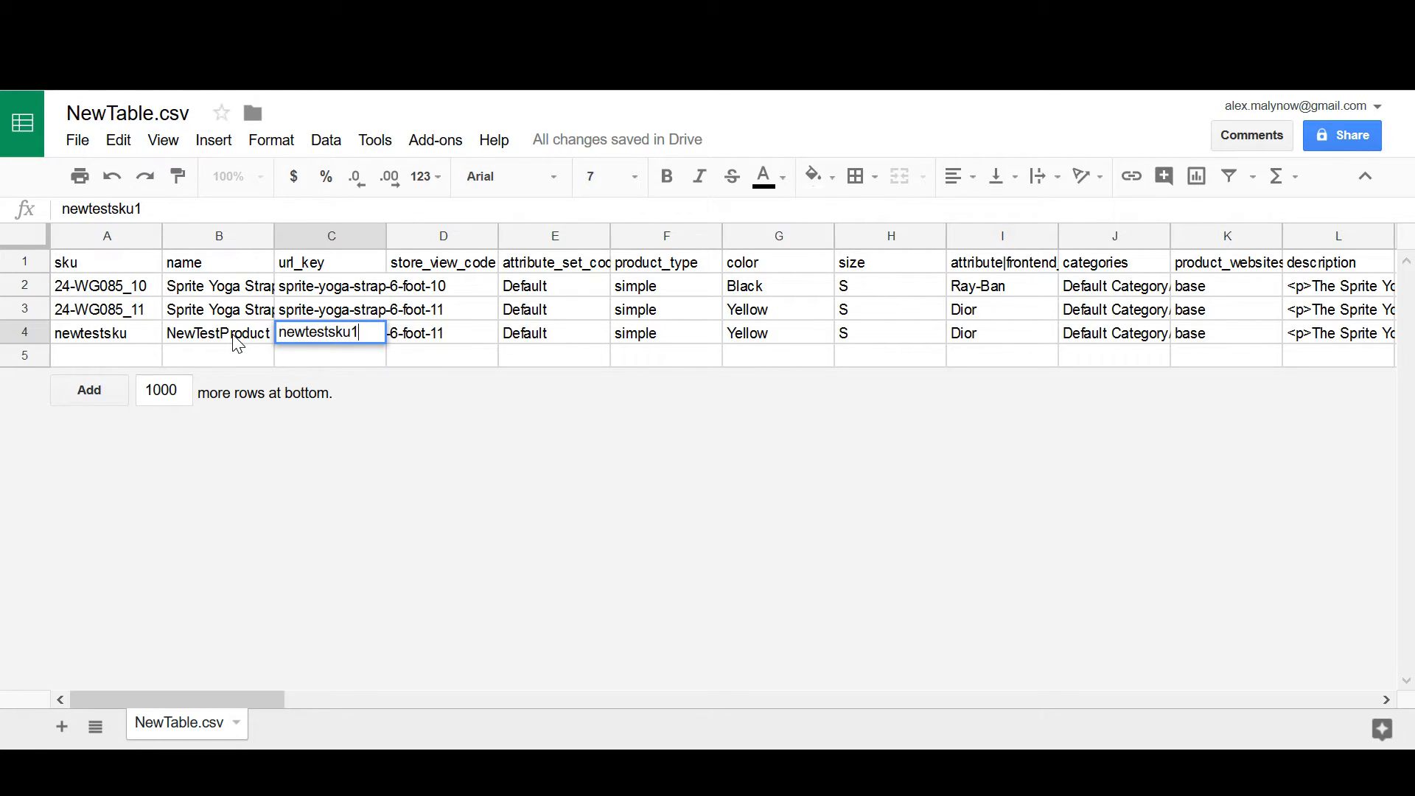
Step: Bring up the sheet's File download options
click(78, 139)
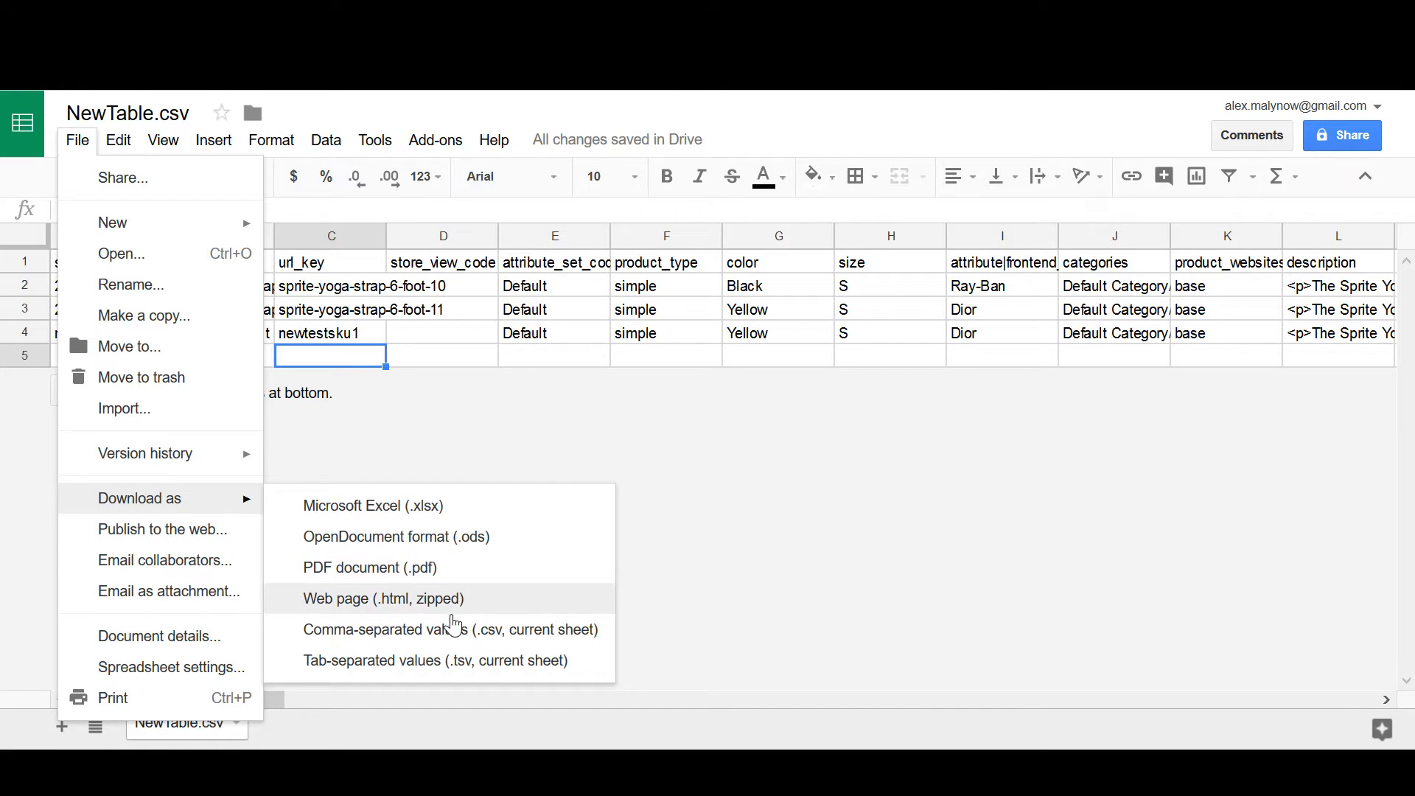
Step: Download the sheet as comma-separated values and locate the saved file in its folder
click(448, 629)
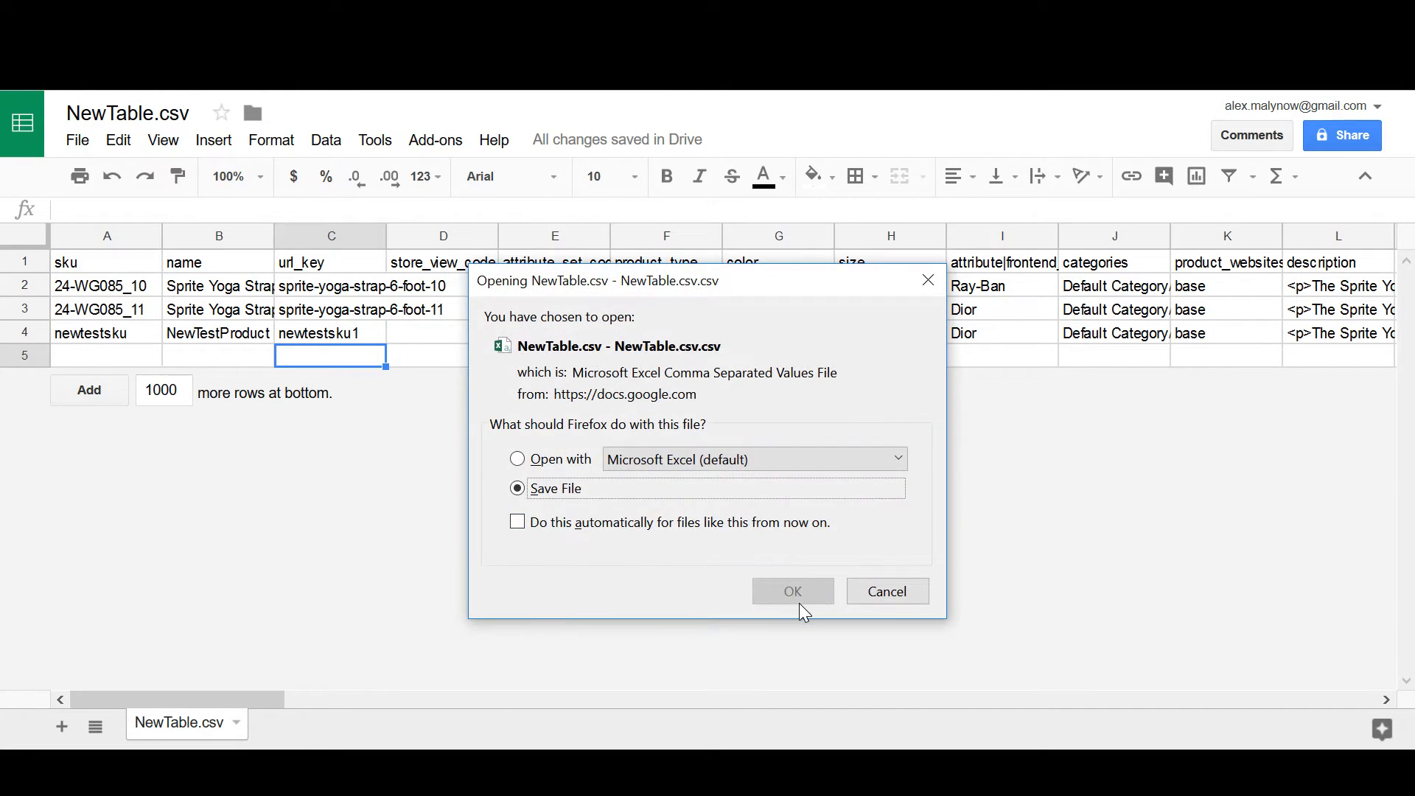
click(792, 591)
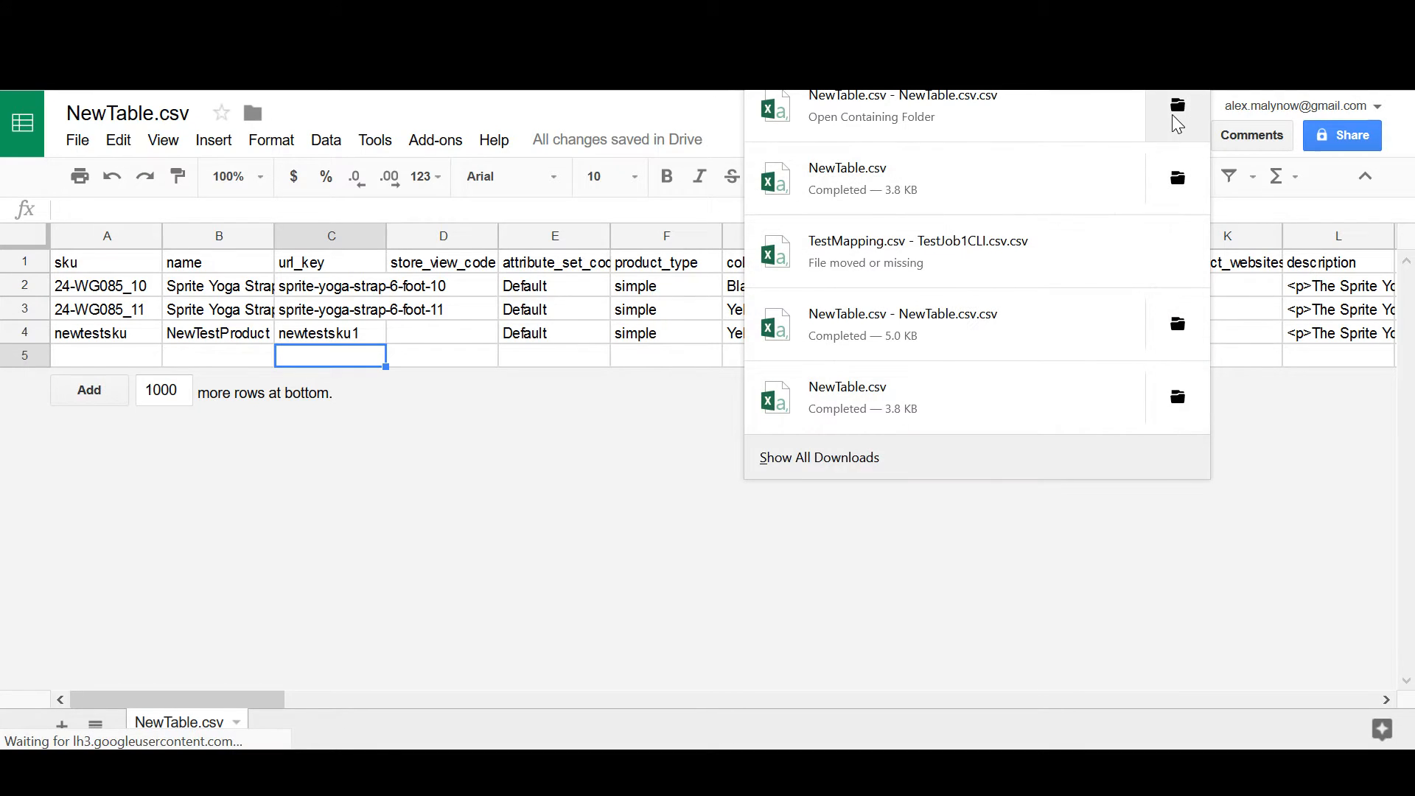
click(1177, 106)
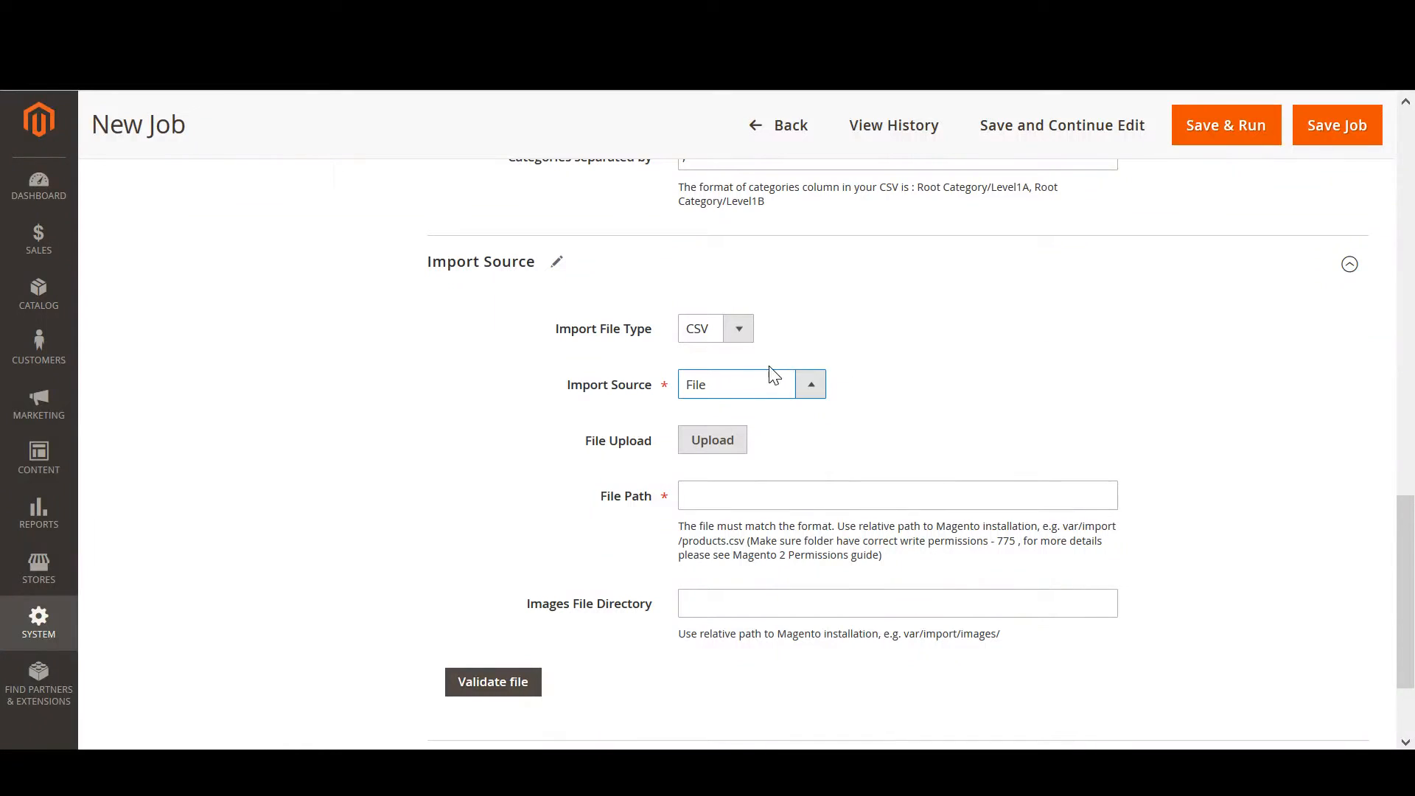
Step: Upload newtable_1.csv as the job's file and validate it successfully
click(712, 439)
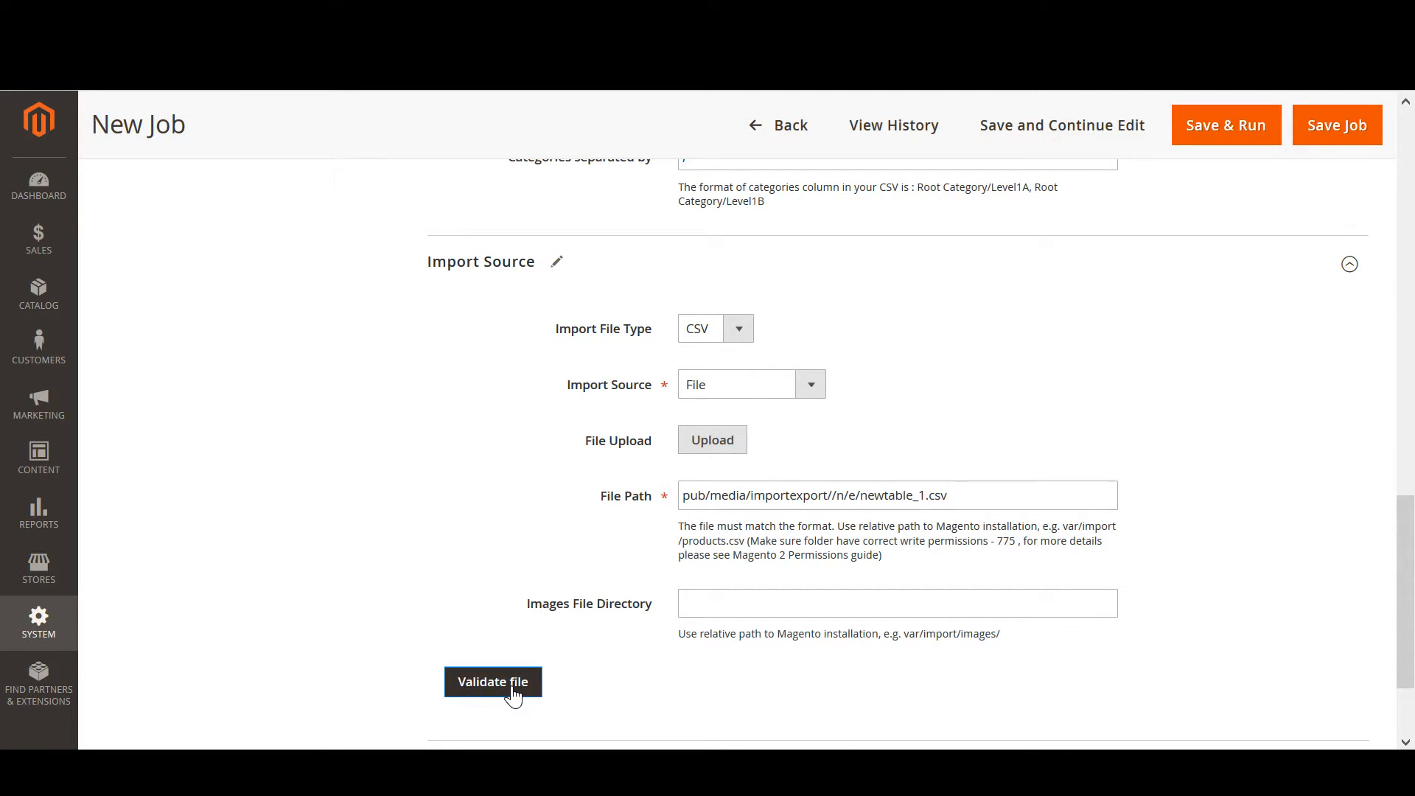
click(492, 681)
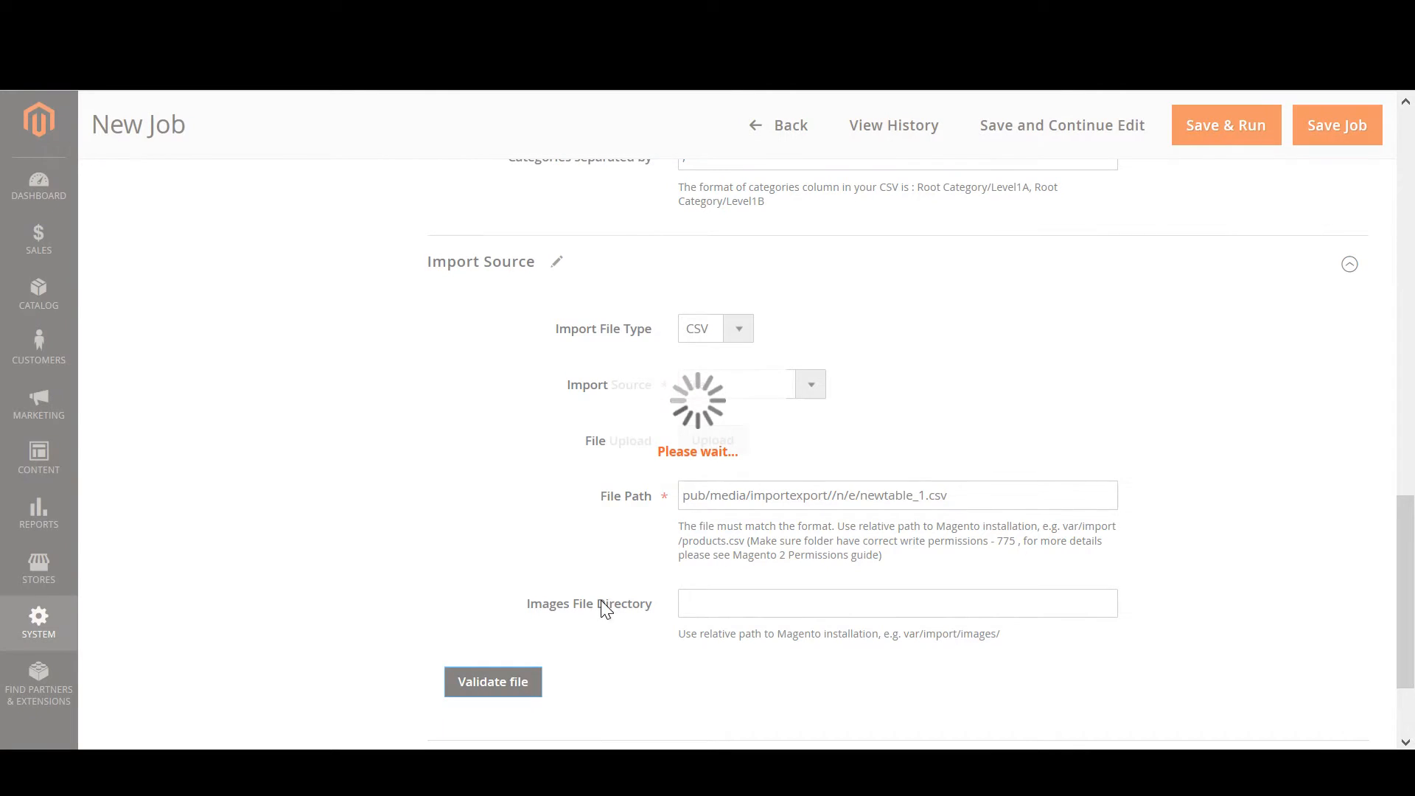
click(492, 681)
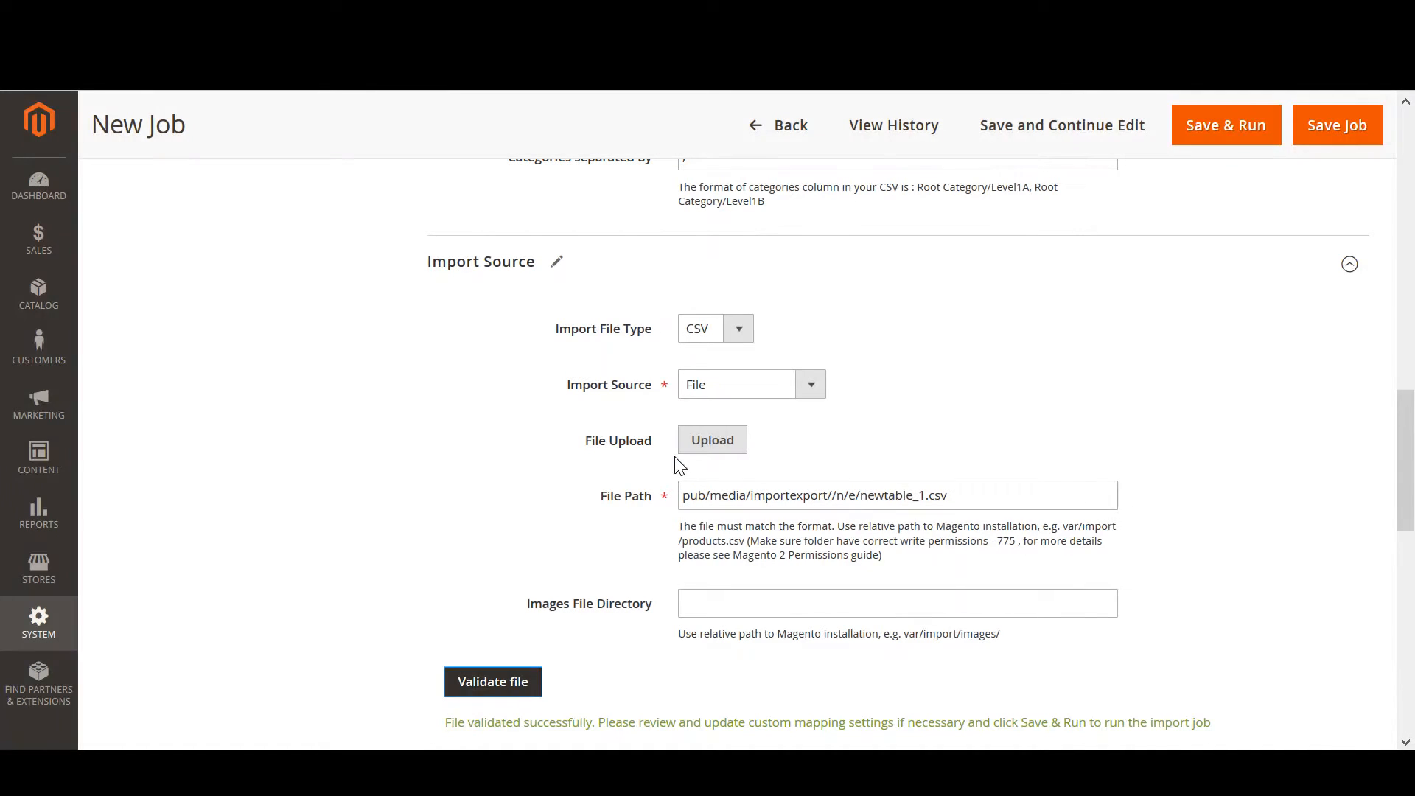
mouse_move(648, 488)
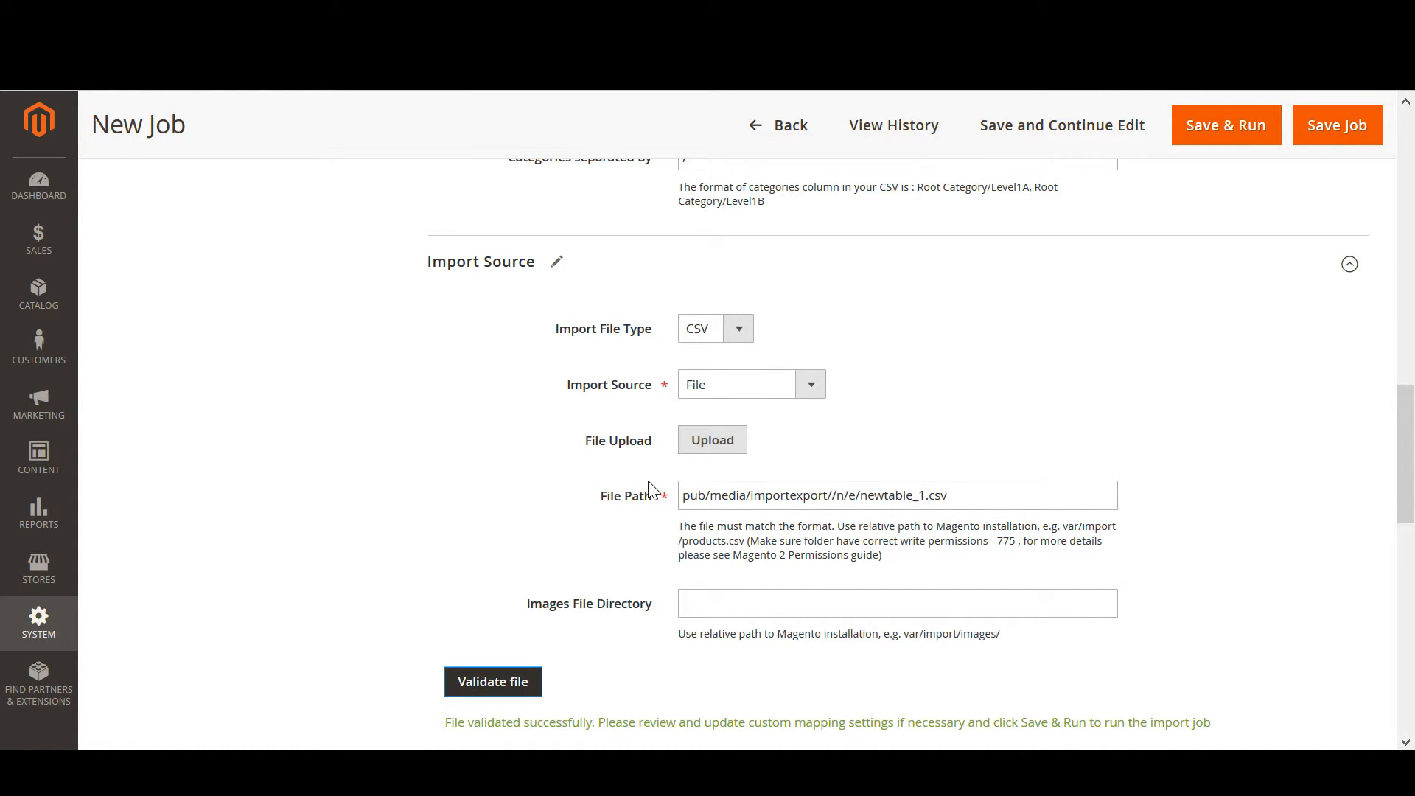
scroll(down, 3)
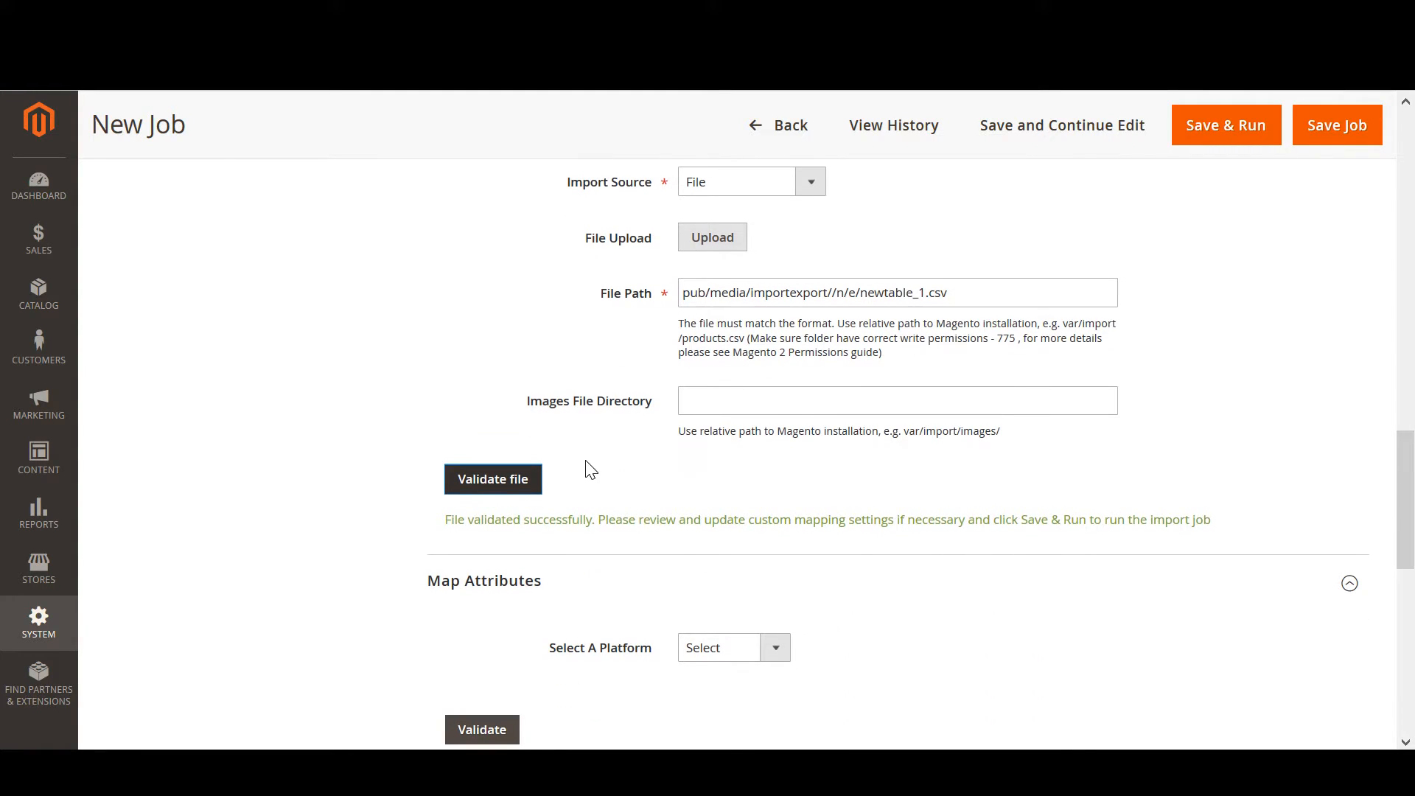
scroll(up, 3)
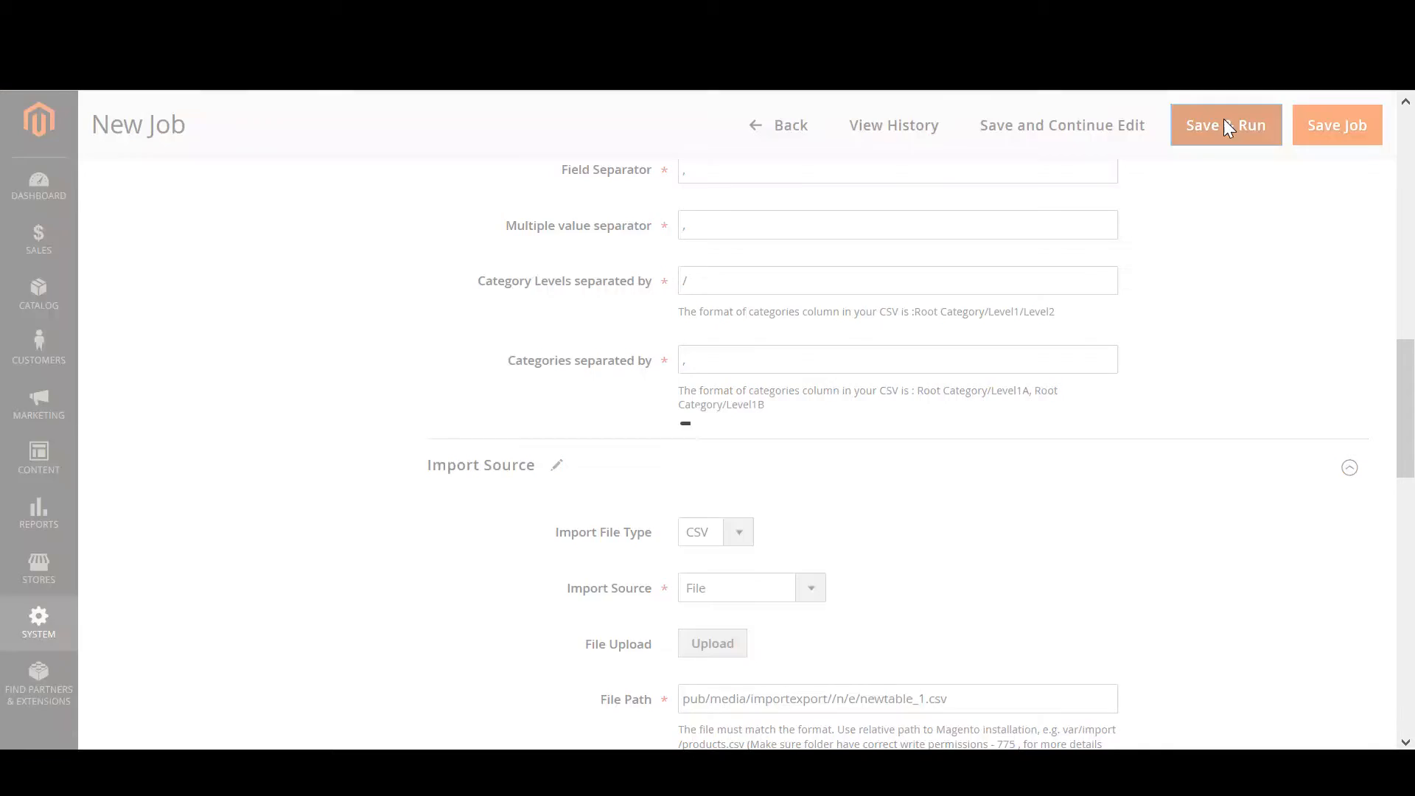
Step: Save & Run the import job, then check newtestsku in the Catalog Products grid
click(1225, 124)
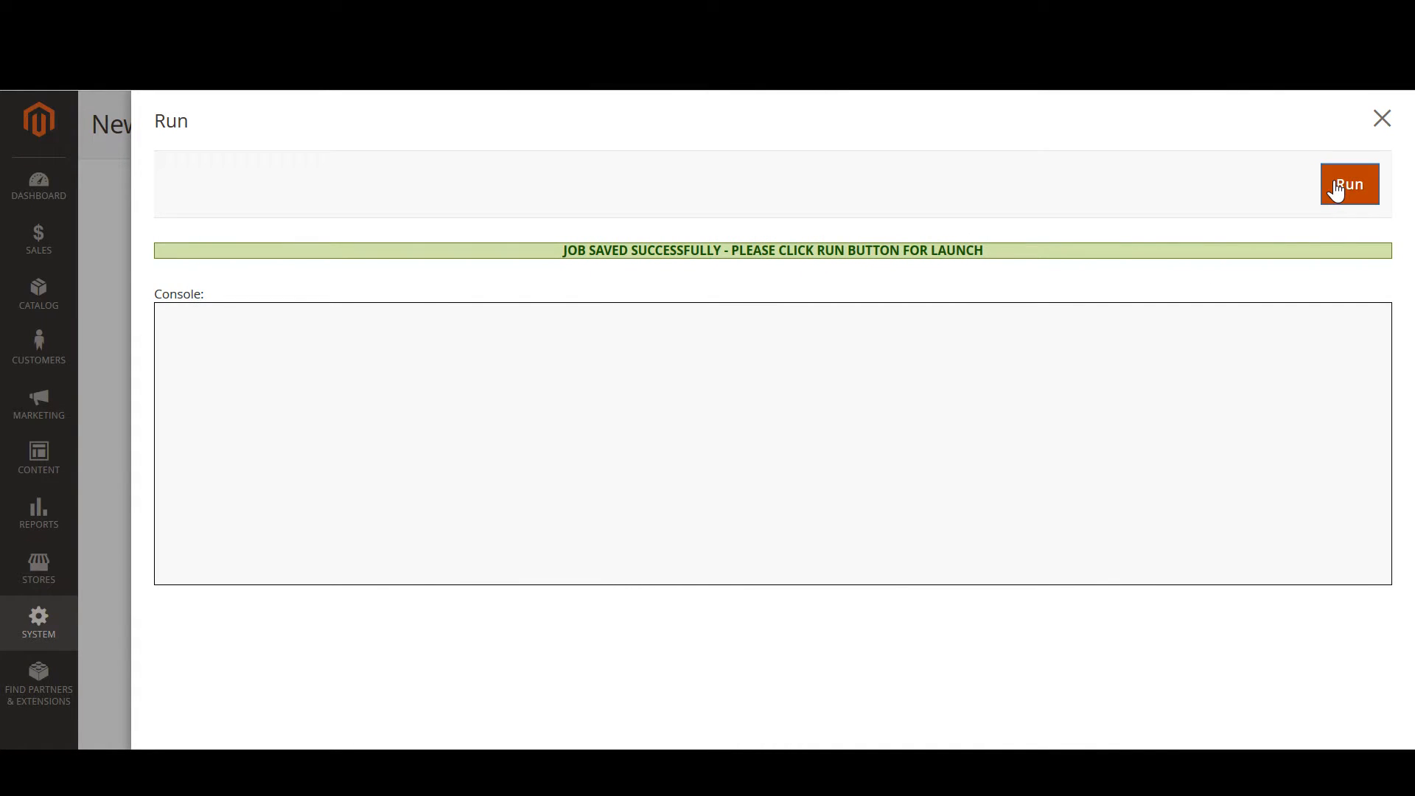
click(1348, 184)
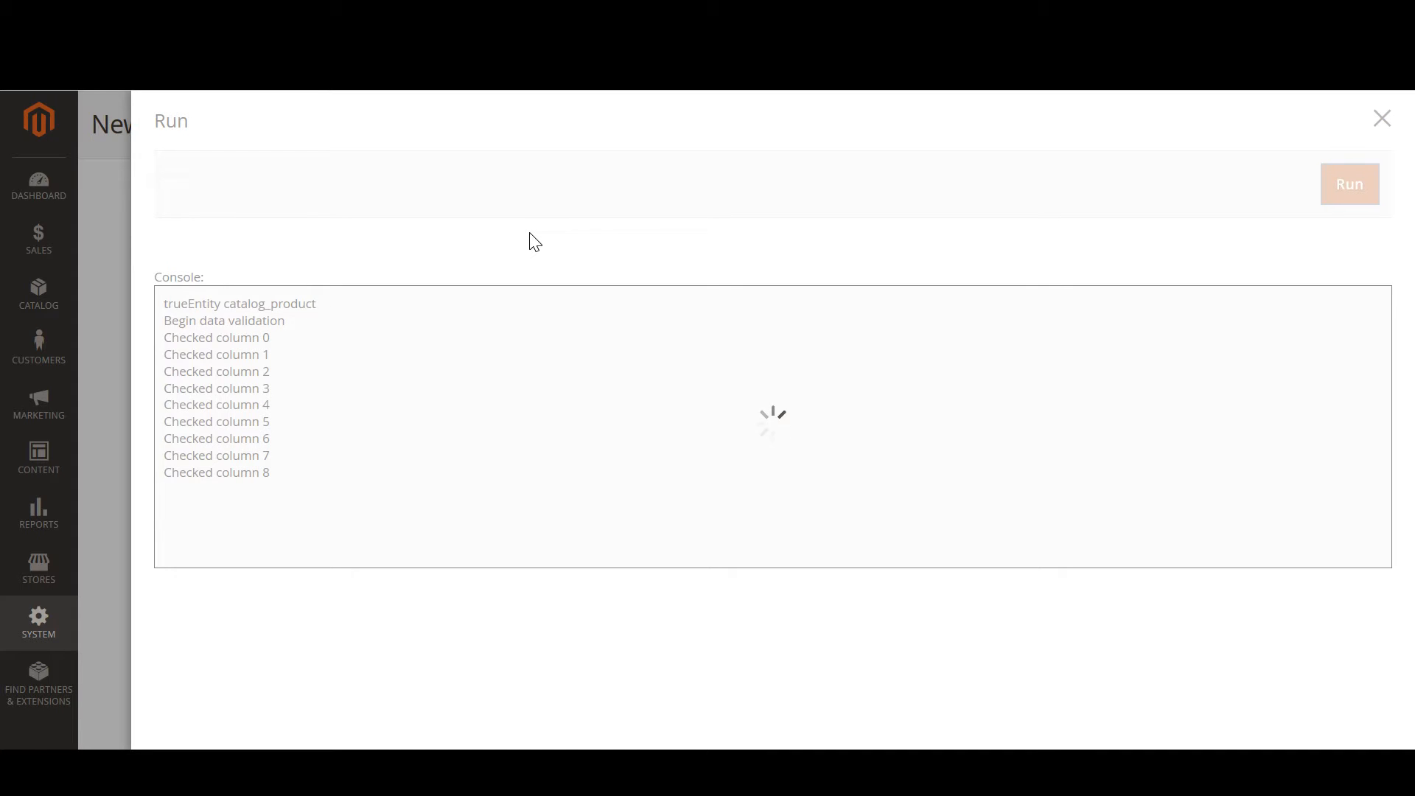
mouse_move(401, 288)
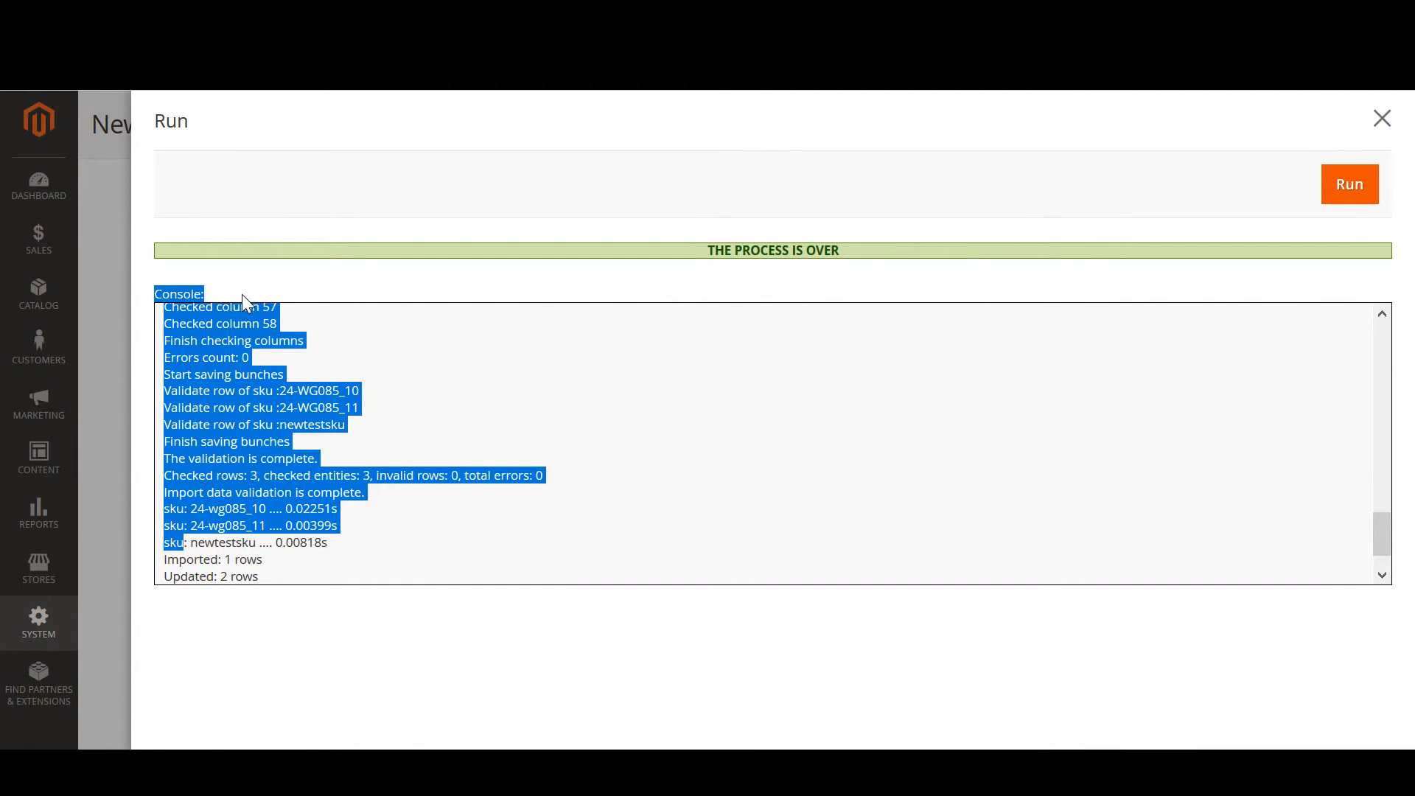
click(1379, 118)
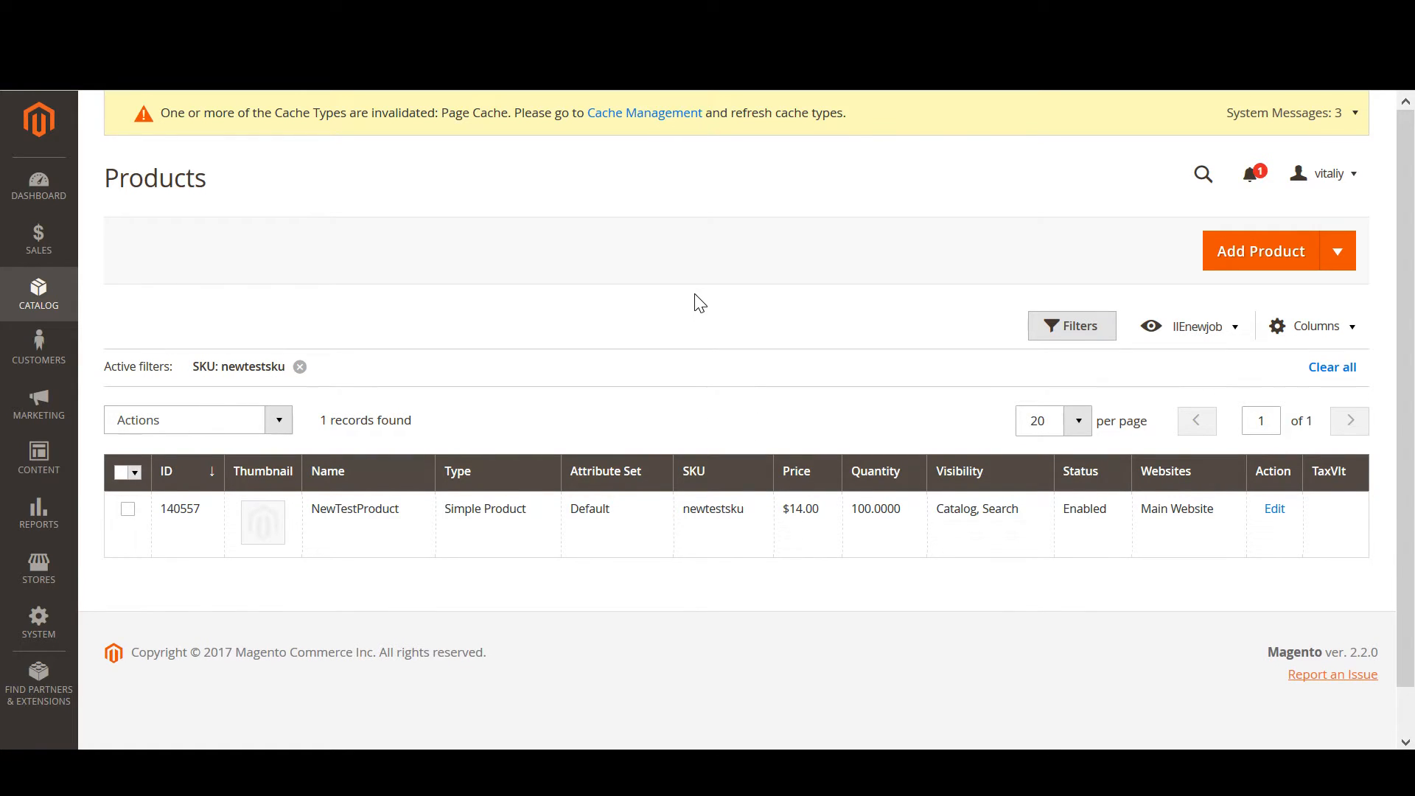
mouse_move(361, 518)
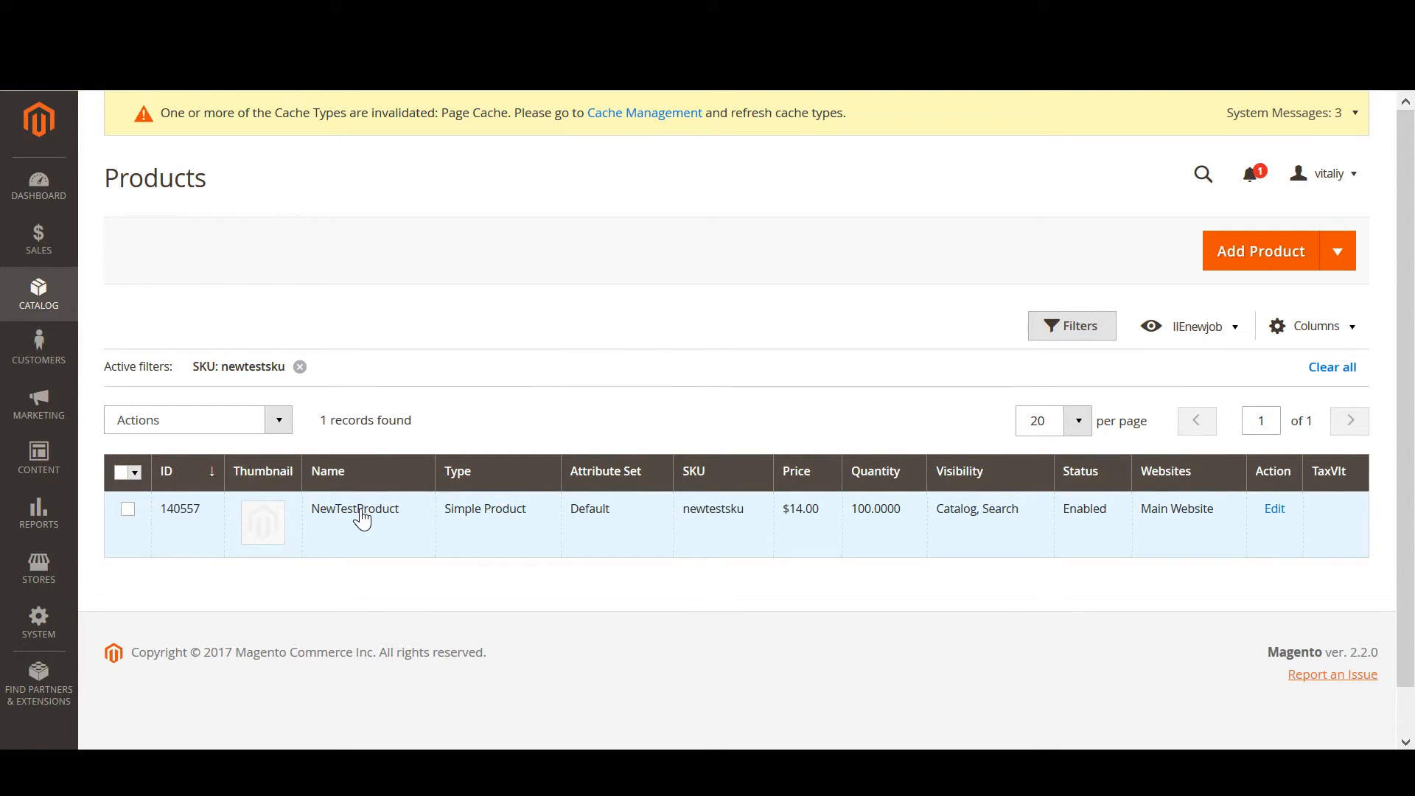
mouse_move(594, 311)
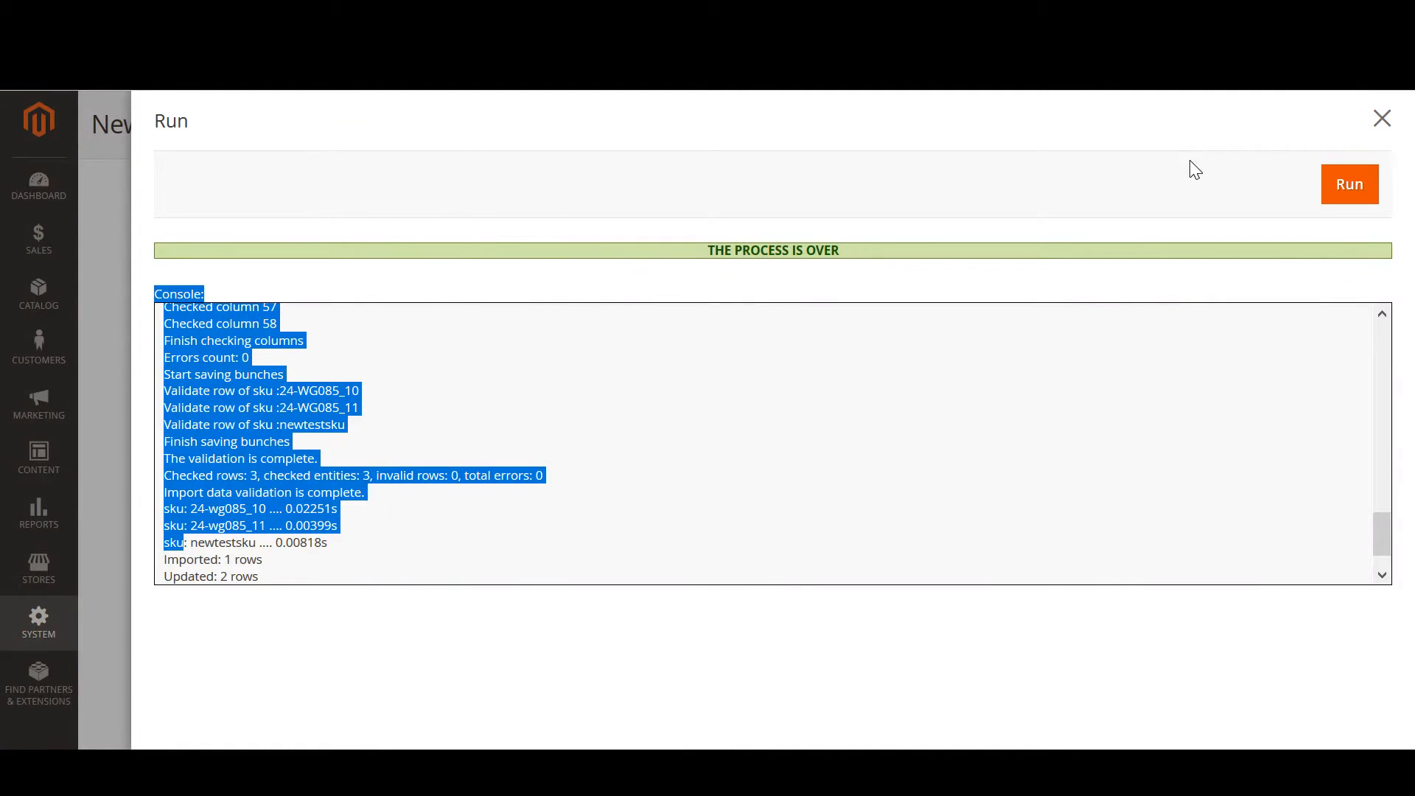
Step: Close the finished import run console, returning to the New Import Job form
click(1380, 118)
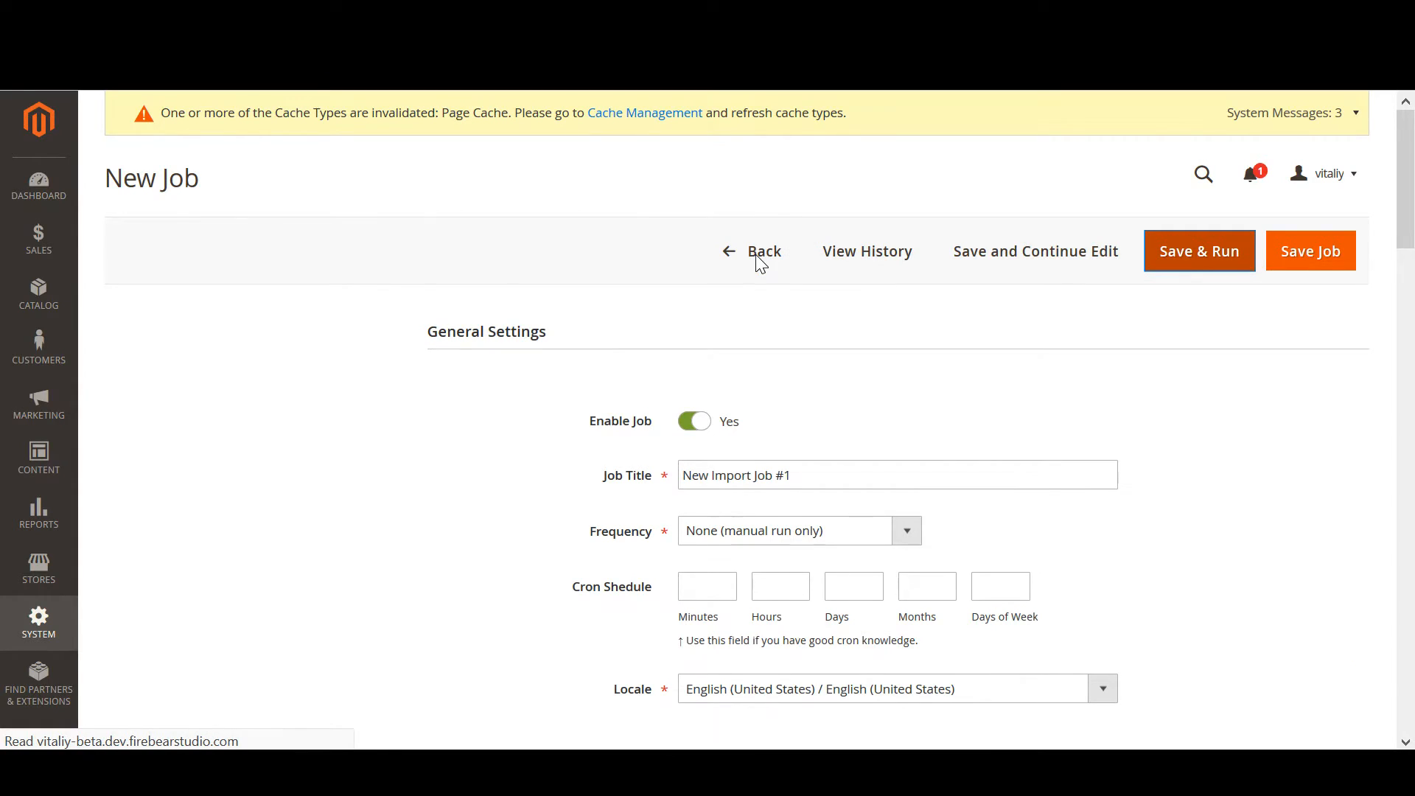
Step: Leave the new job form and return to the Import Jobs grid
click(1310, 250)
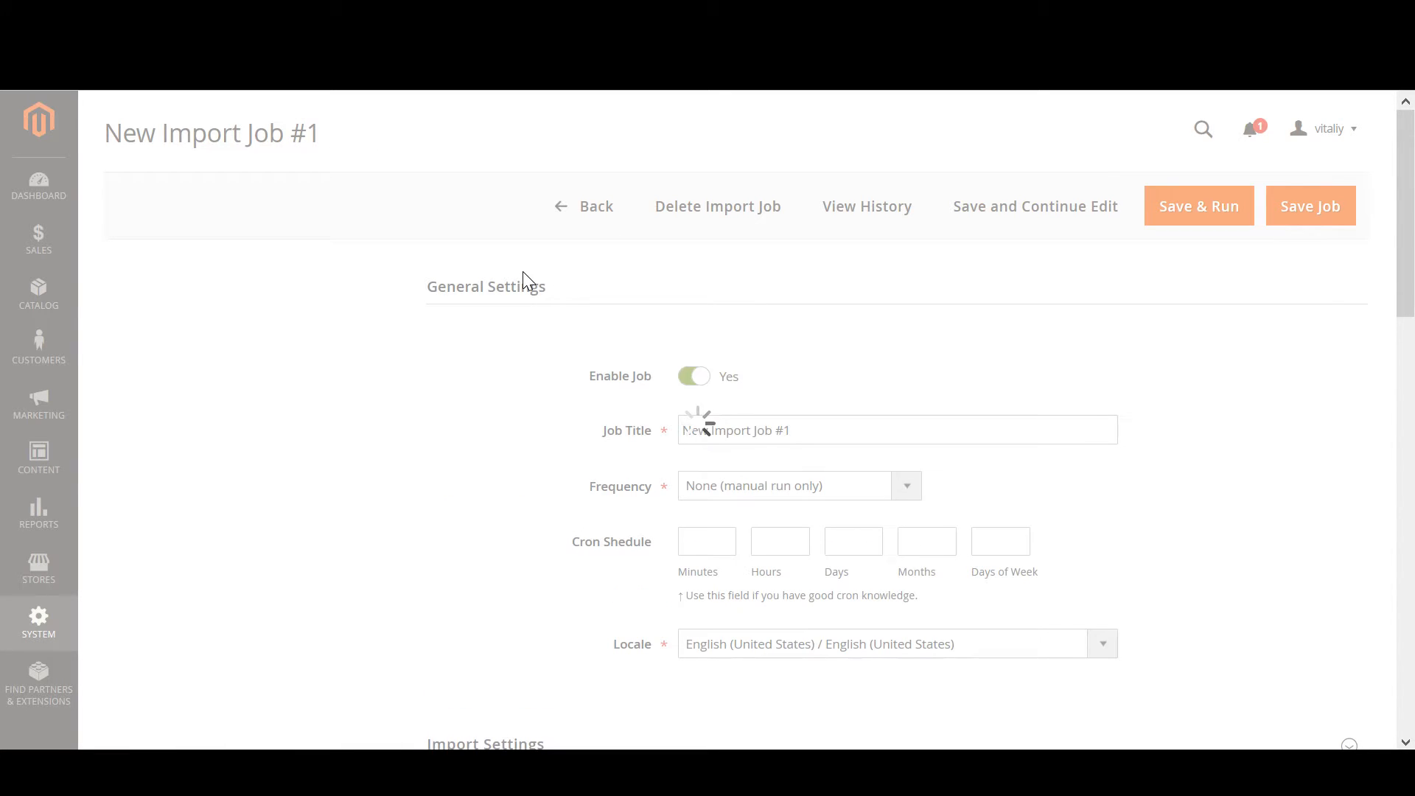
click(1308, 205)
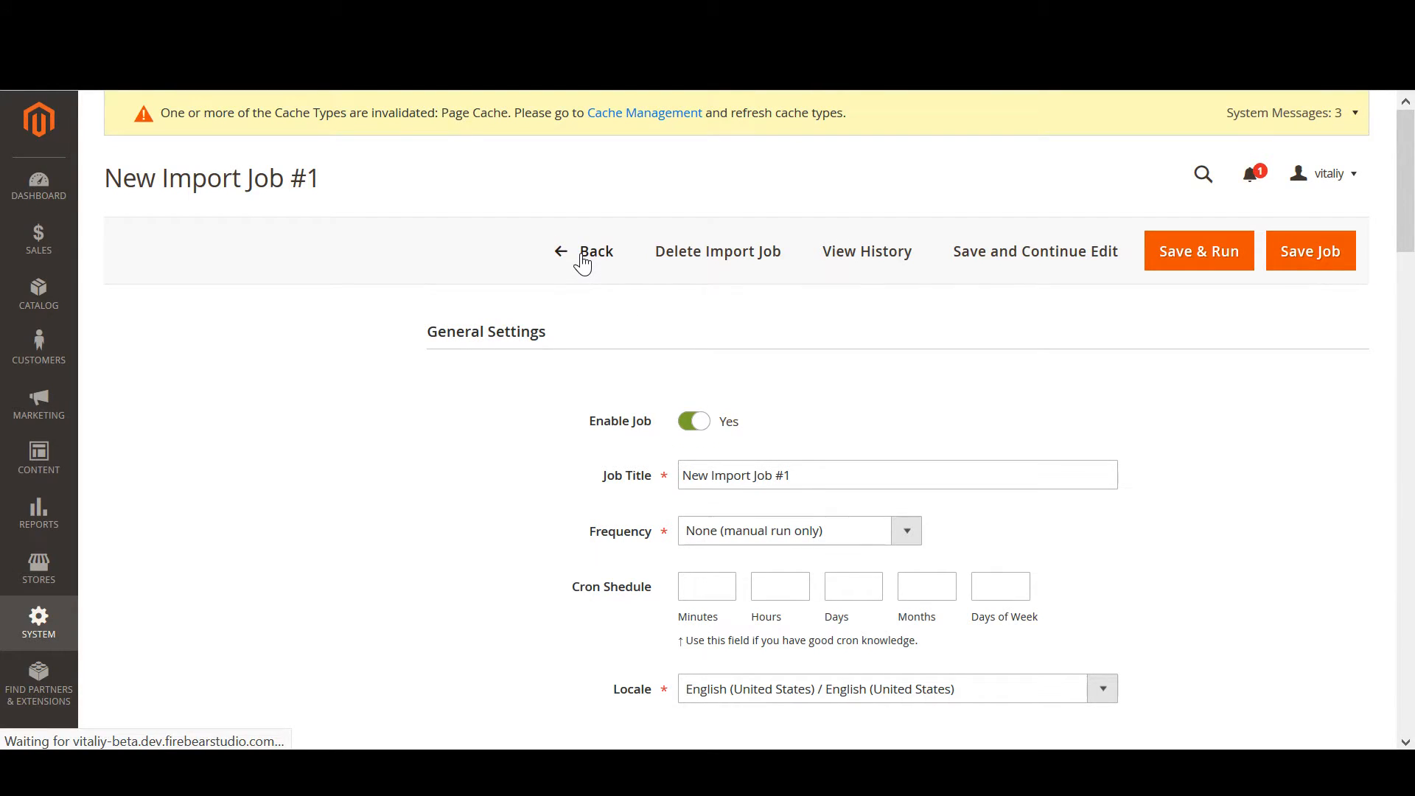
click(585, 251)
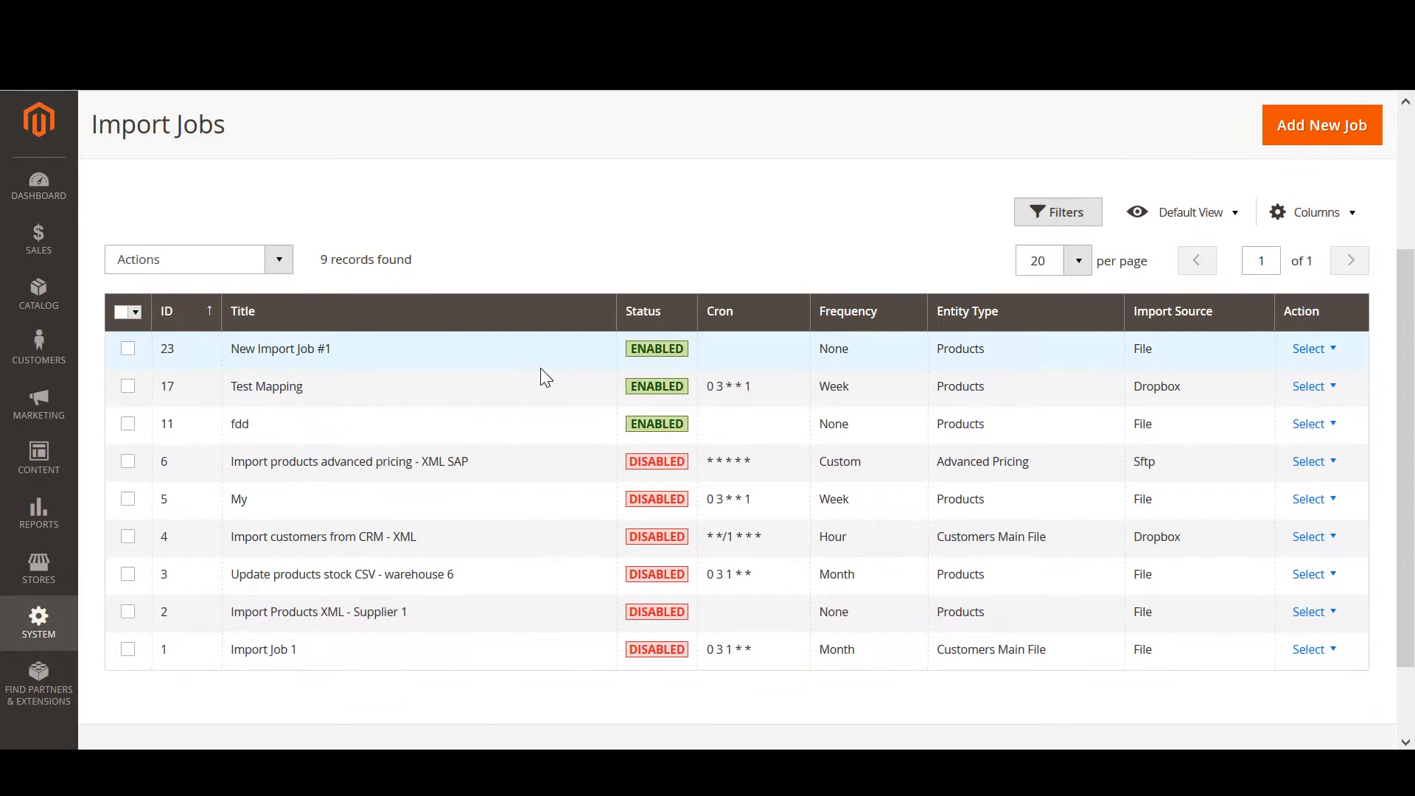
Step: Choose Edit & Run on the Test Mapping job row to edit it
click(1309, 386)
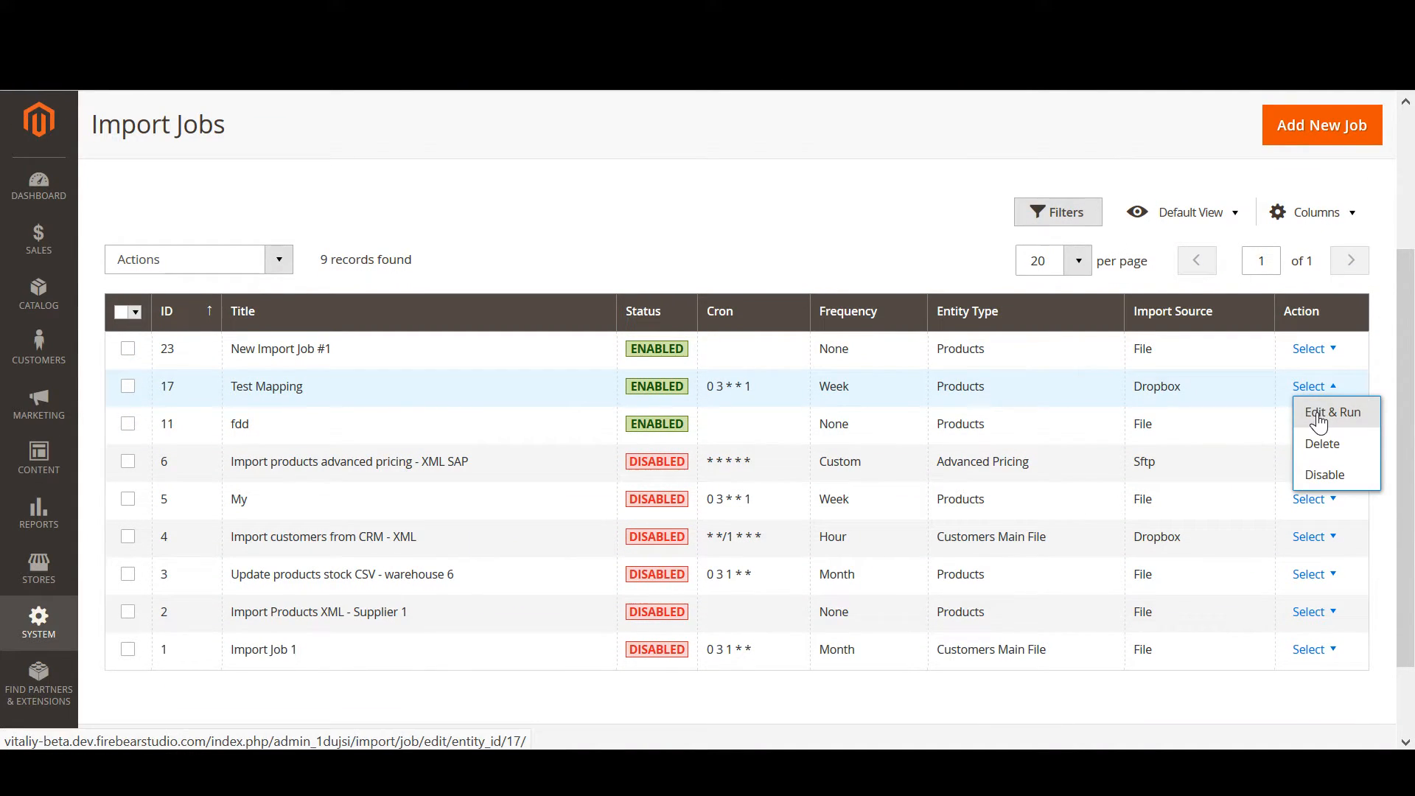
click(1332, 411)
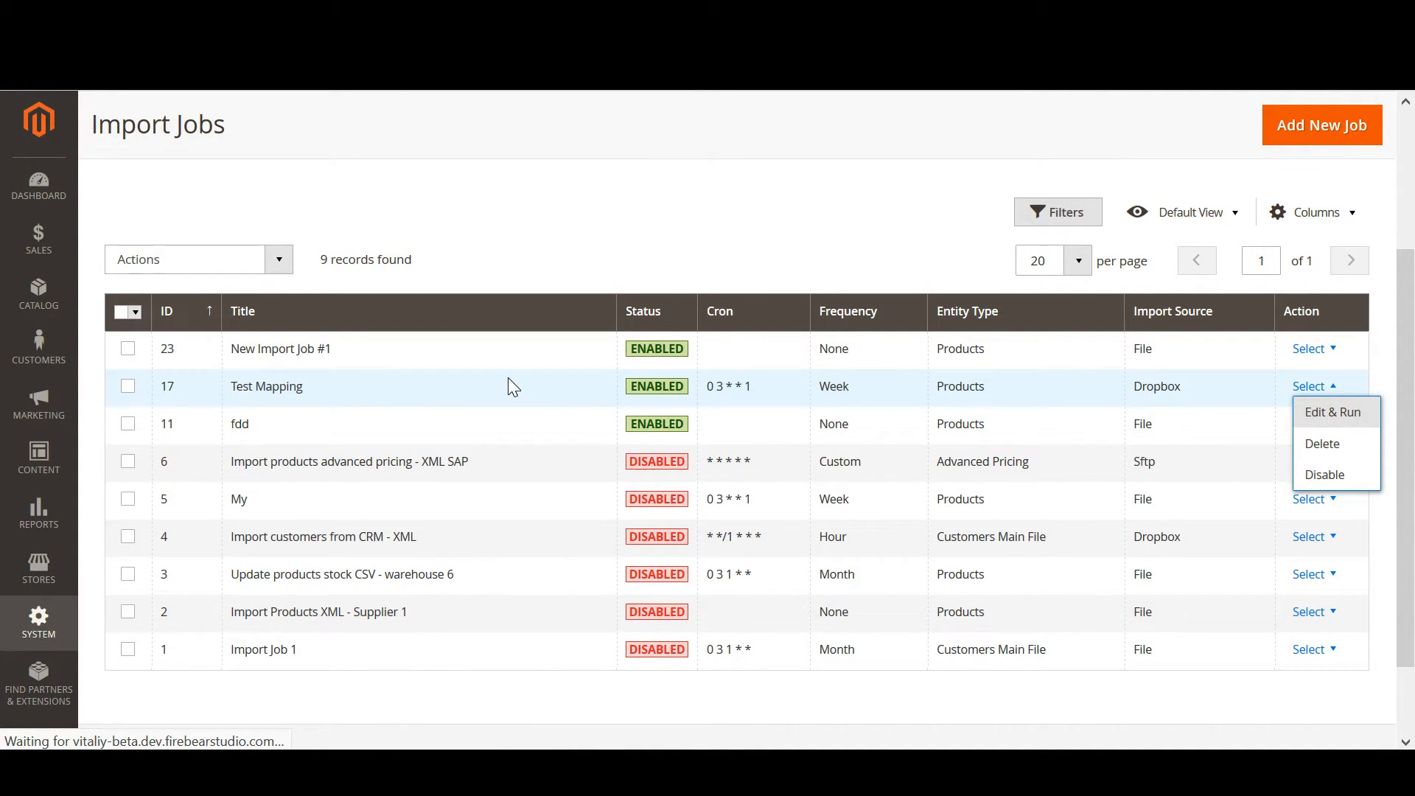
click(1333, 411)
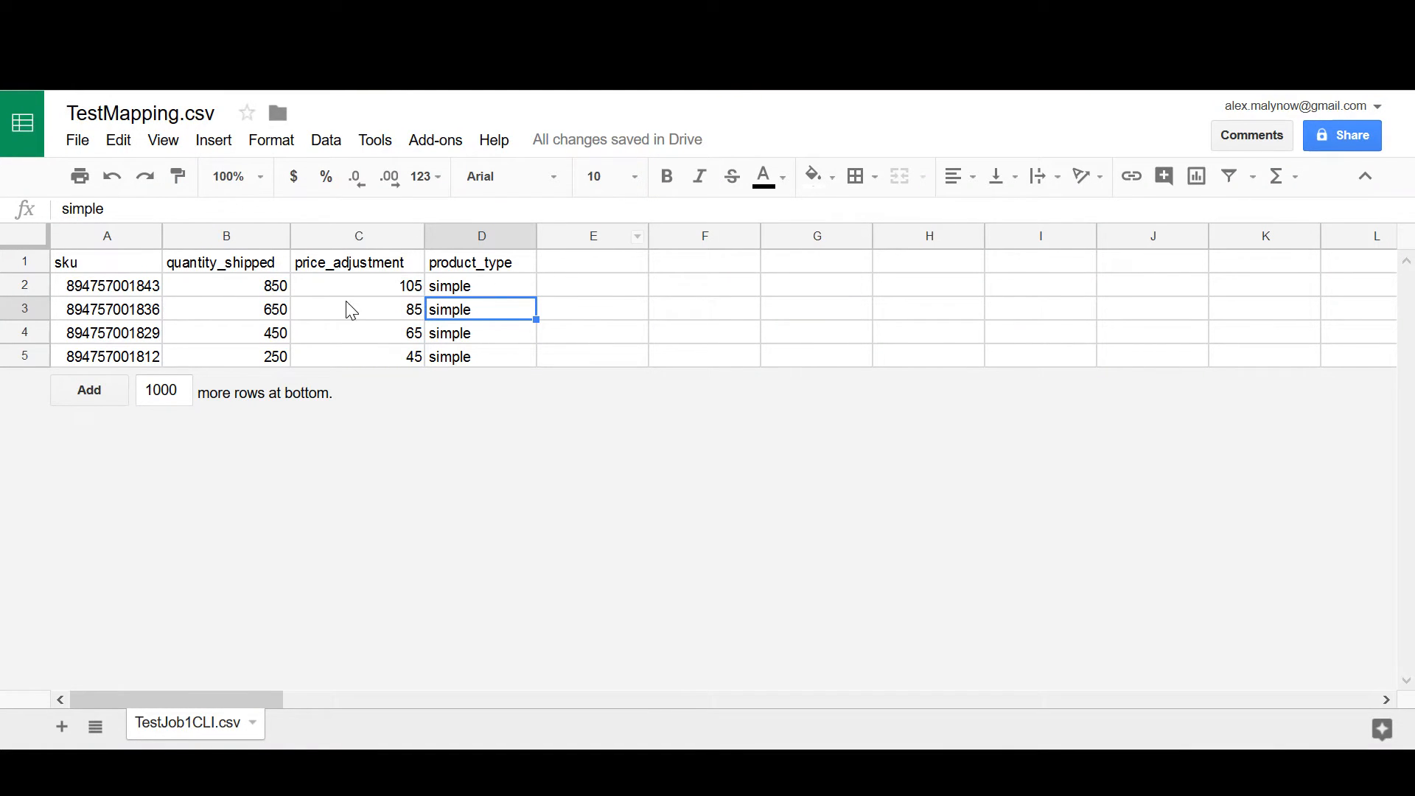
click(356, 262)
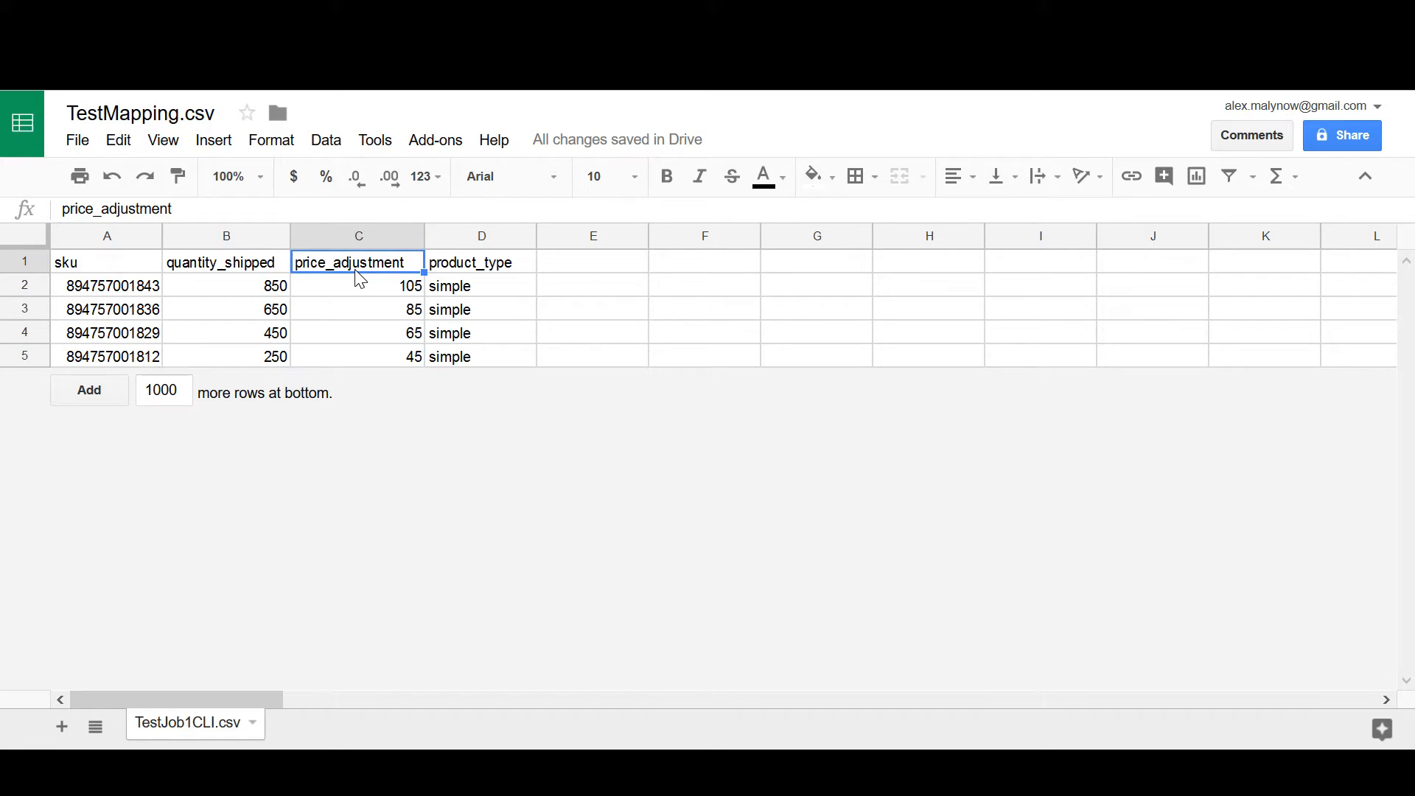
click(226, 263)
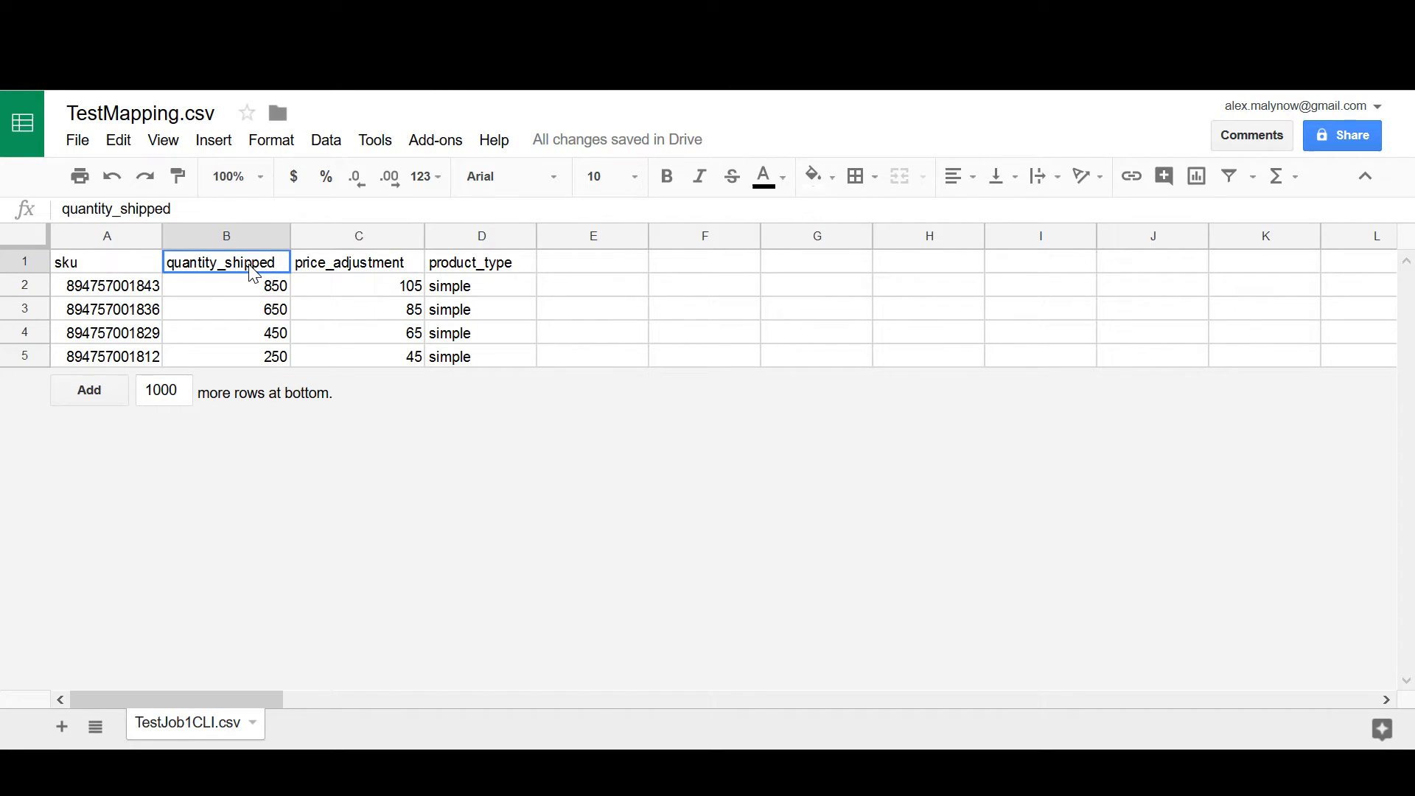
mouse_move(324, 274)
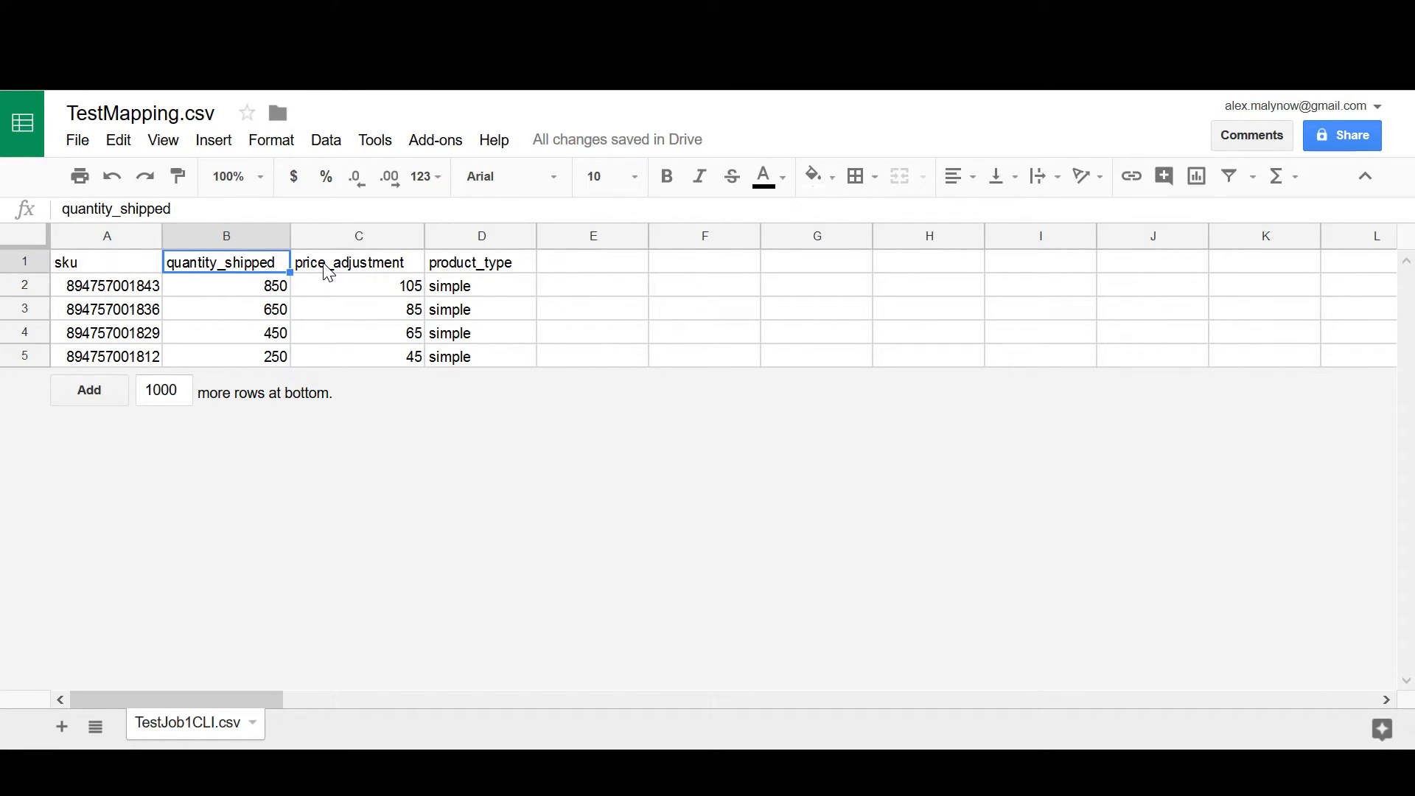
click(358, 262)
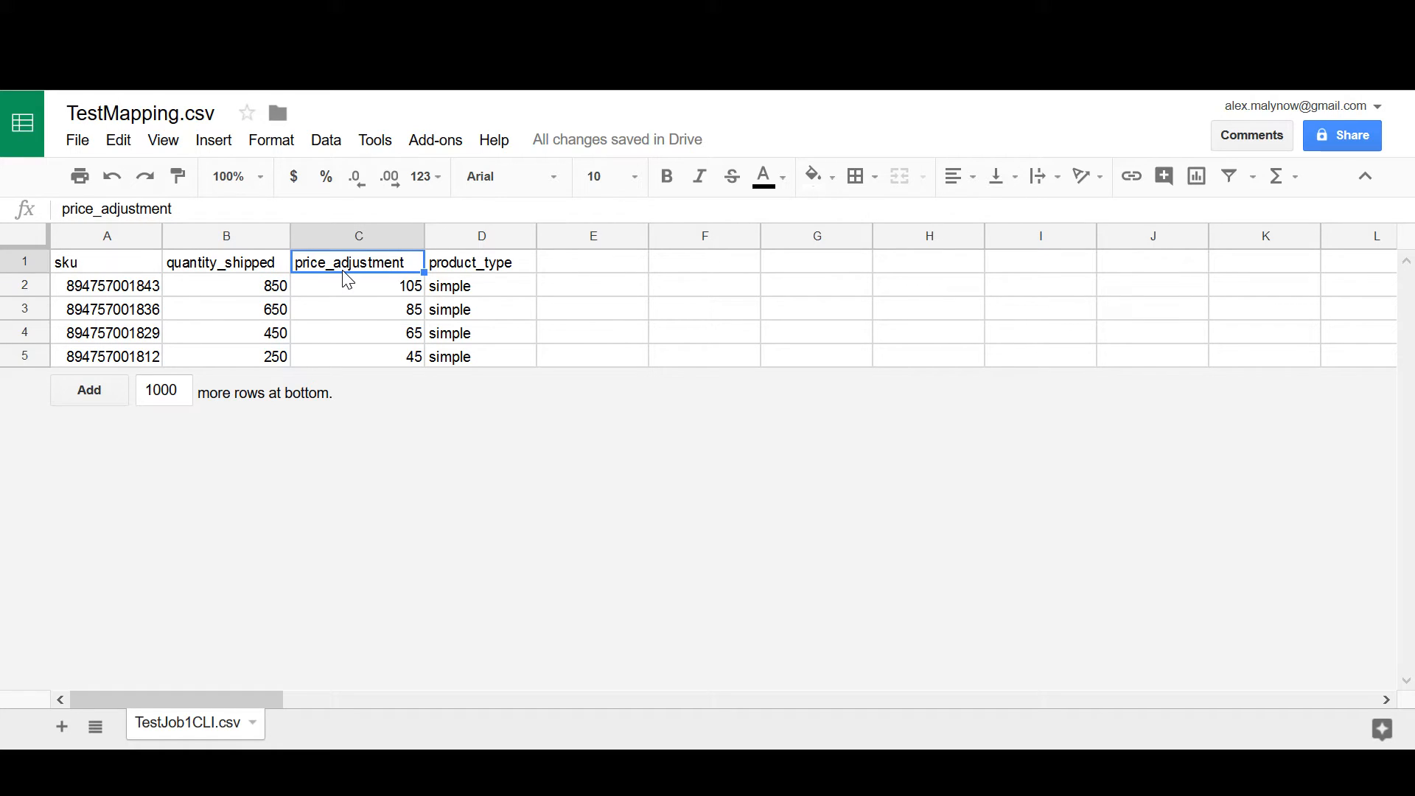
click(356, 285)
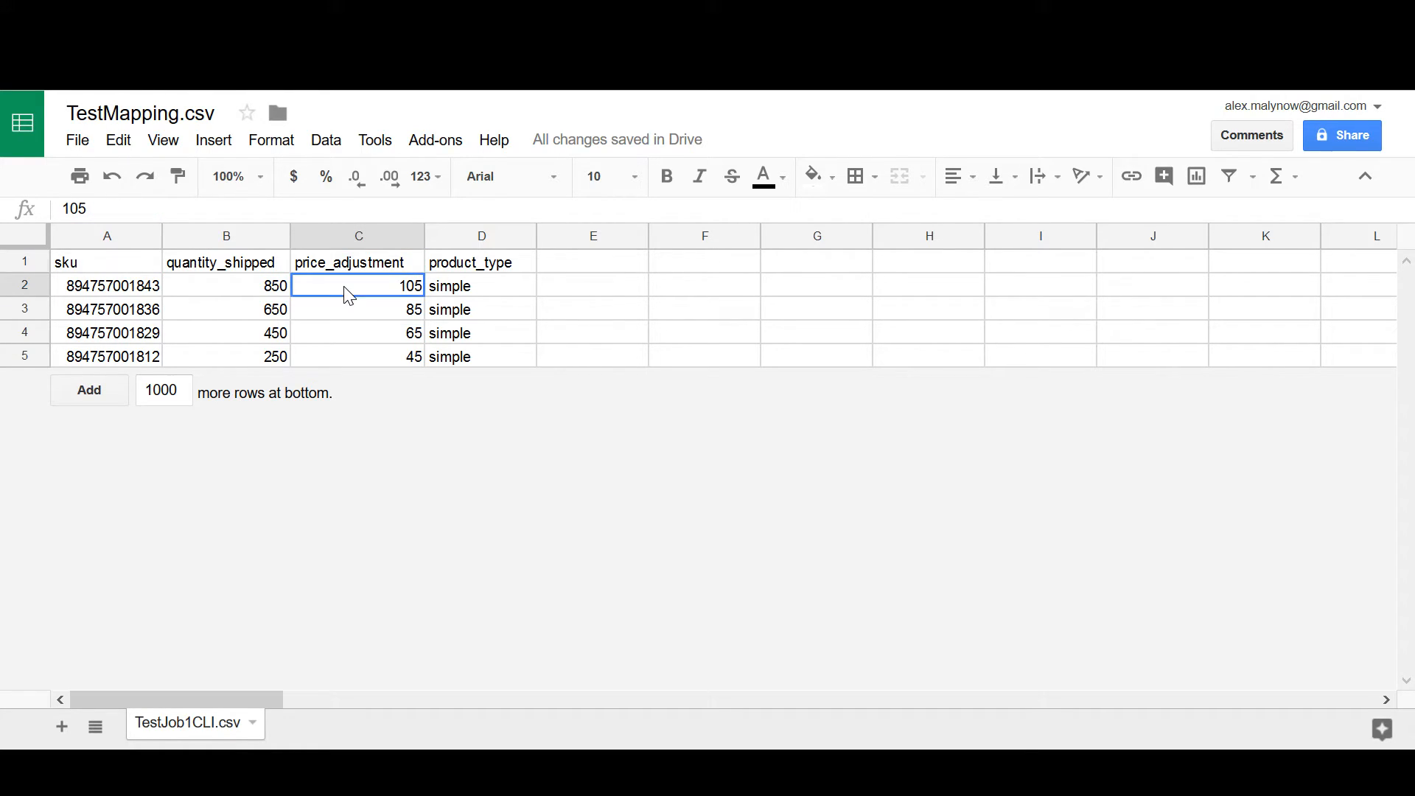
click(355, 262)
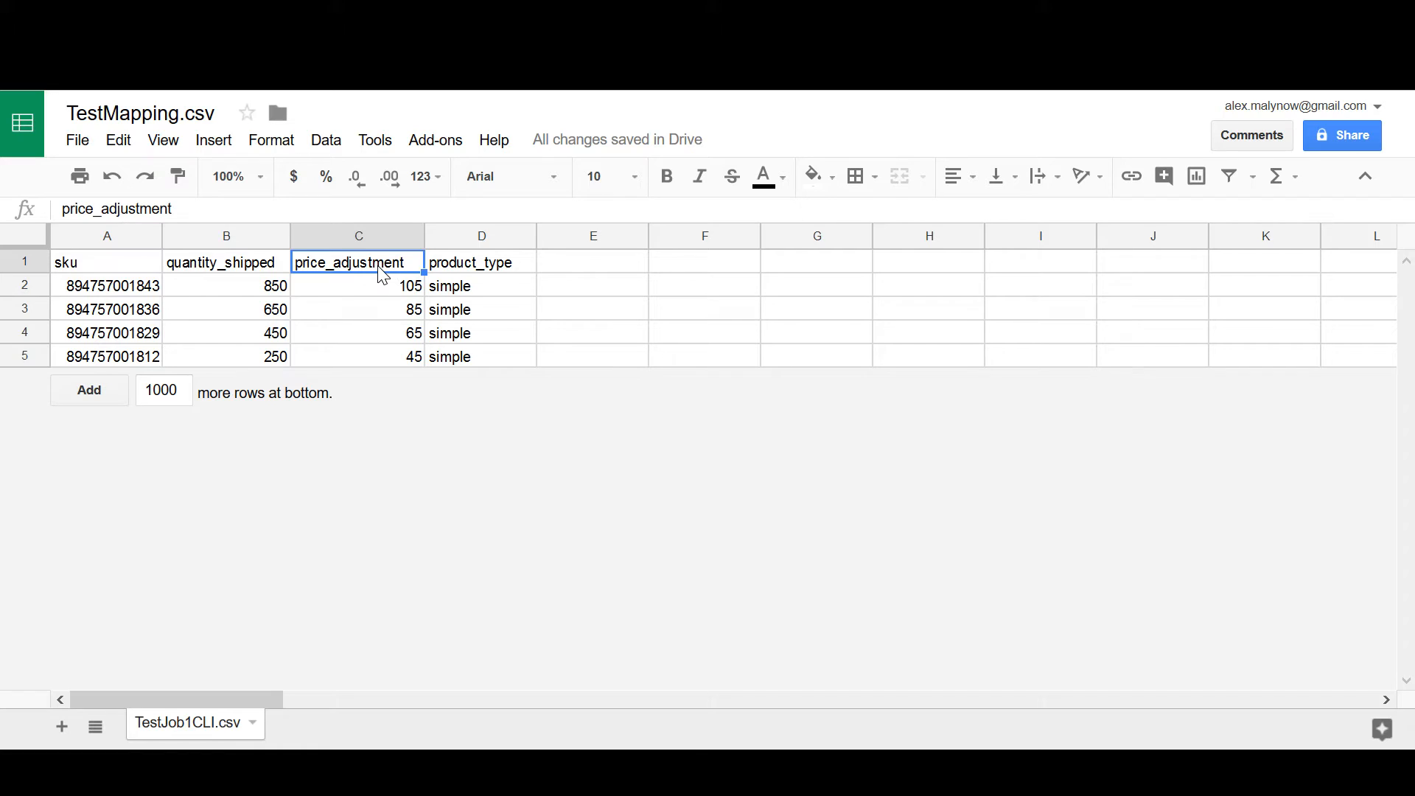
click(227, 262)
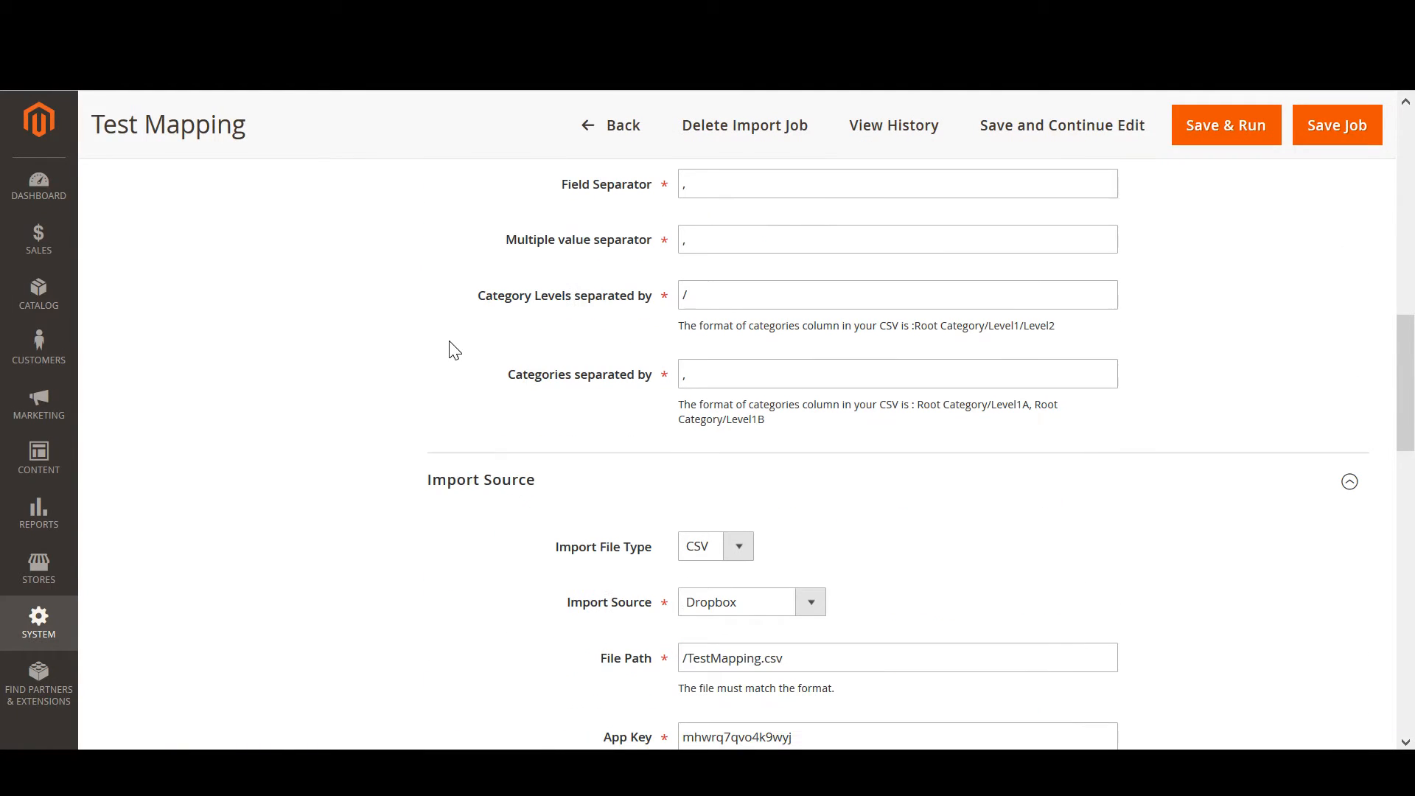
Step: Remove the old qty row and map price to the price_adjustment import column
scroll(down, 3)
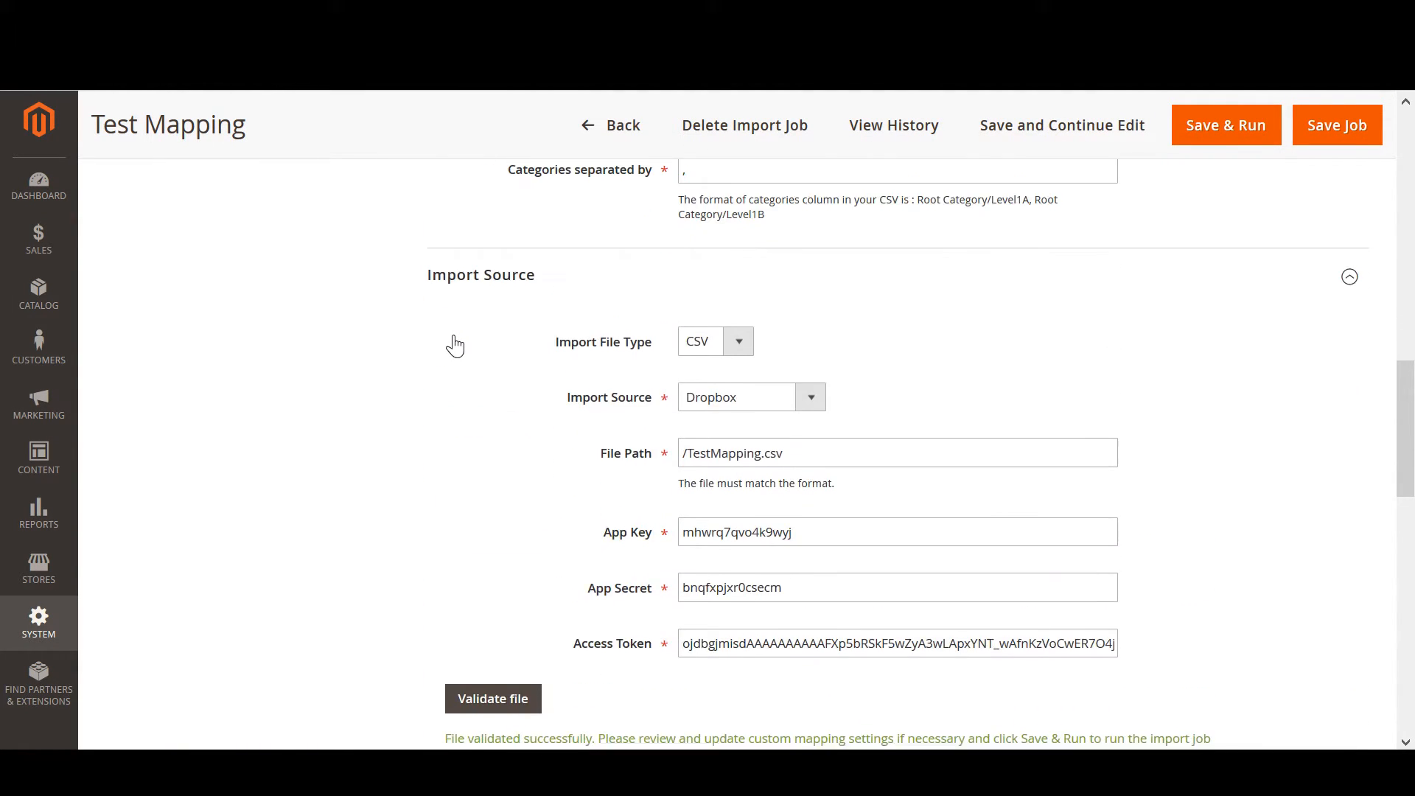
click(492, 697)
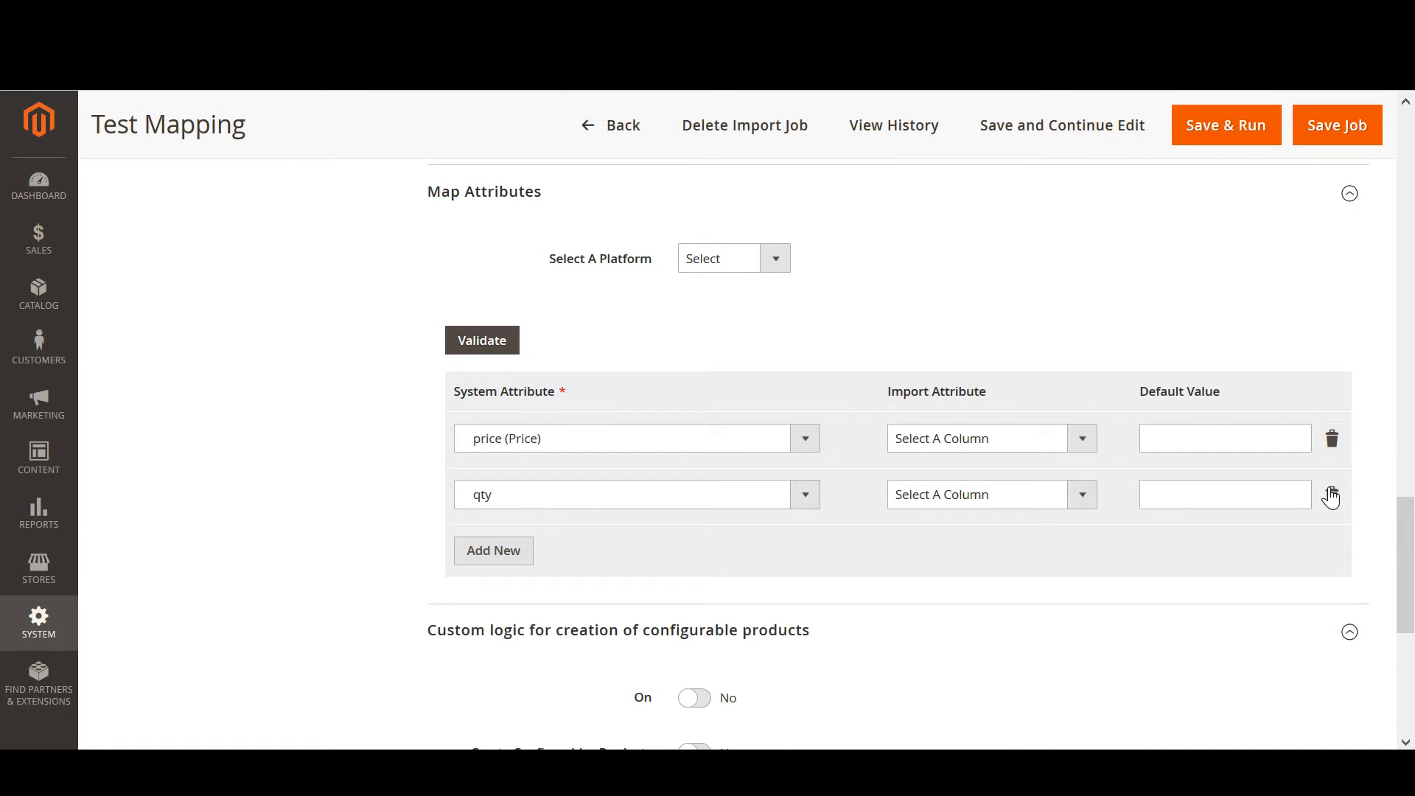
click(1329, 495)
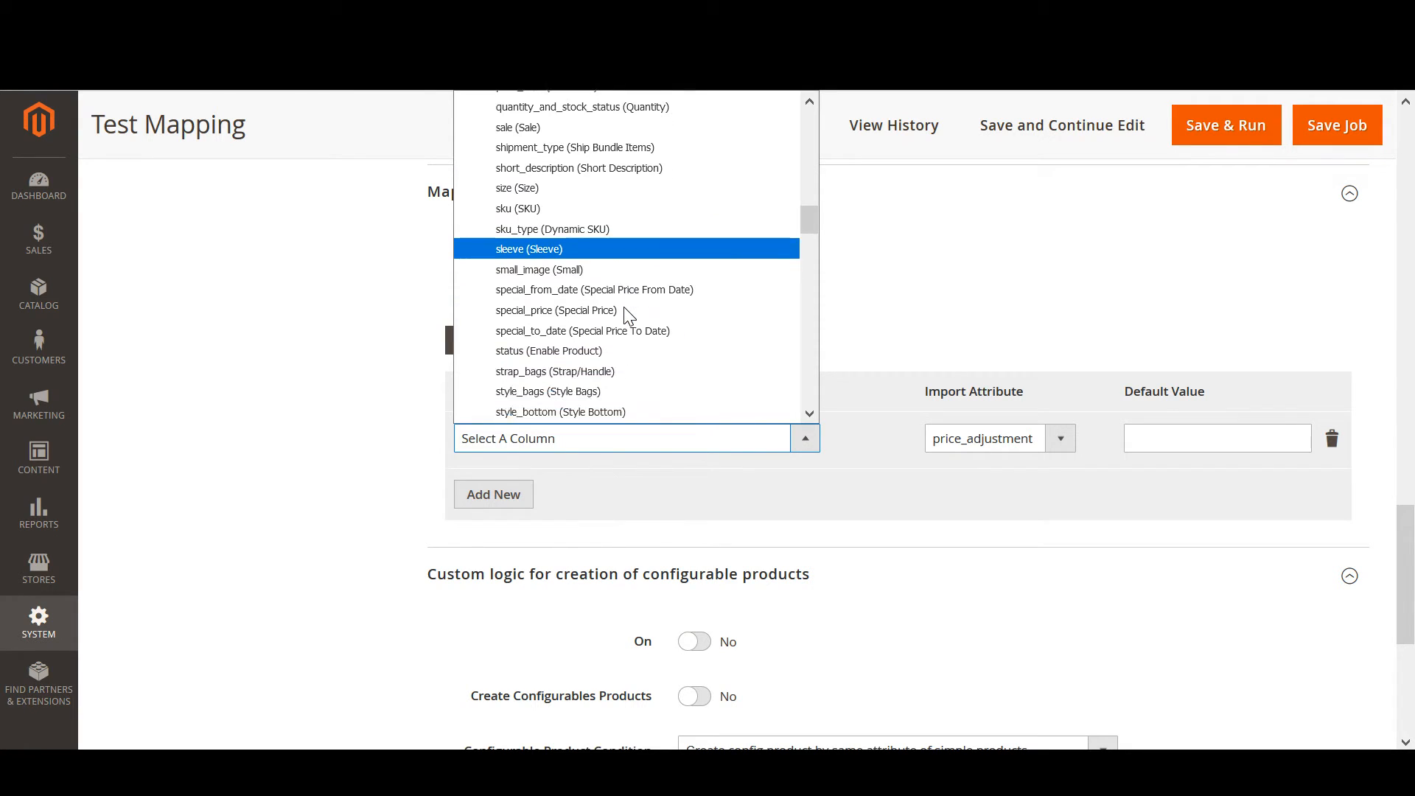
scroll(down, 3)
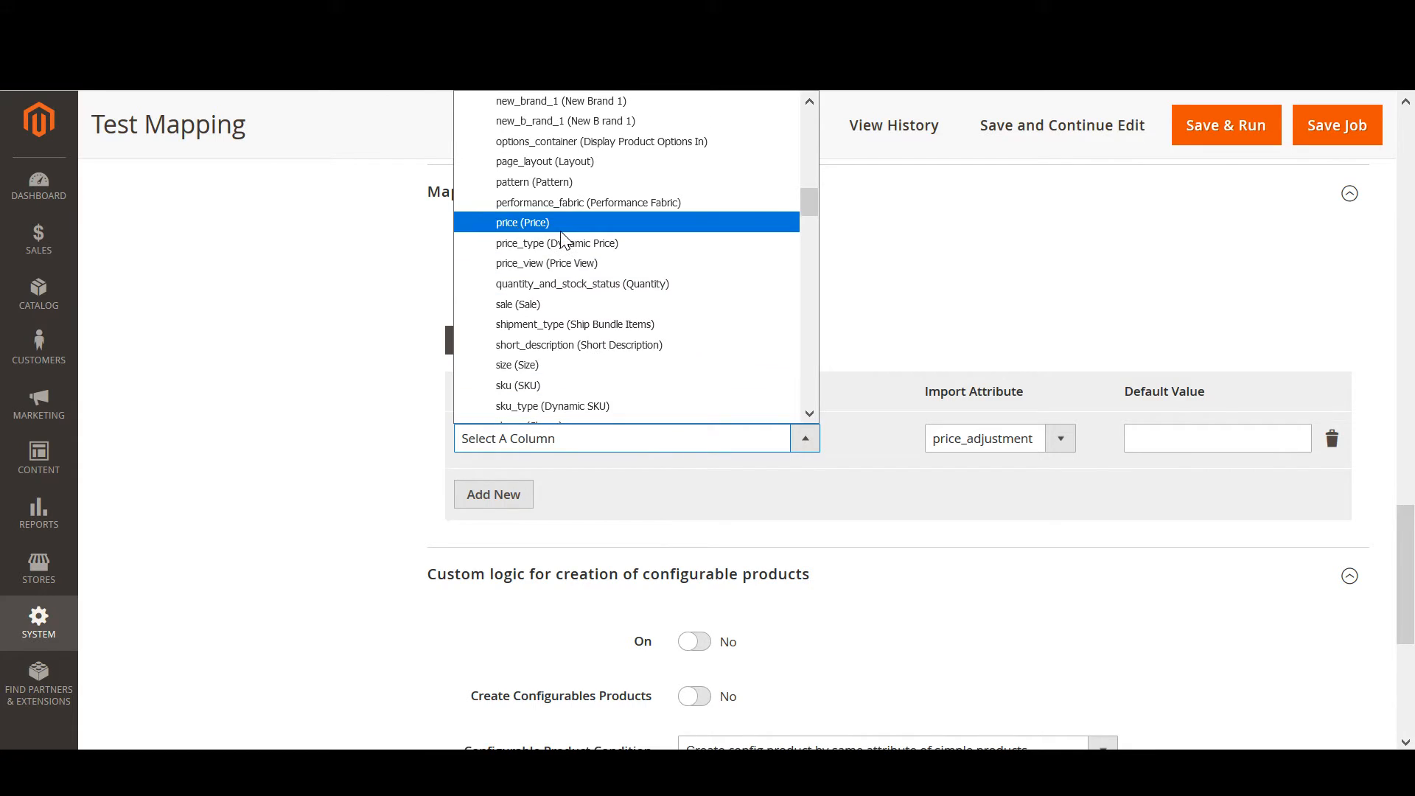
click(522, 223)
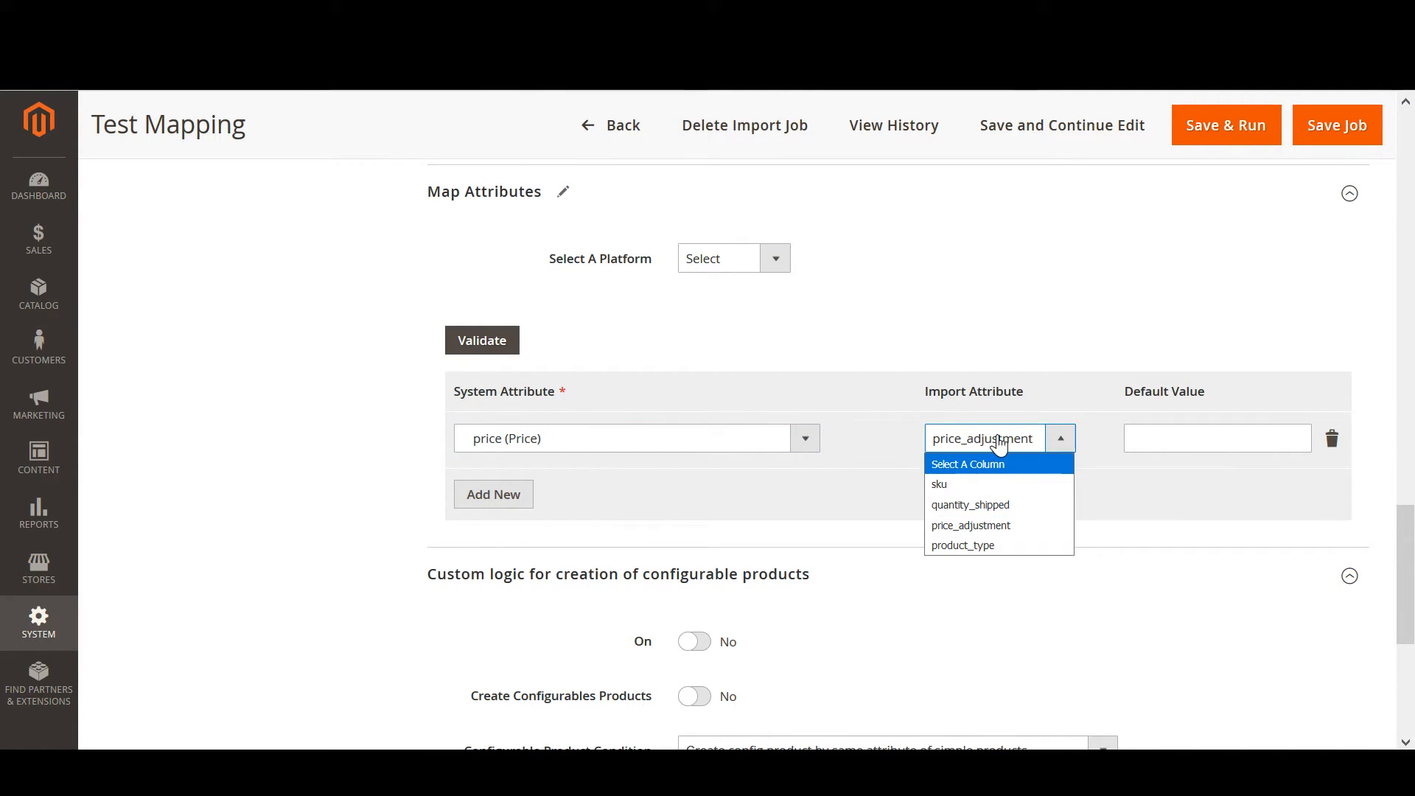
mouse_move(979, 532)
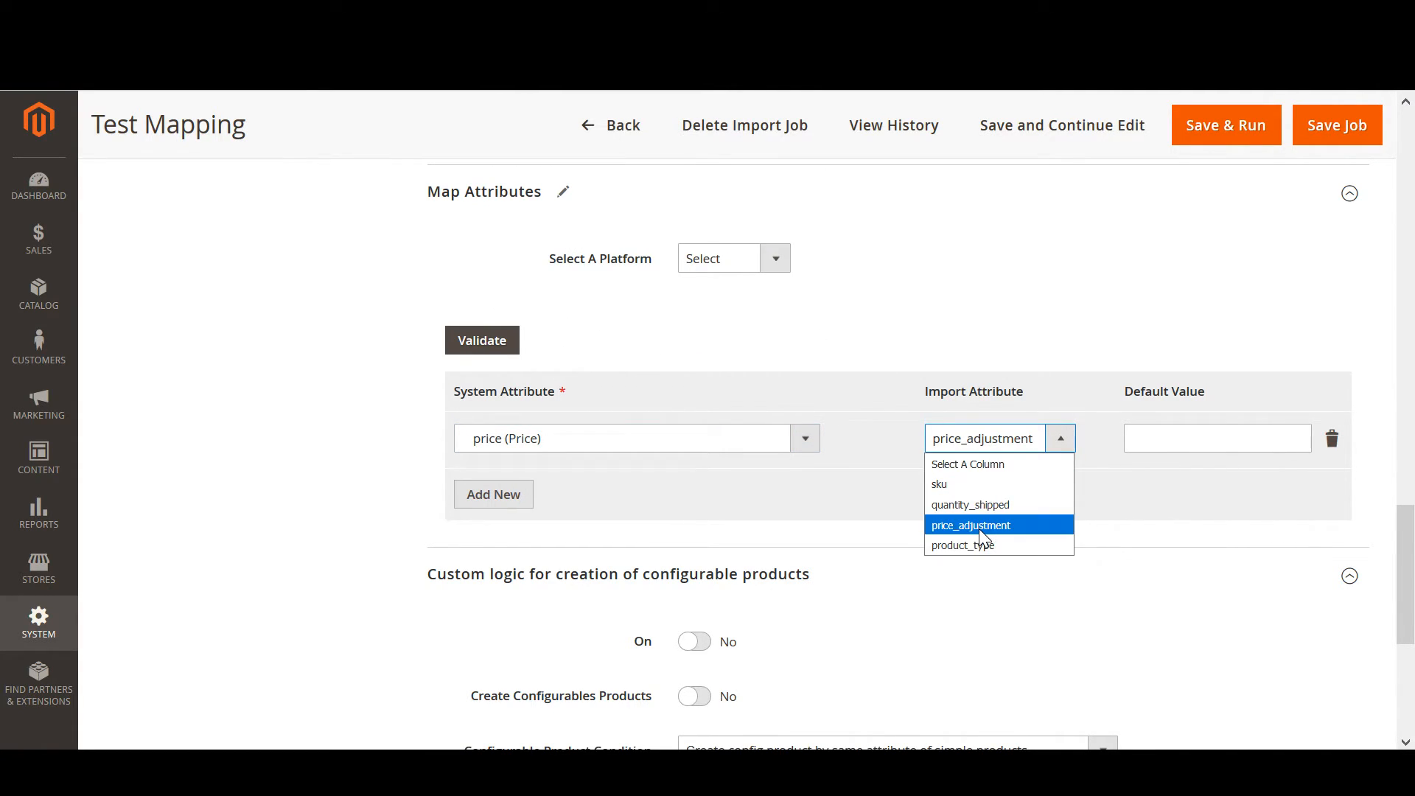
click(970, 525)
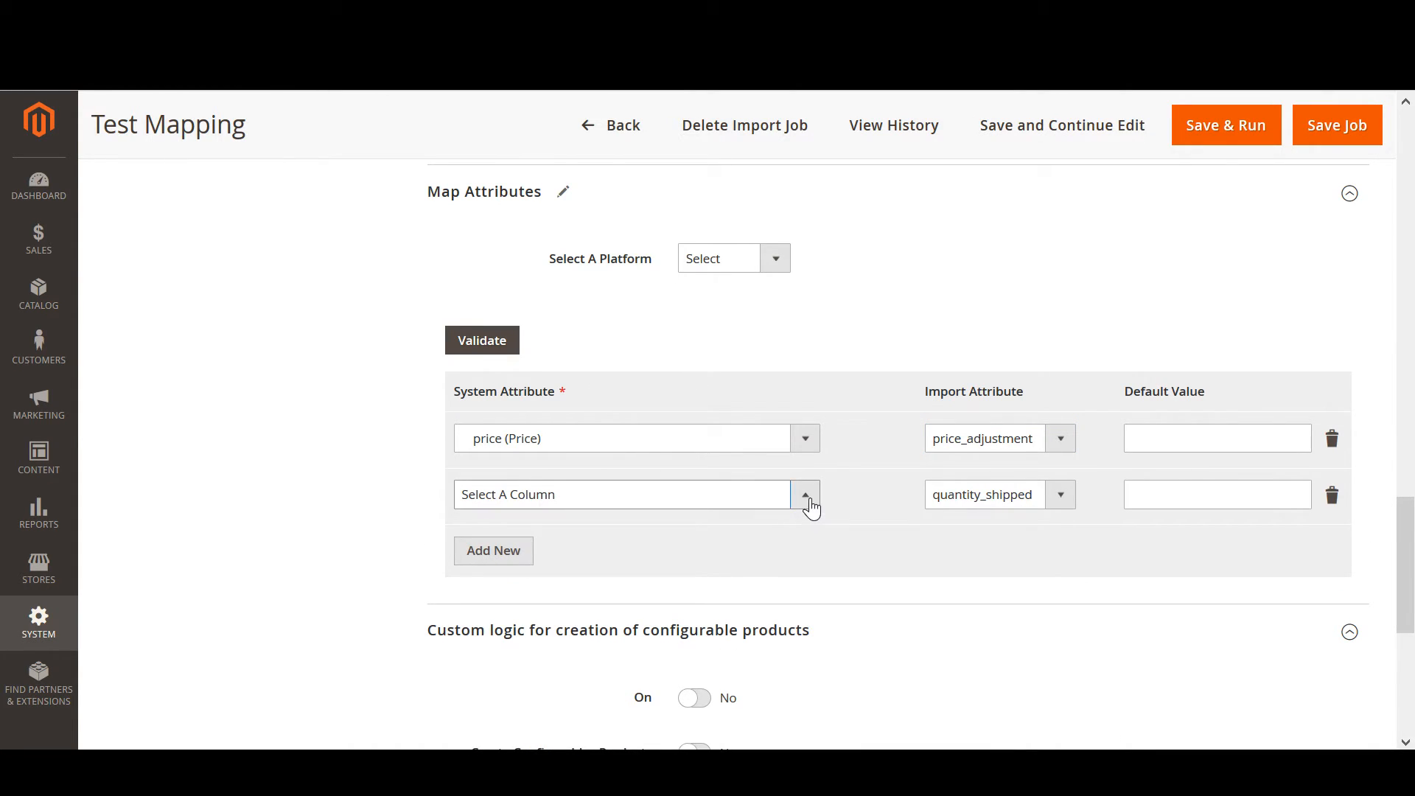
Step: Add a second mapping pairing qty with the quantity_shipped import column
click(803, 493)
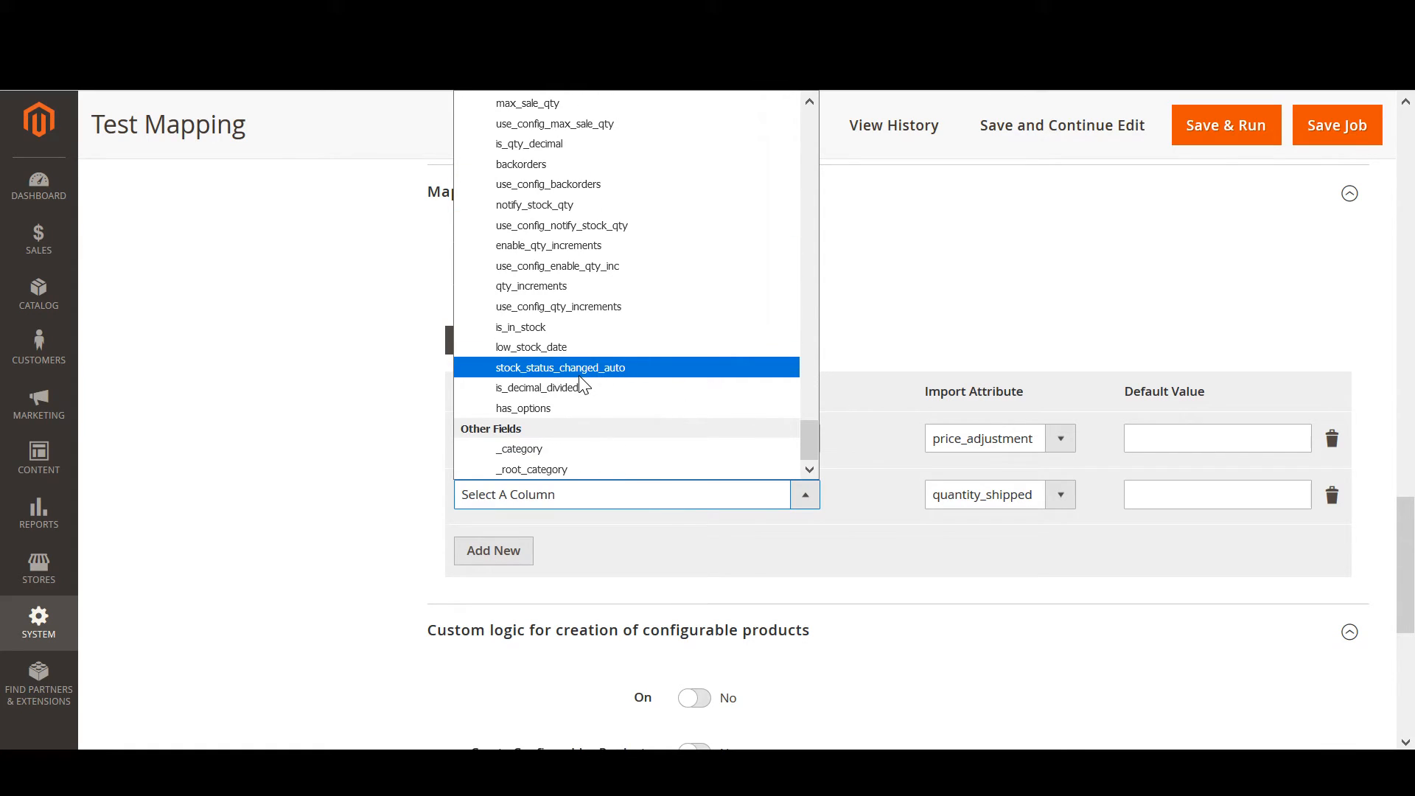
scroll(up, 3)
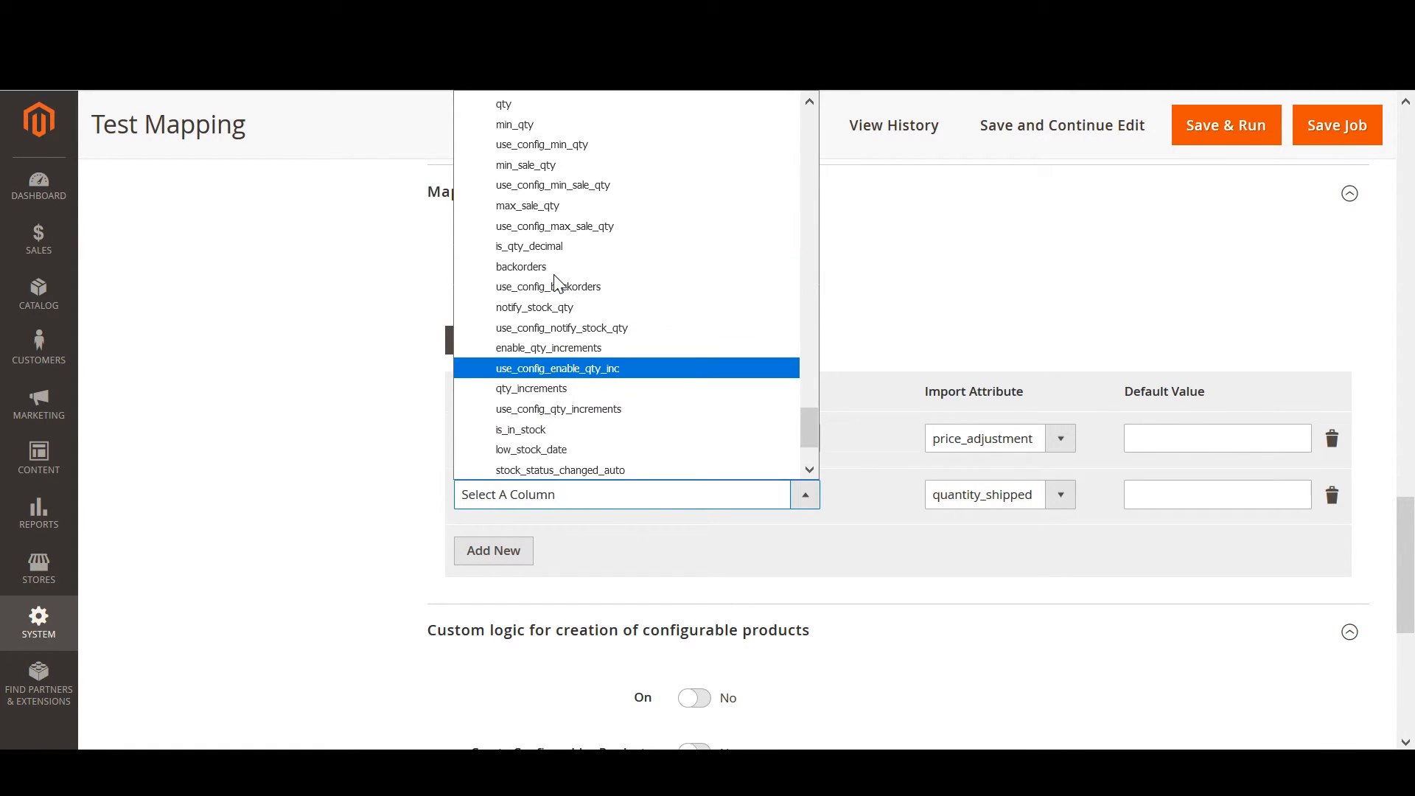
click(504, 103)
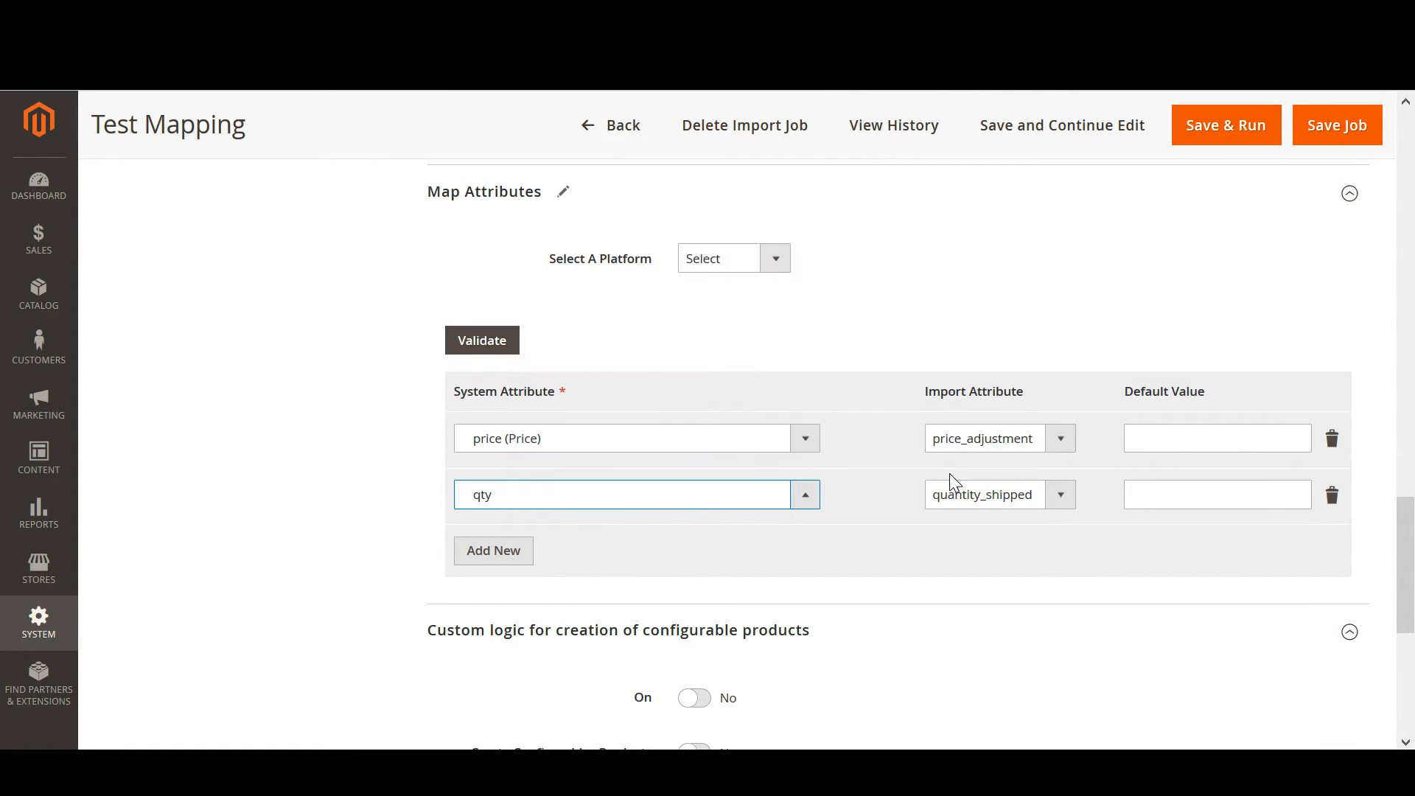
click(981, 494)
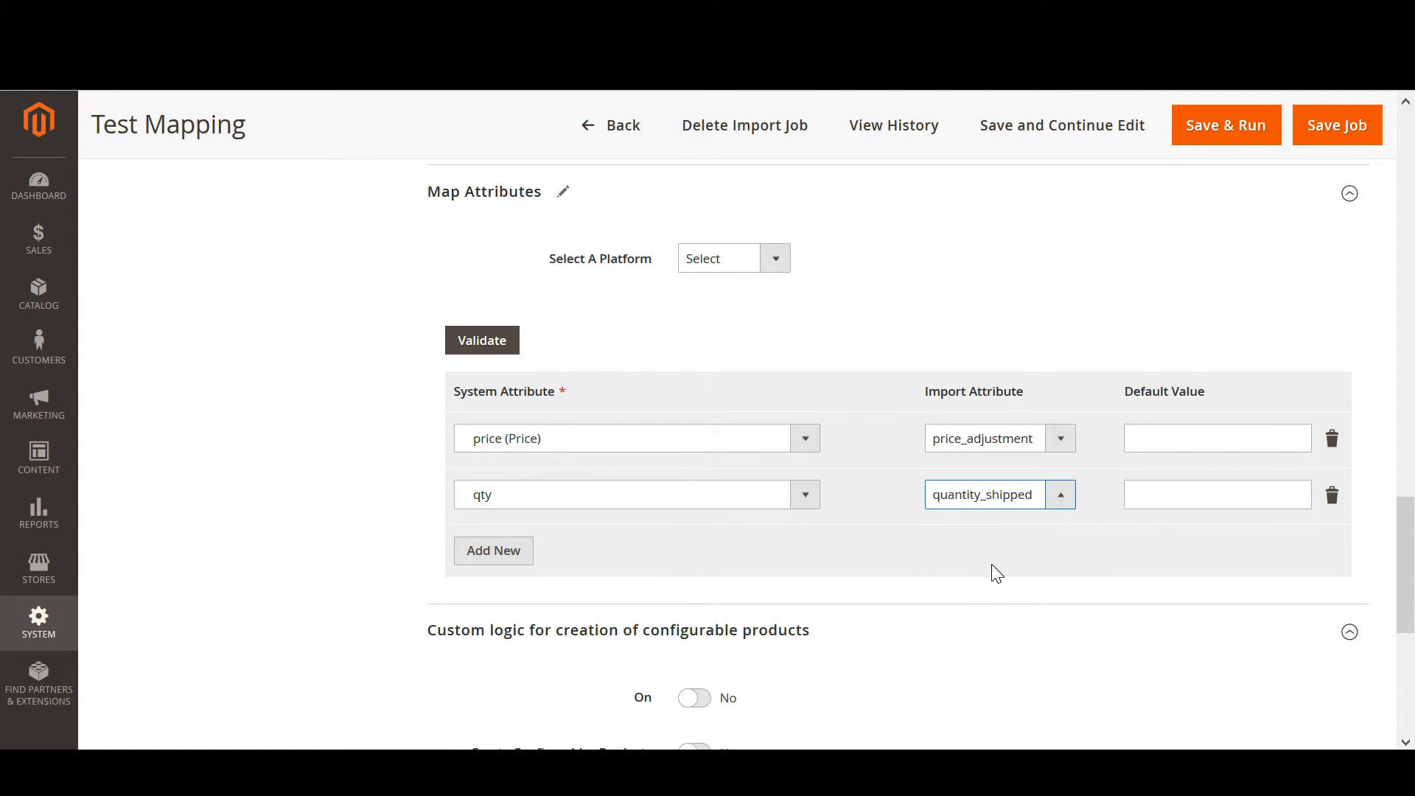
scroll(up, 3)
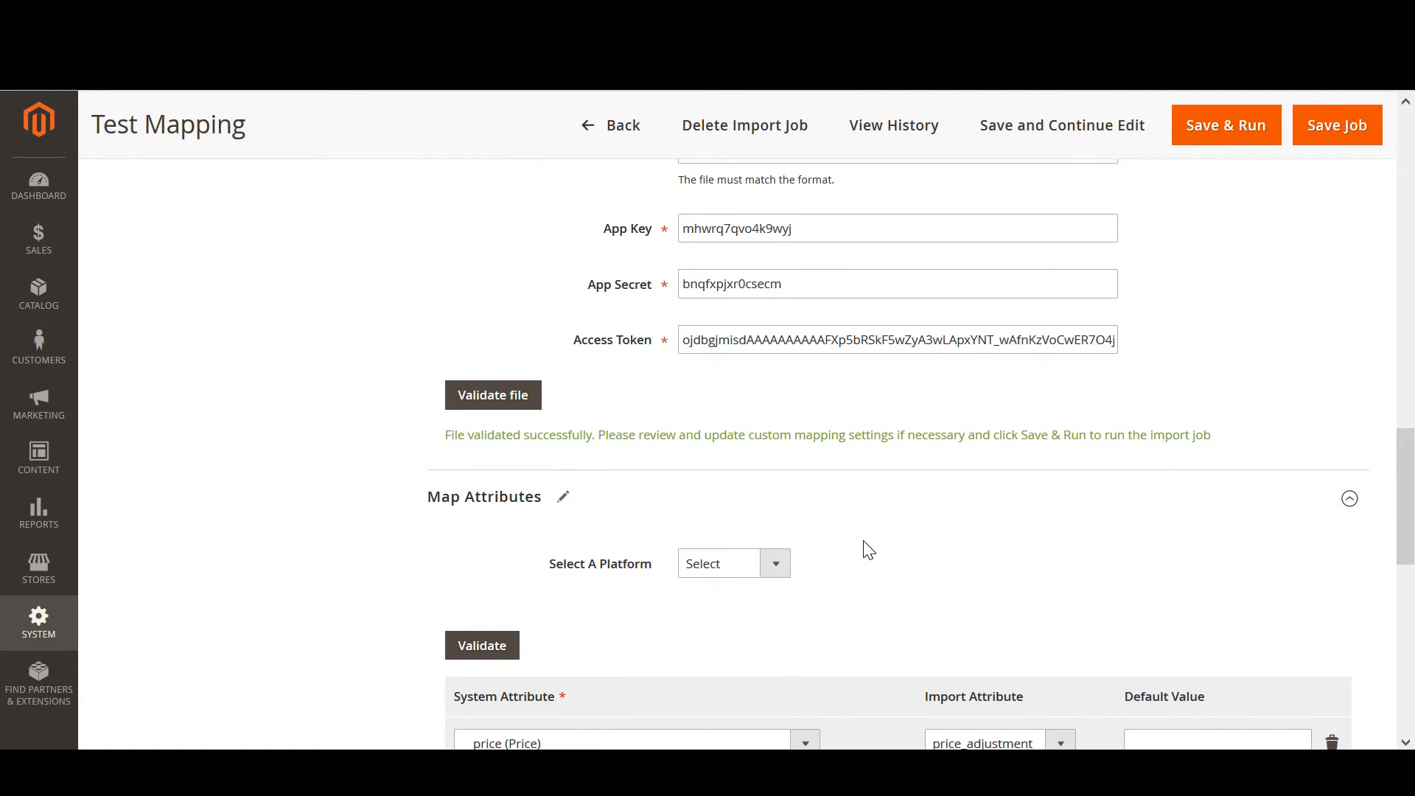
scroll(up, 3)
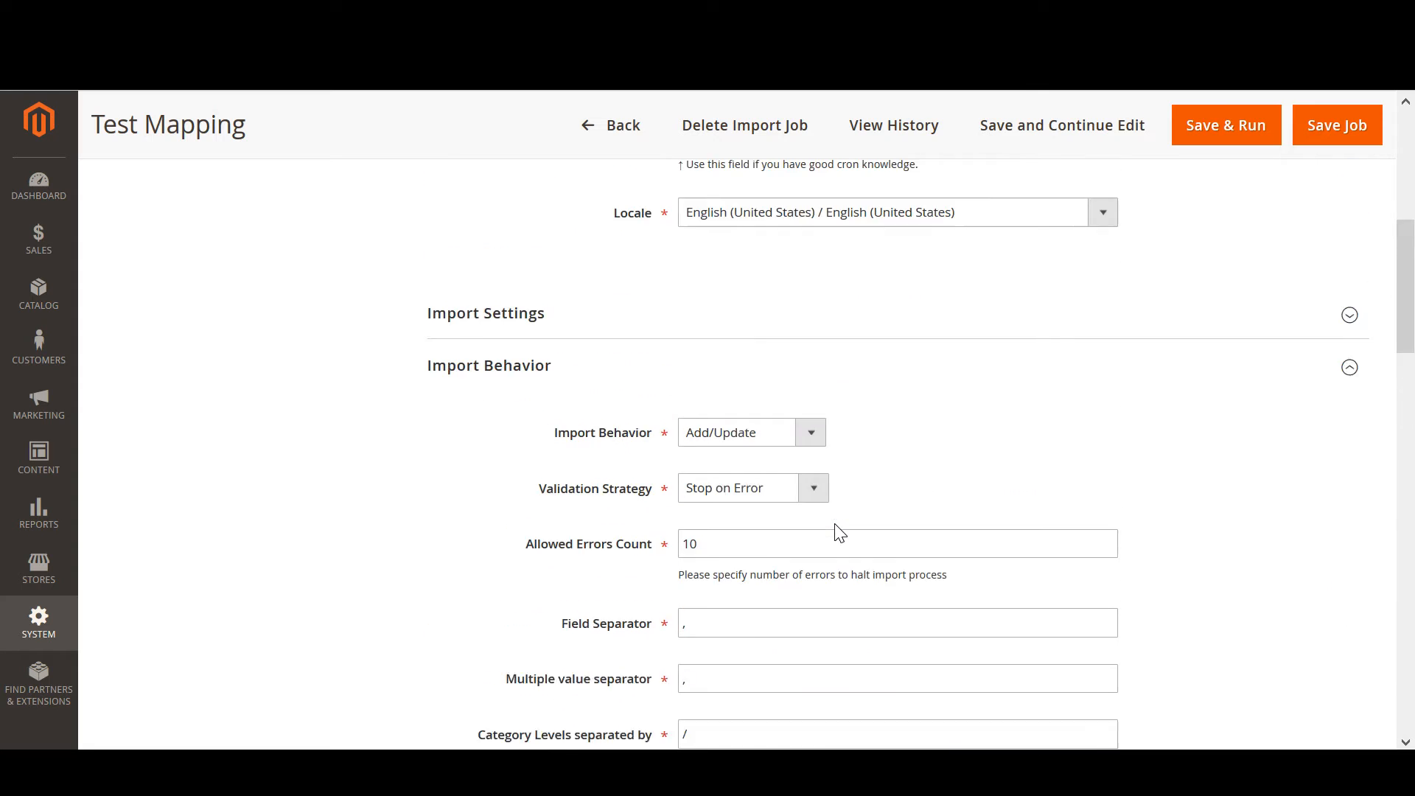
scroll(up, 3)
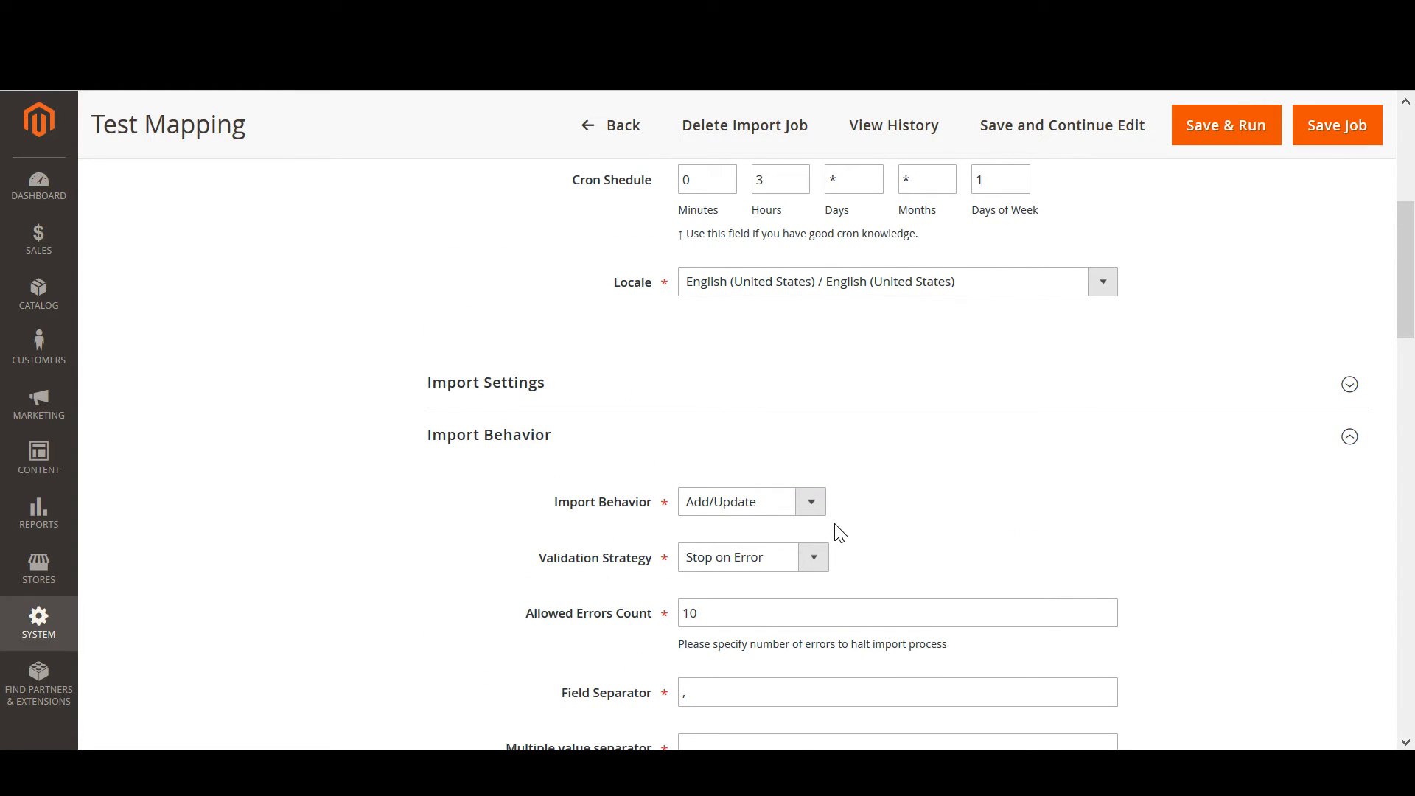
scroll(up, 3)
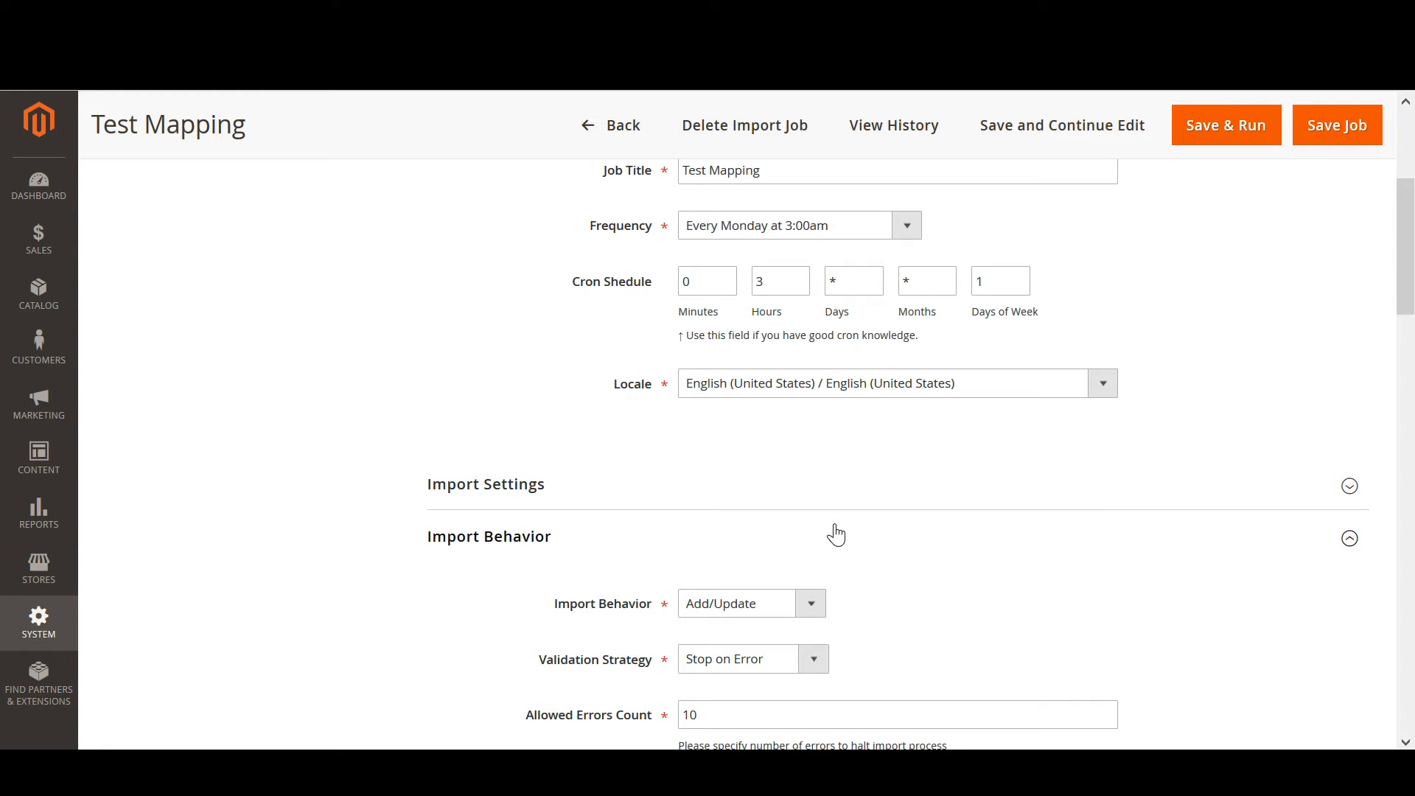
scroll(down, 3)
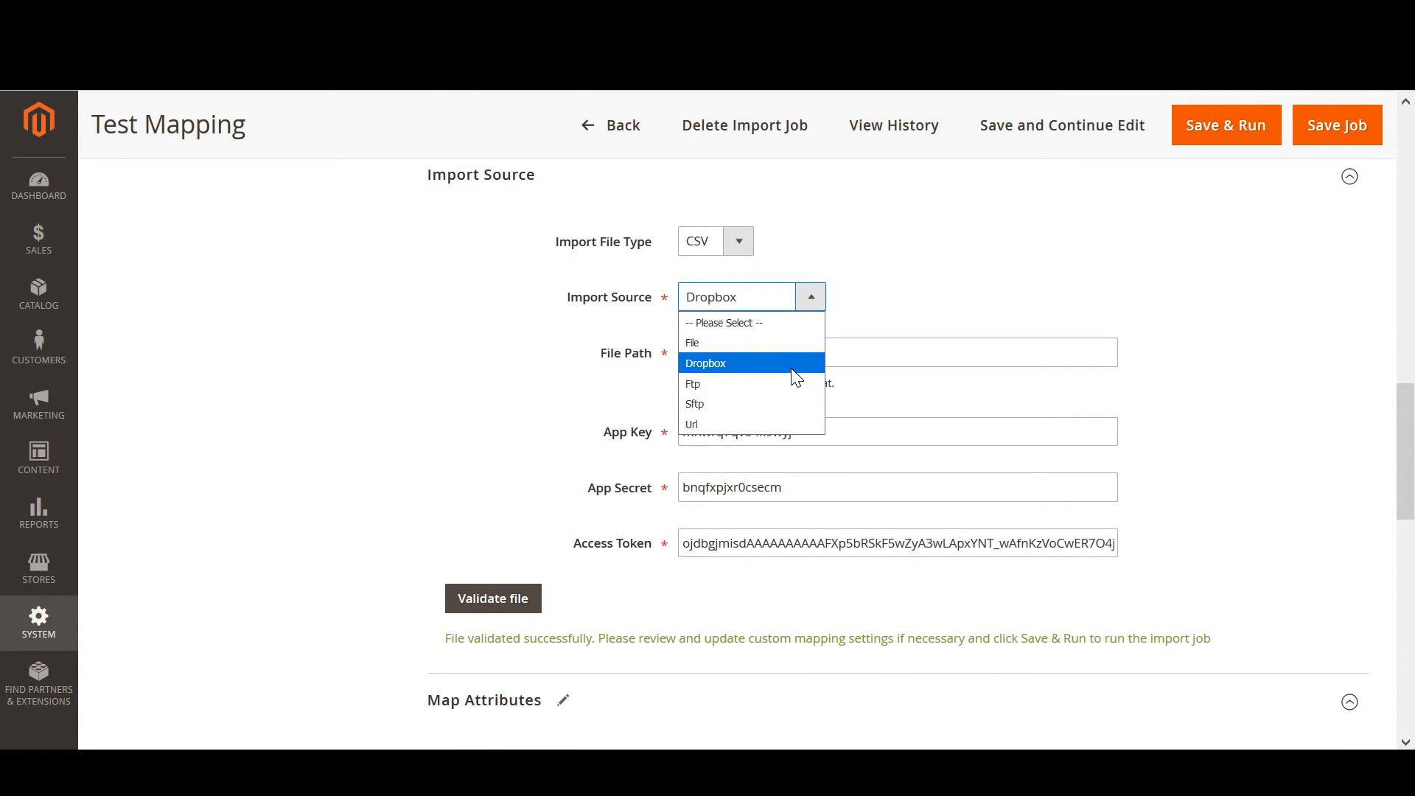
click(705, 363)
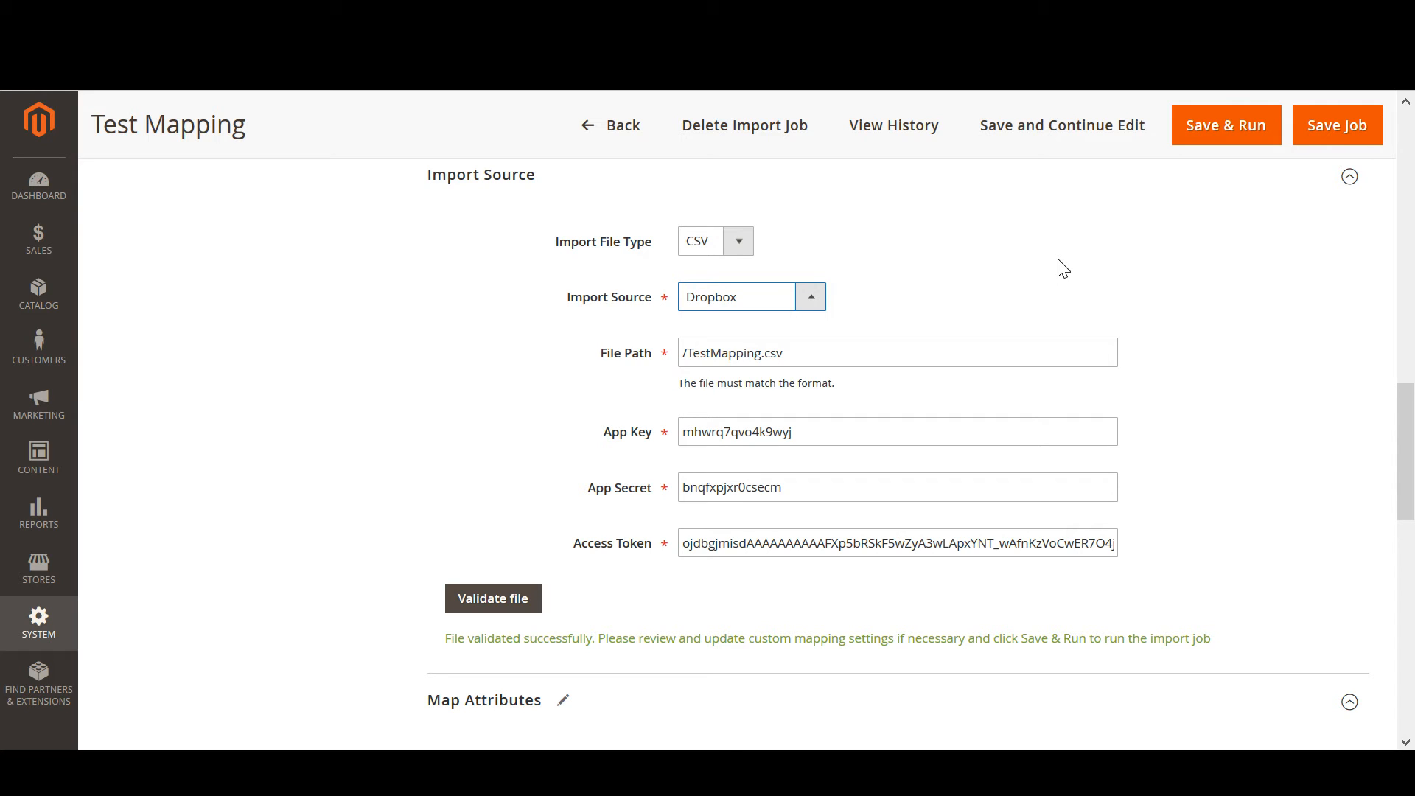
scroll(up, 3)
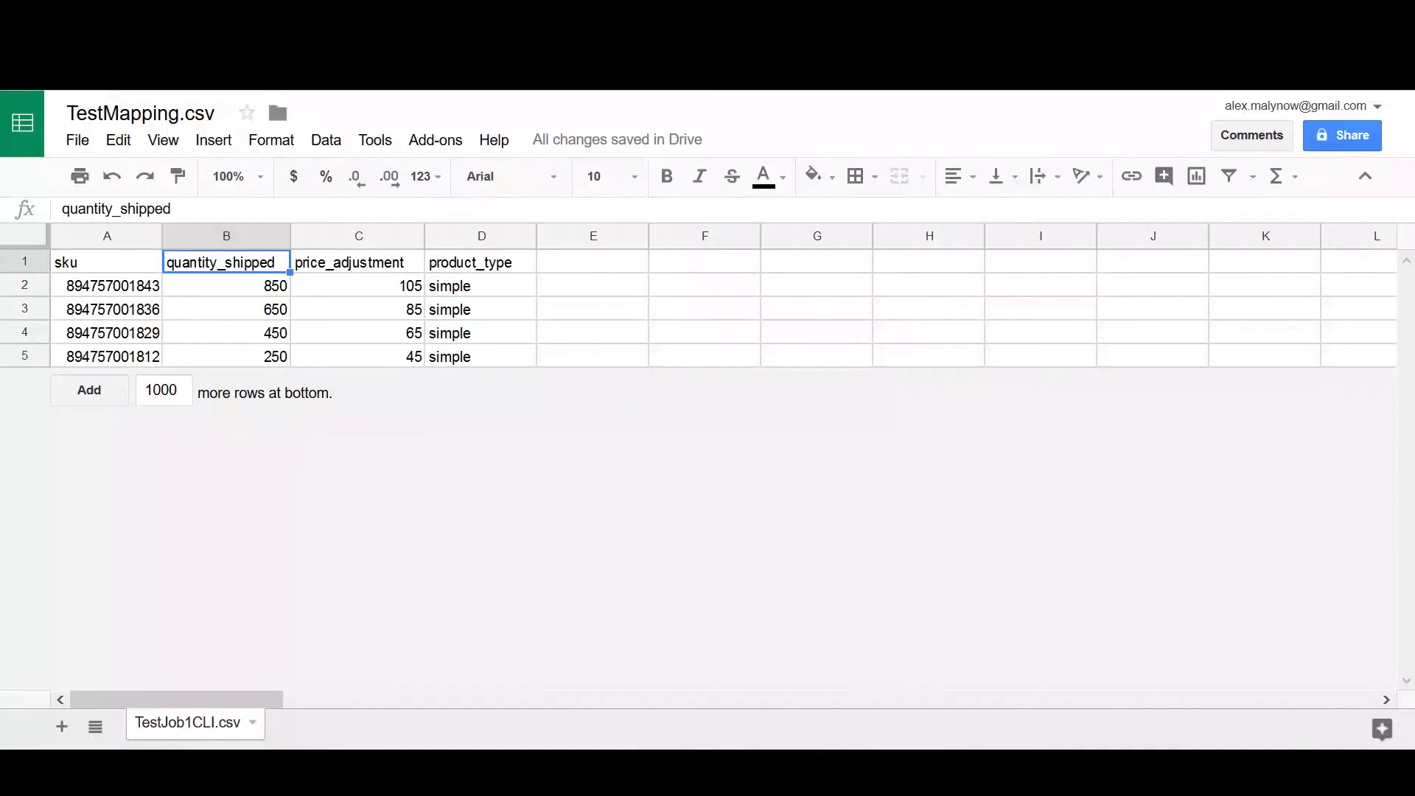
Step: Highlight the price_adjustment header cell in TestMapping.csv
click(357, 263)
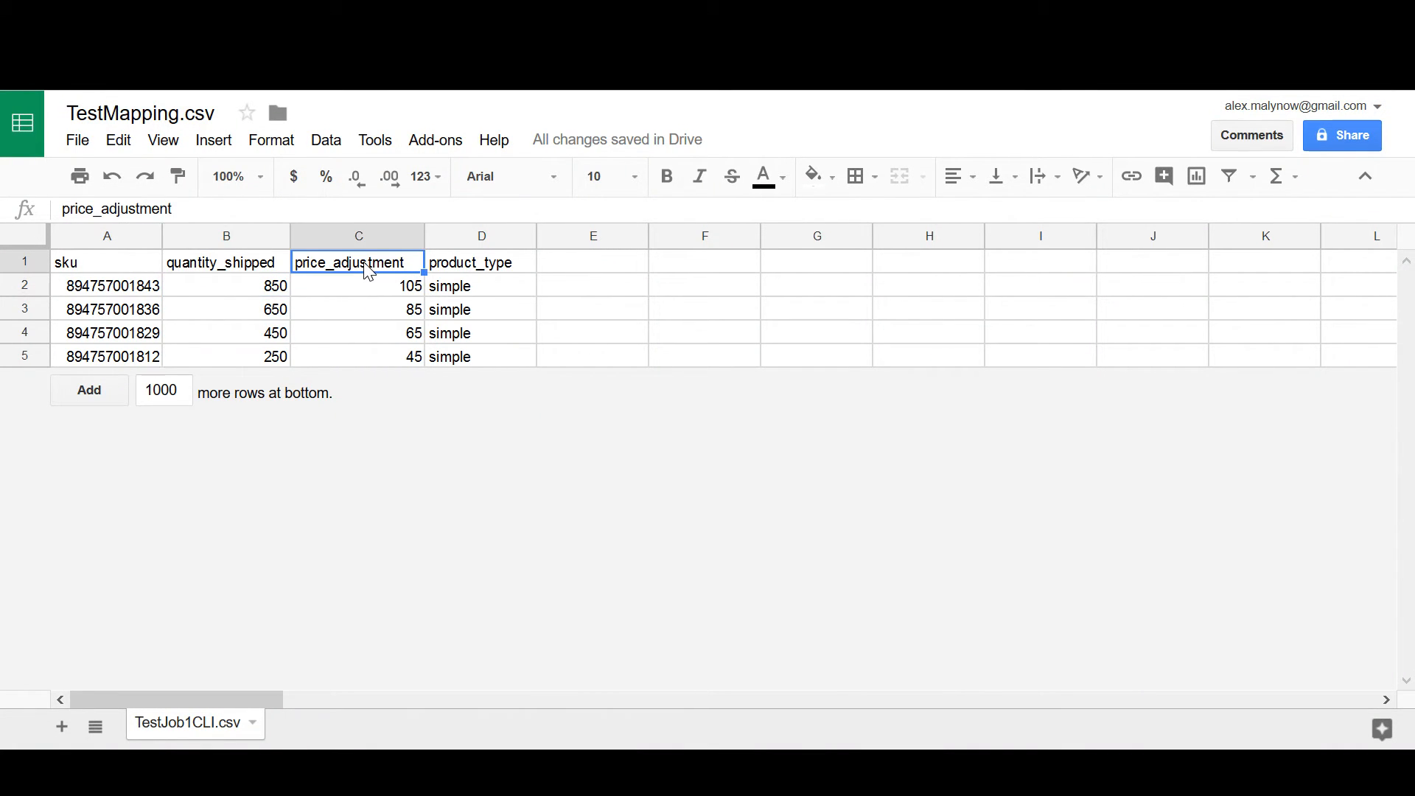
mouse_move(370, 303)
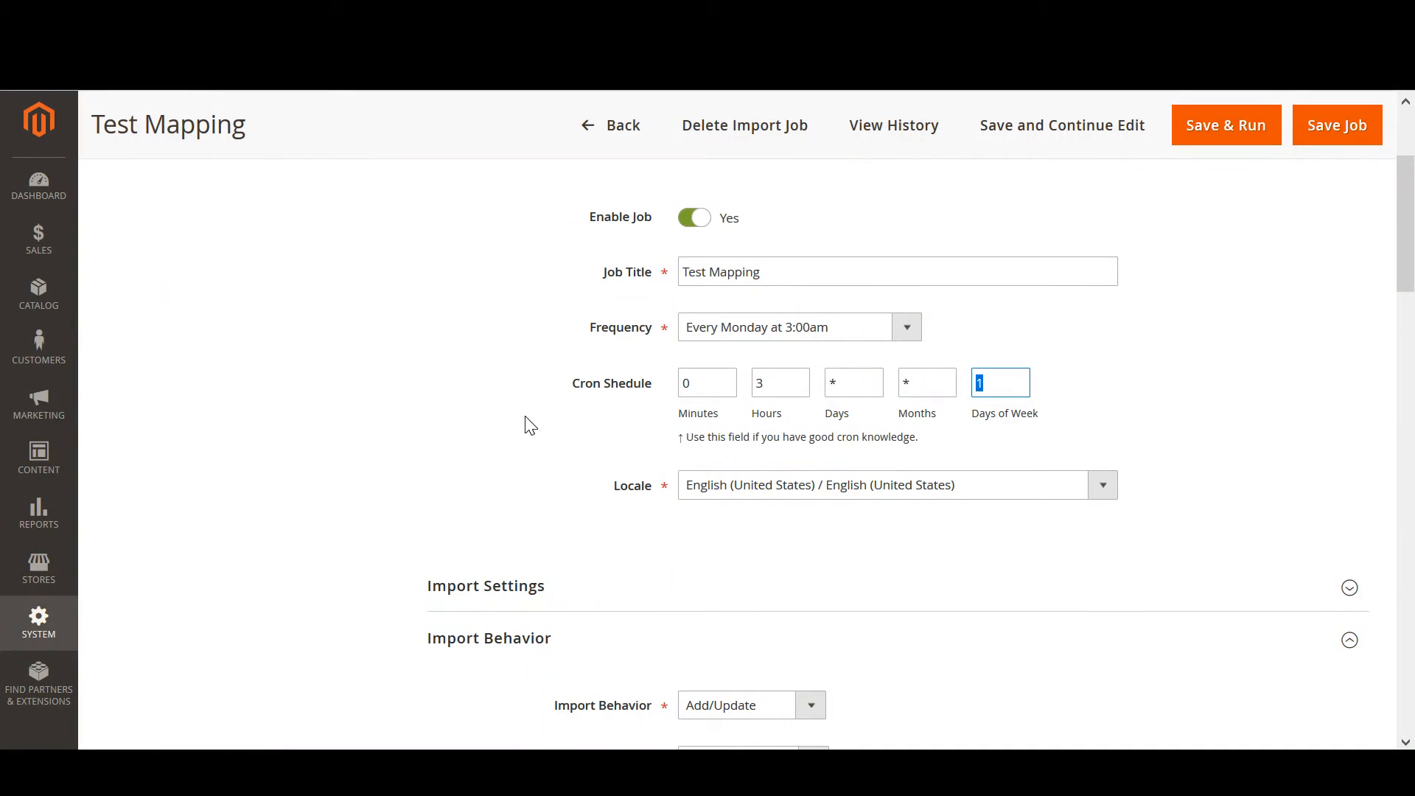
mouse_move(519, 504)
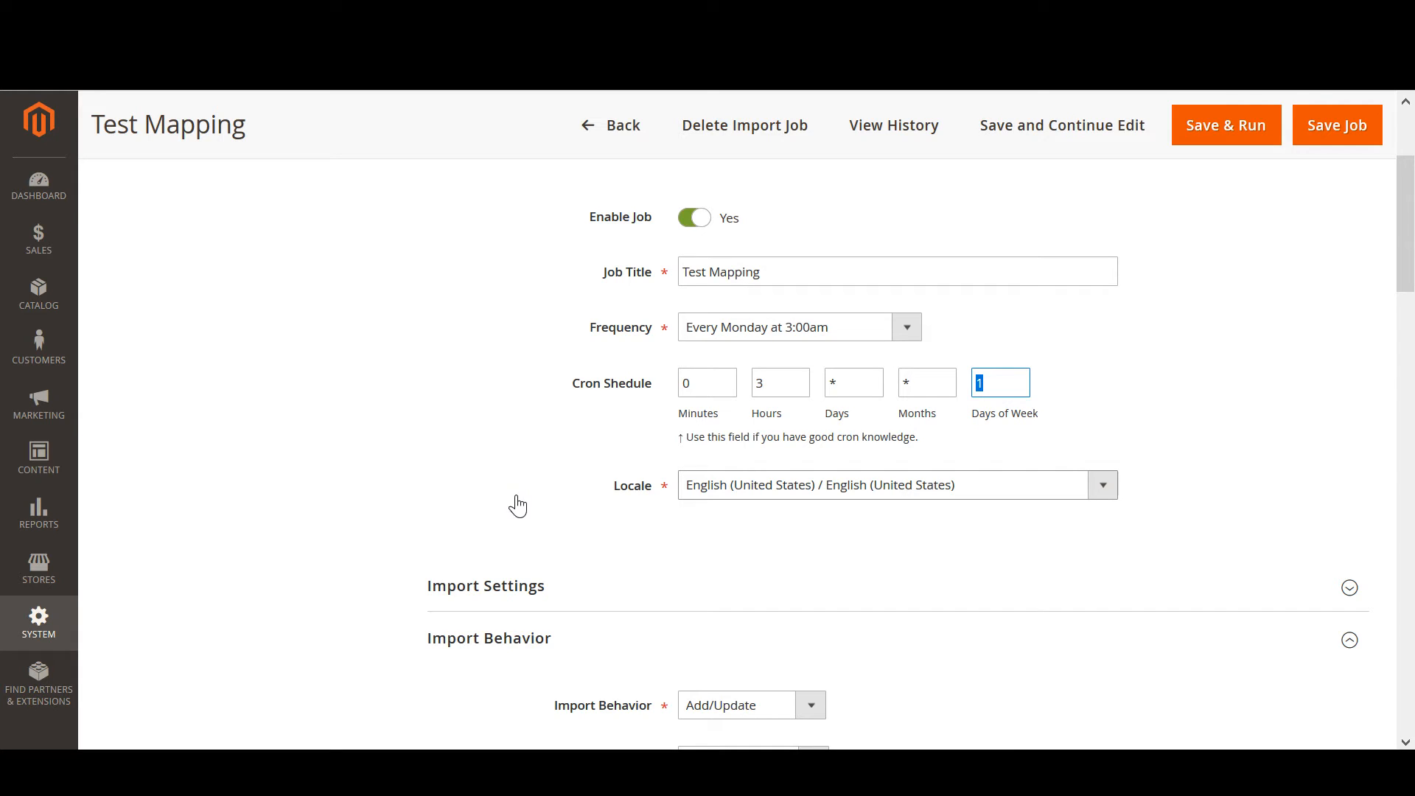
Step: Review the Test Mapping job's General Settings, pointing out the cron schedule hour
scroll(up, 3)
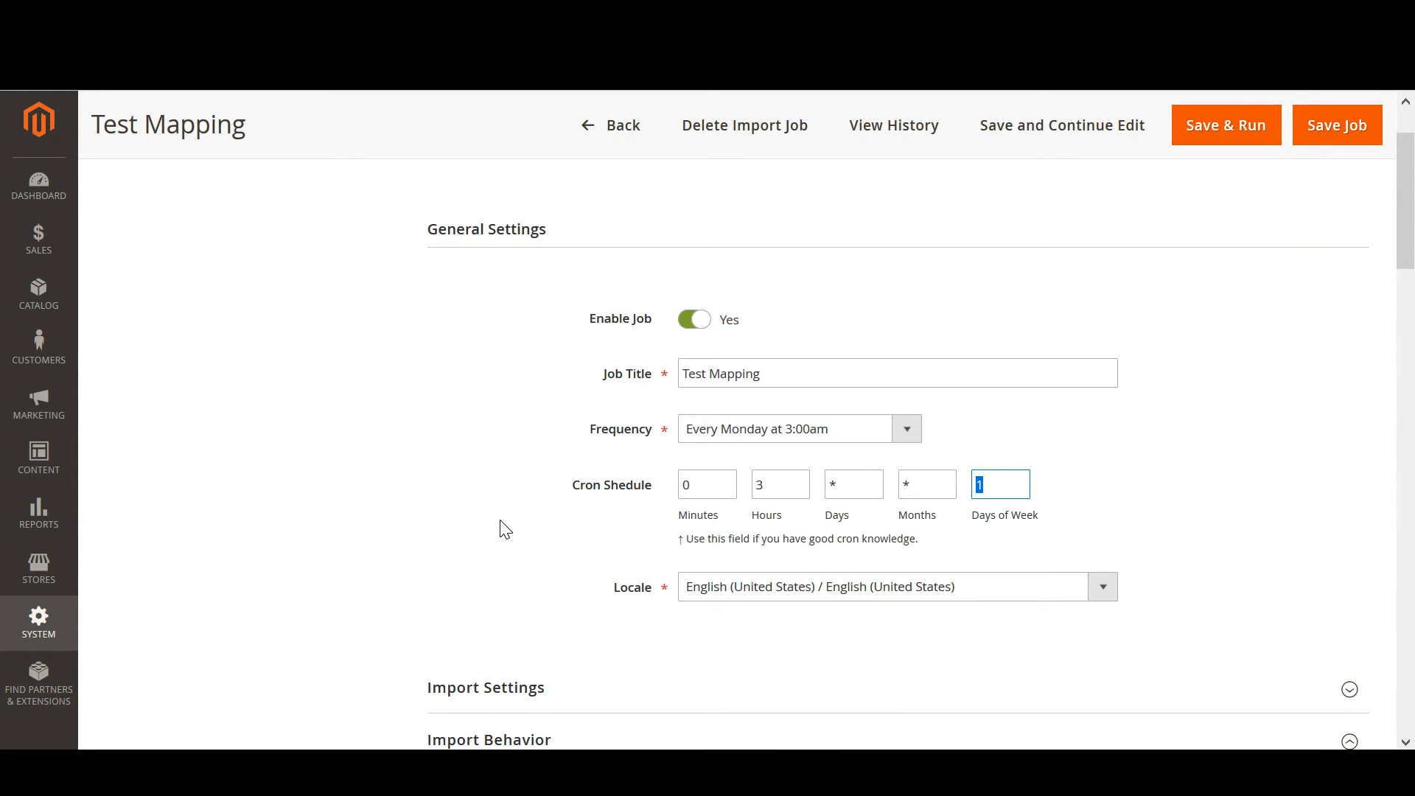
click(780, 483)
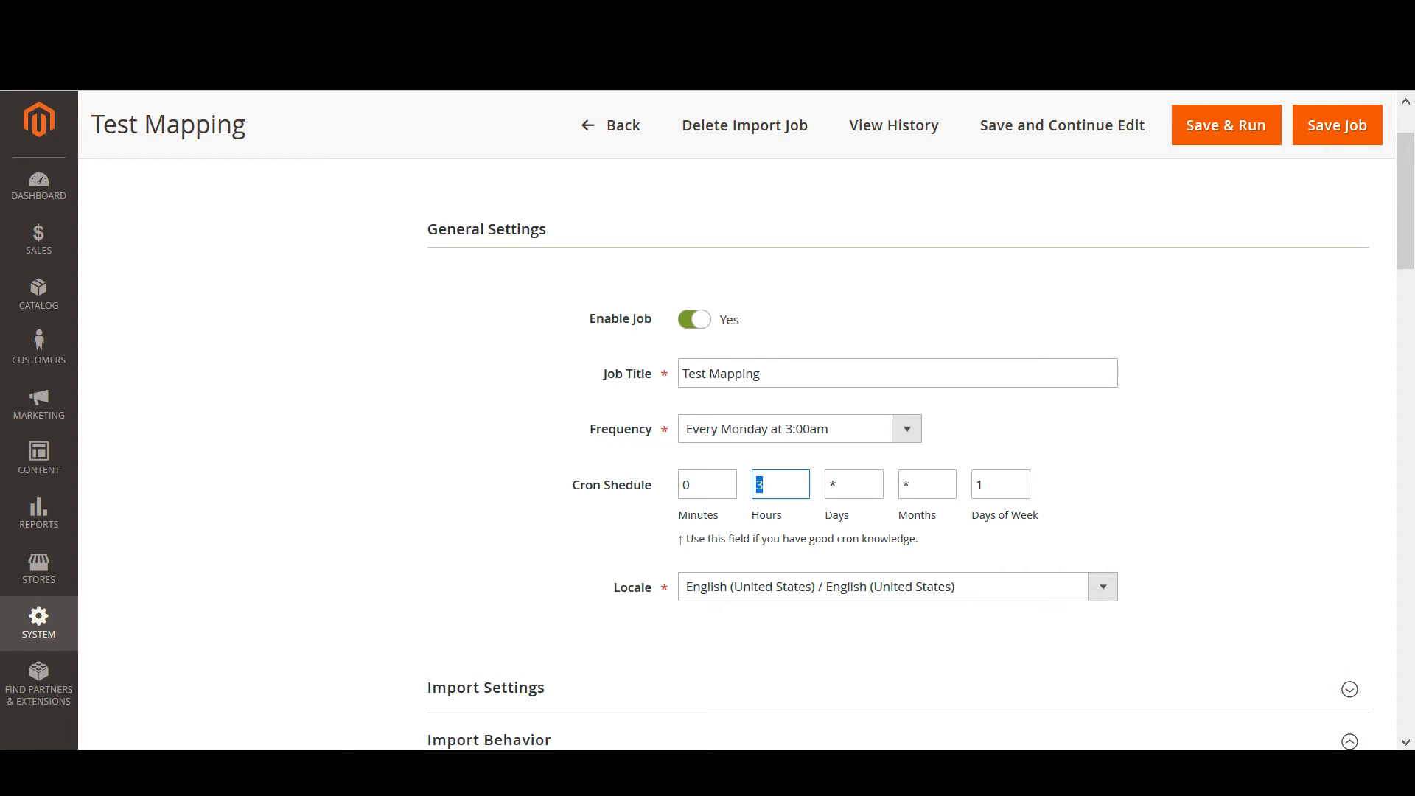
mouse_move(599, 532)
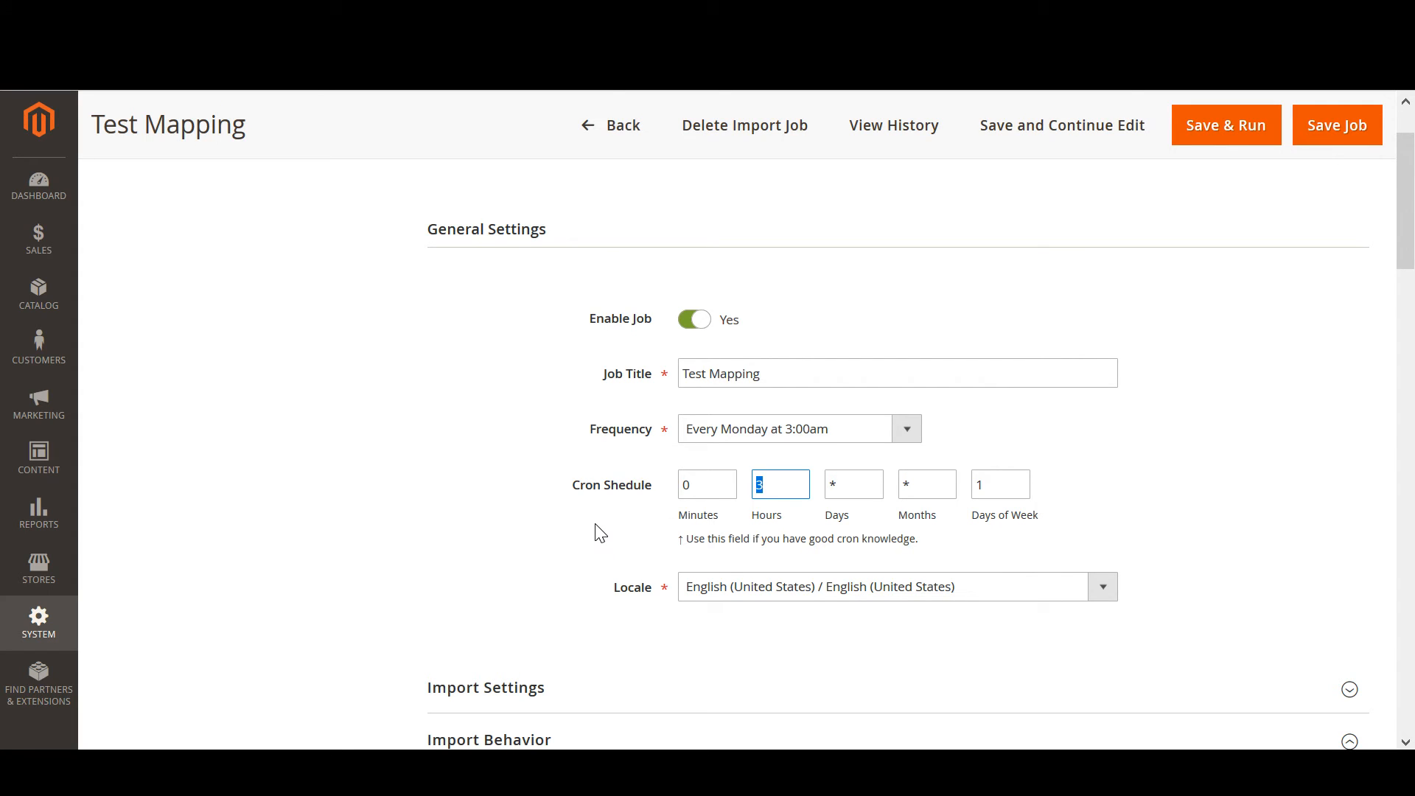
scroll(down, 3)
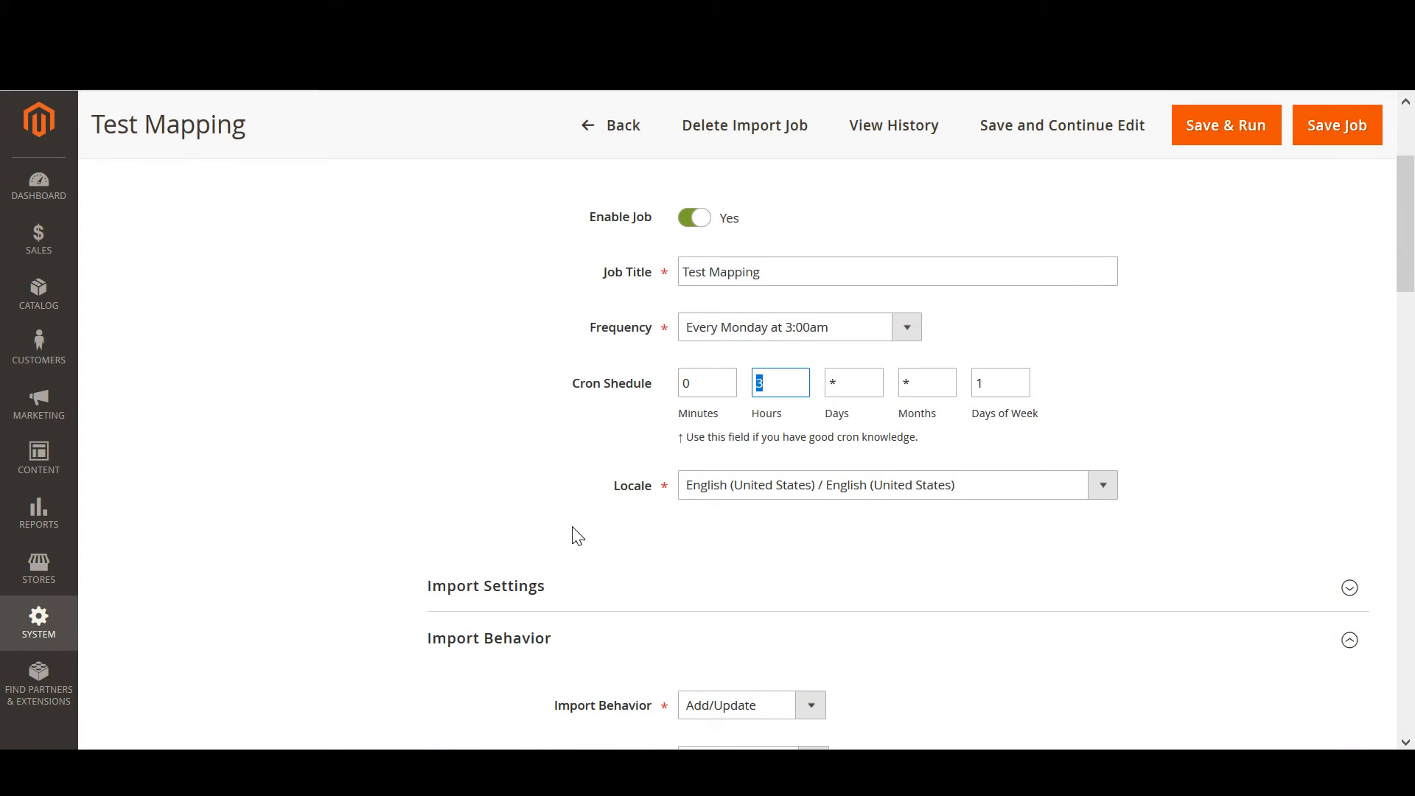
scroll(up, 3)
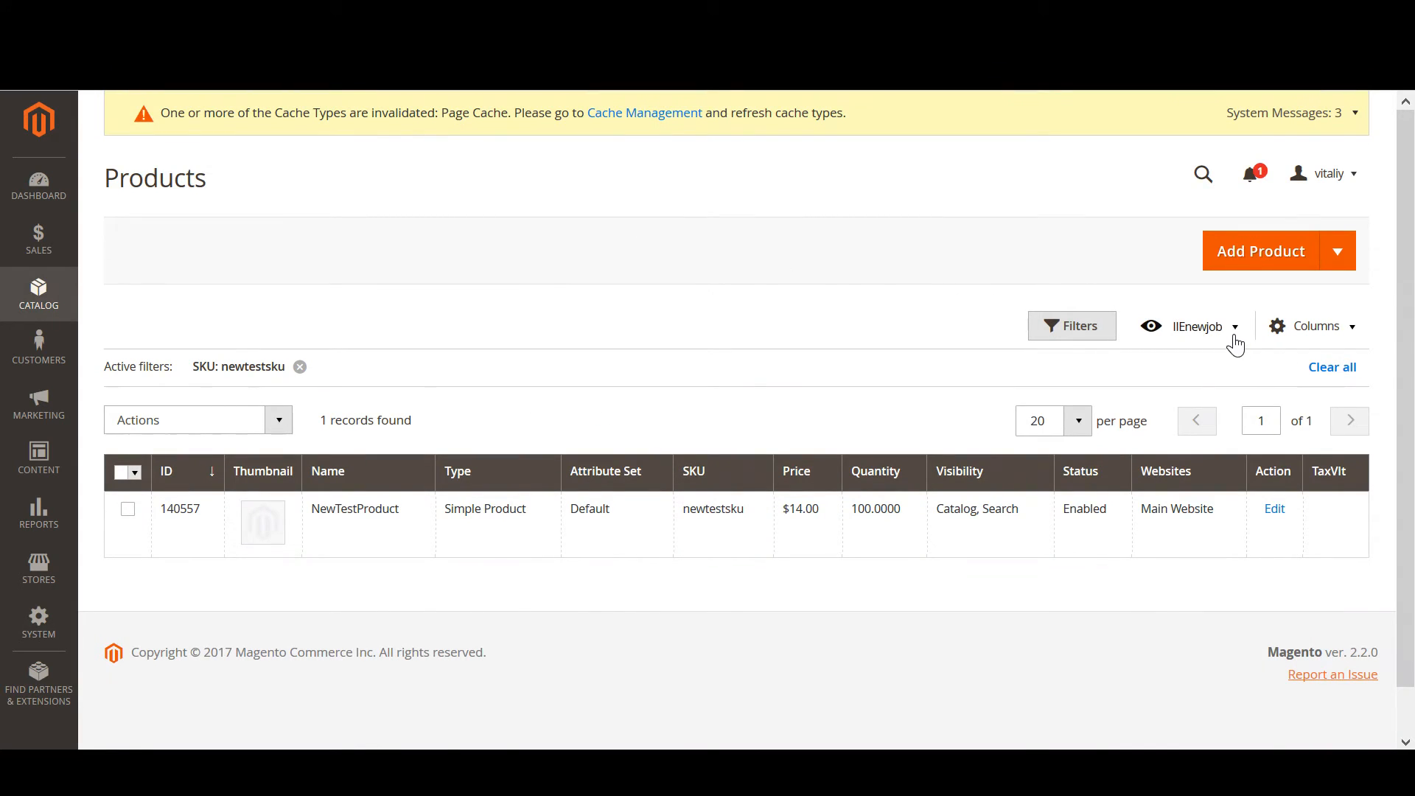
Step: Switch the Products grid to the IIEmapping saved view listing the four White products
click(1195, 326)
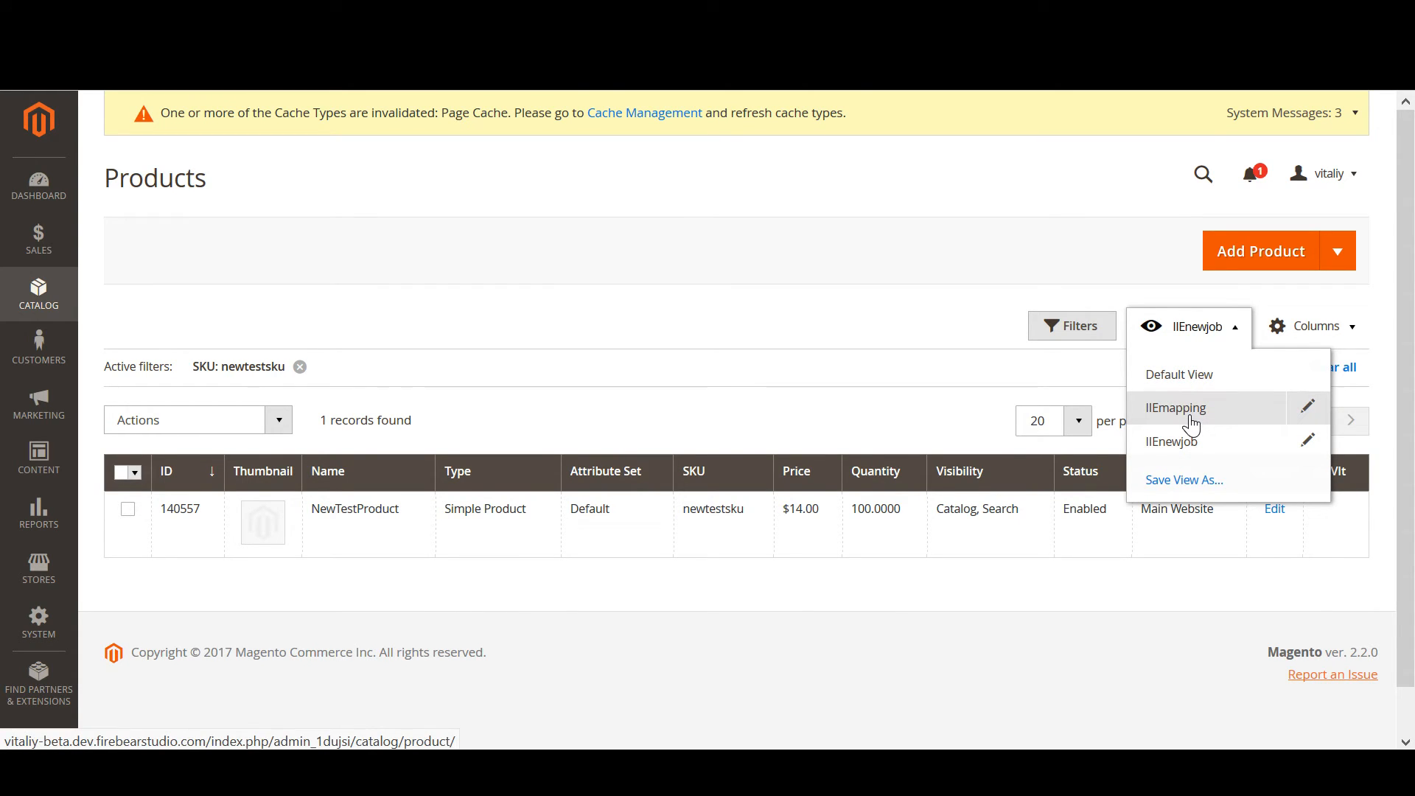
click(1174, 406)
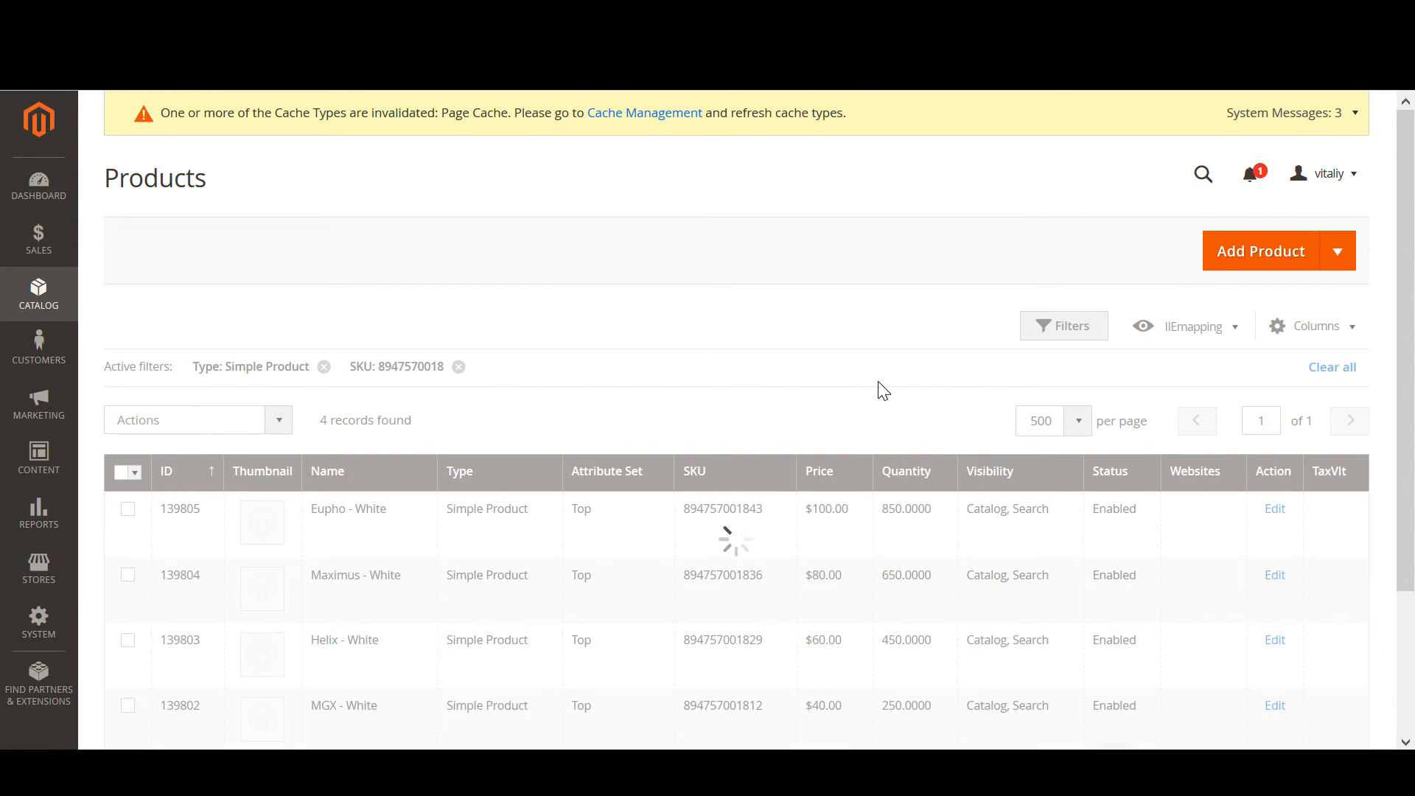
scroll(down, 3)
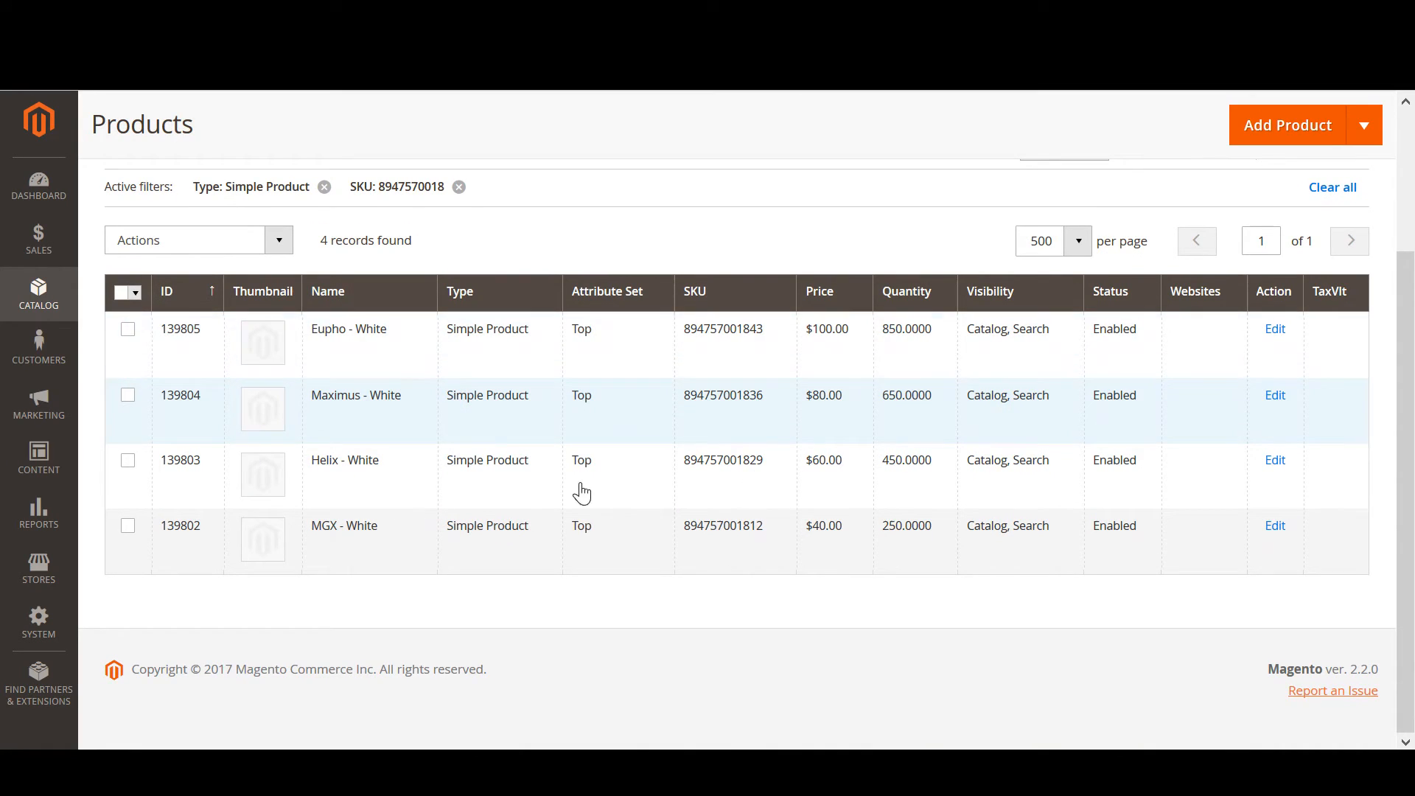
mouse_move(708, 524)
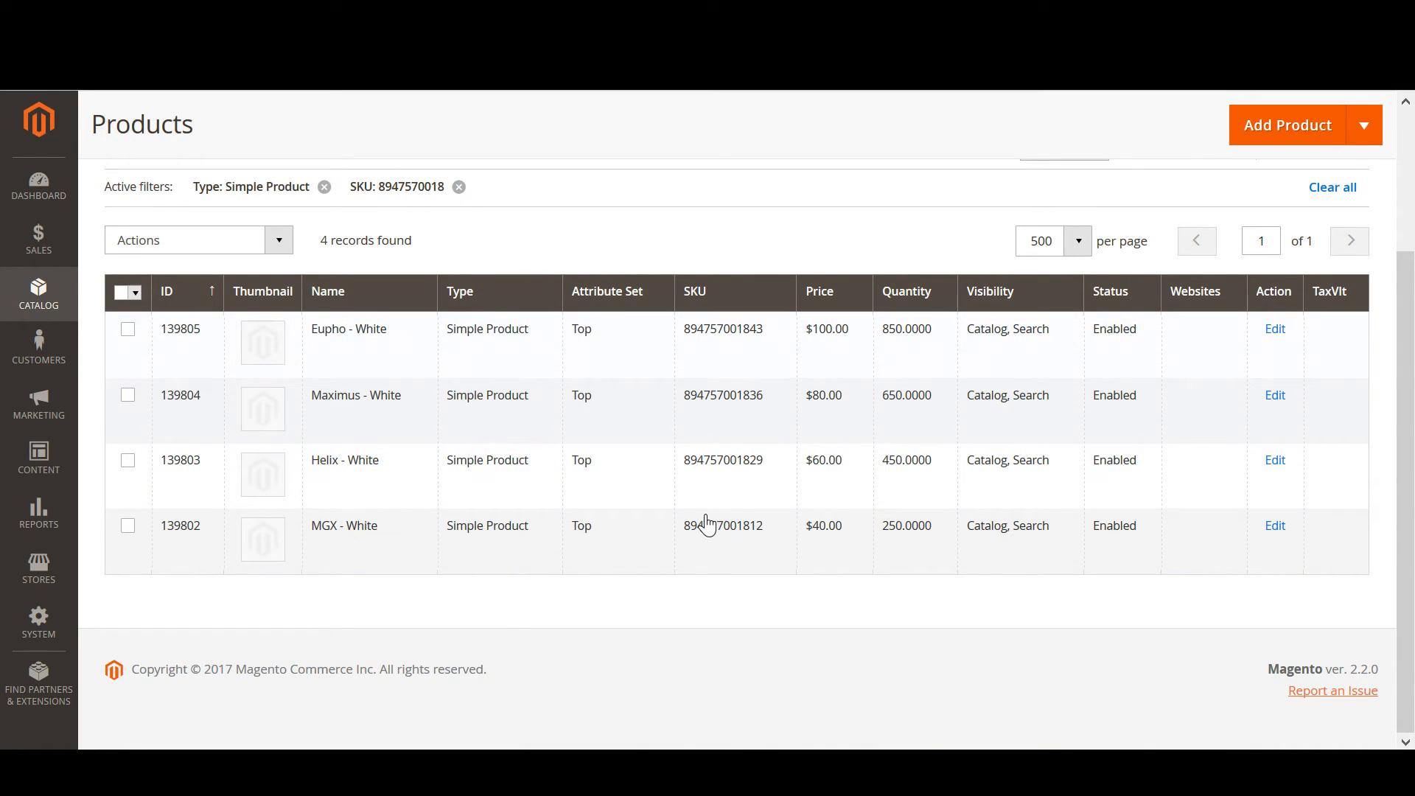
mouse_move(808, 243)
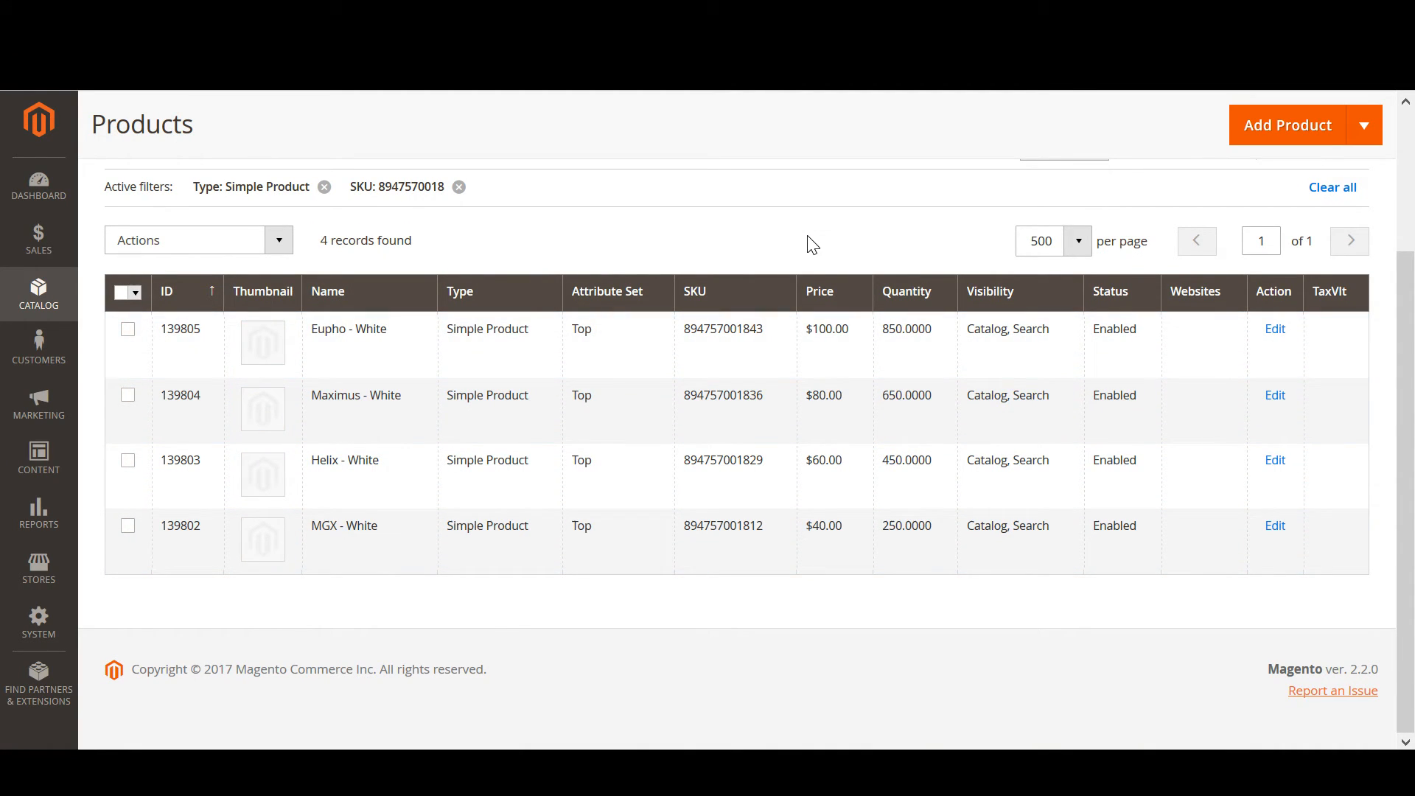
mouse_move(849, 339)
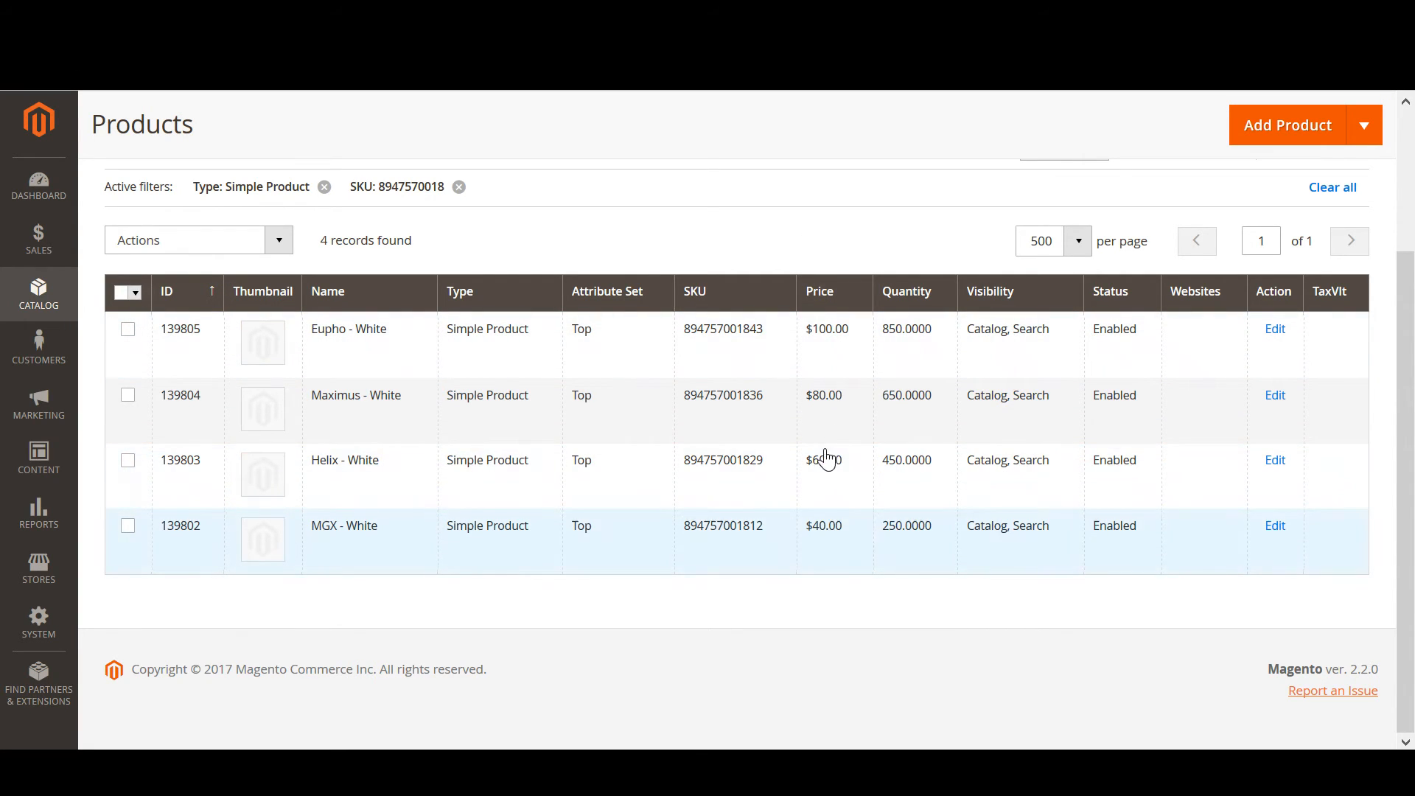
mouse_move(762, 688)
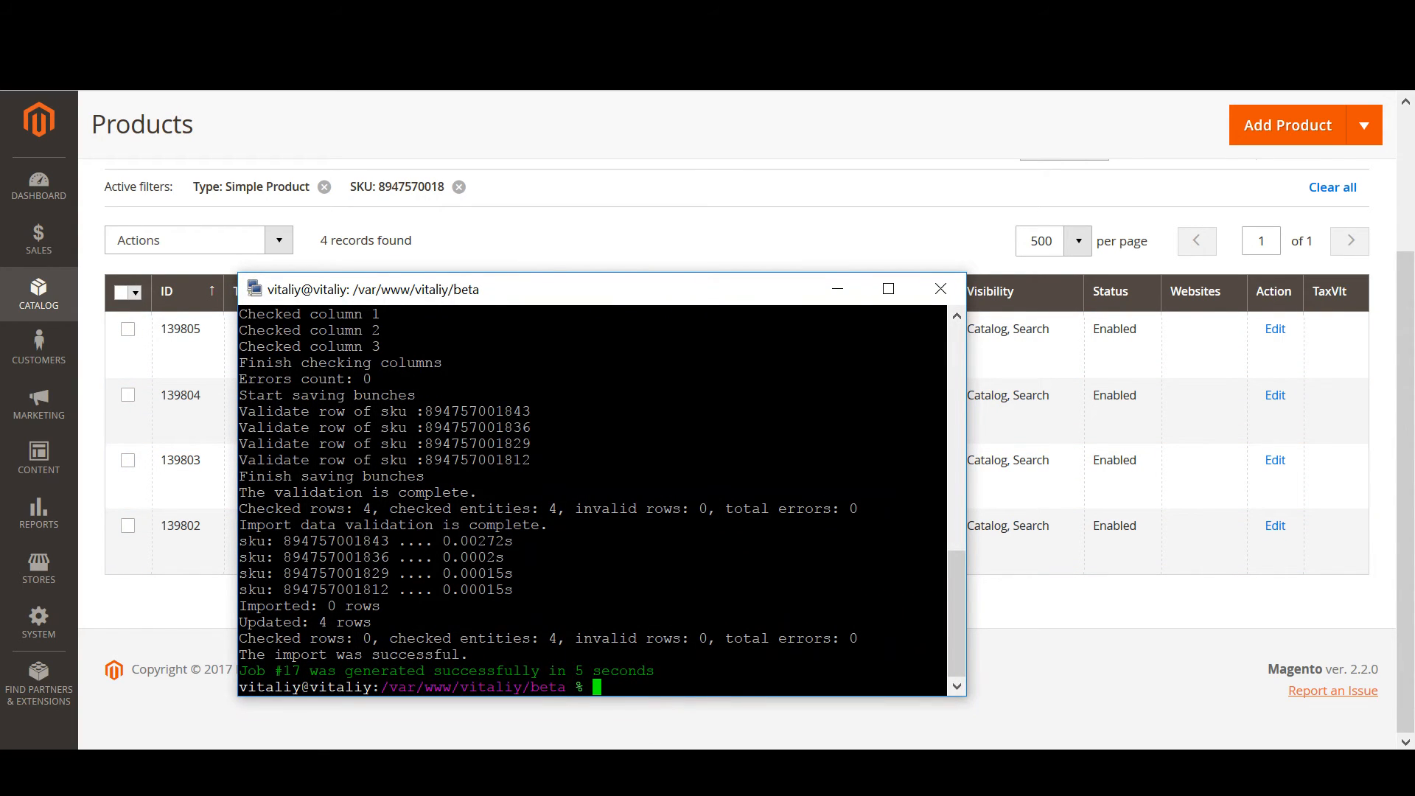
Step: Run php -f bin/magento import:job:run 17, then return to the admin product grid
text(php -f bin/magento import:job:run 17)
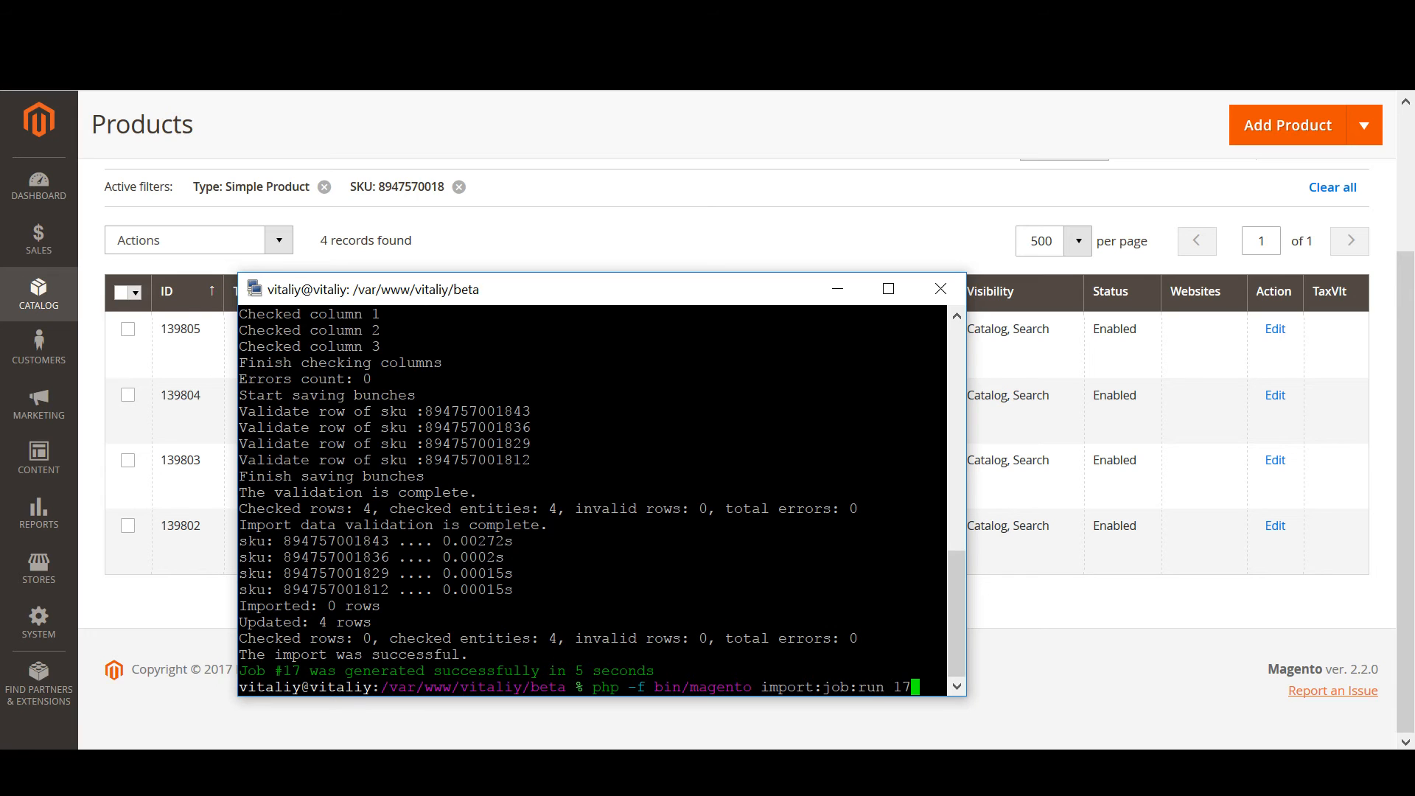
key(Return)
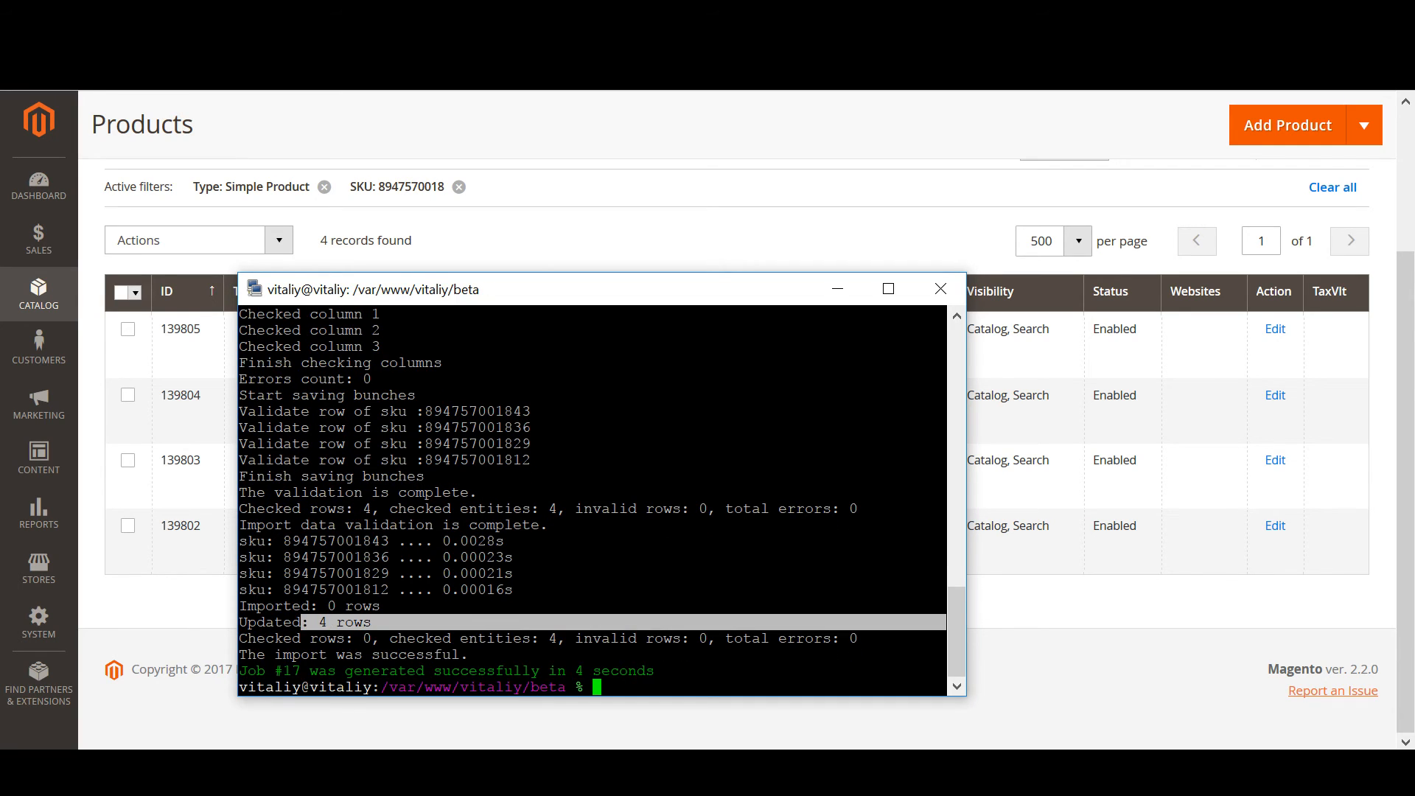
click(938, 289)
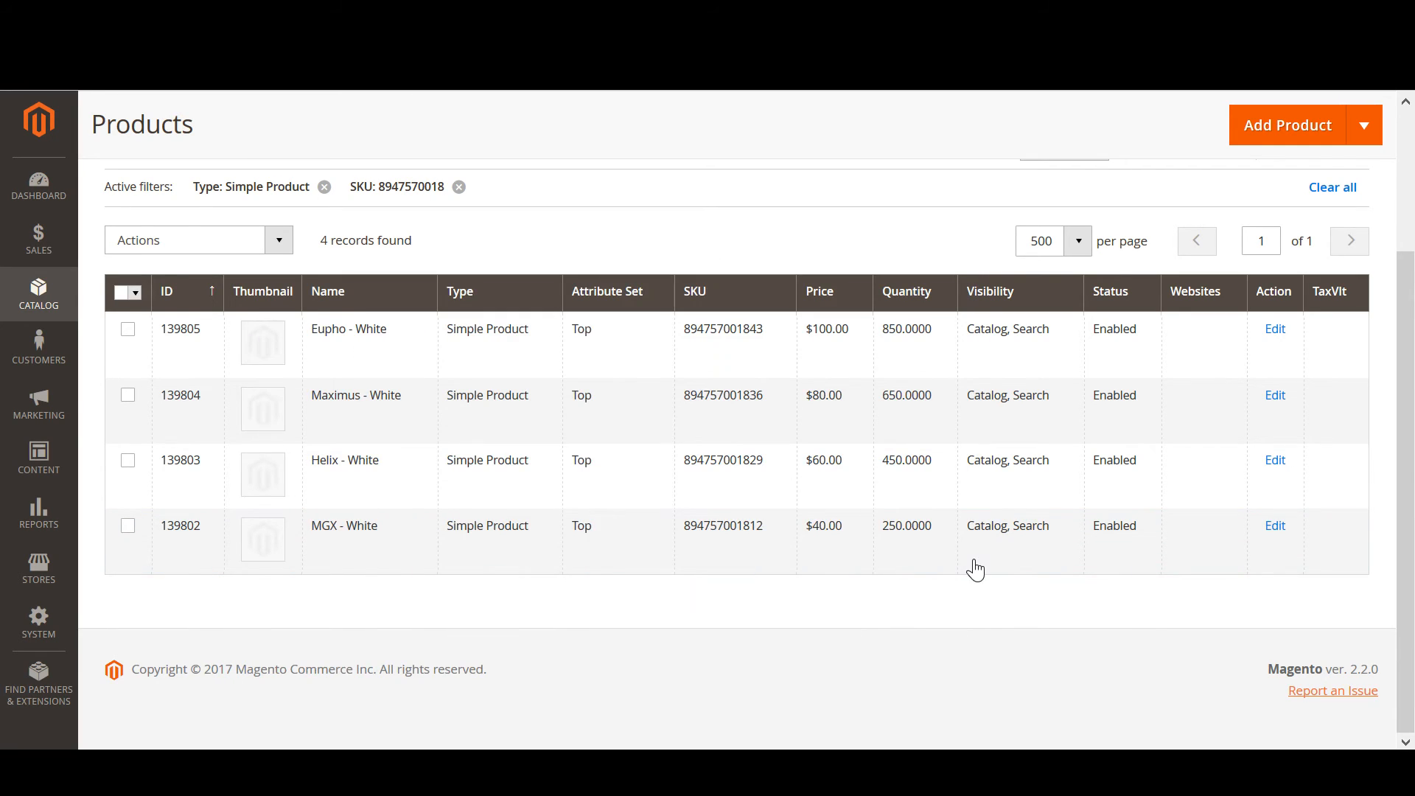
Step: Reload the Products grid so prices show $105, $85, $65 and $45
scroll(up, 3)
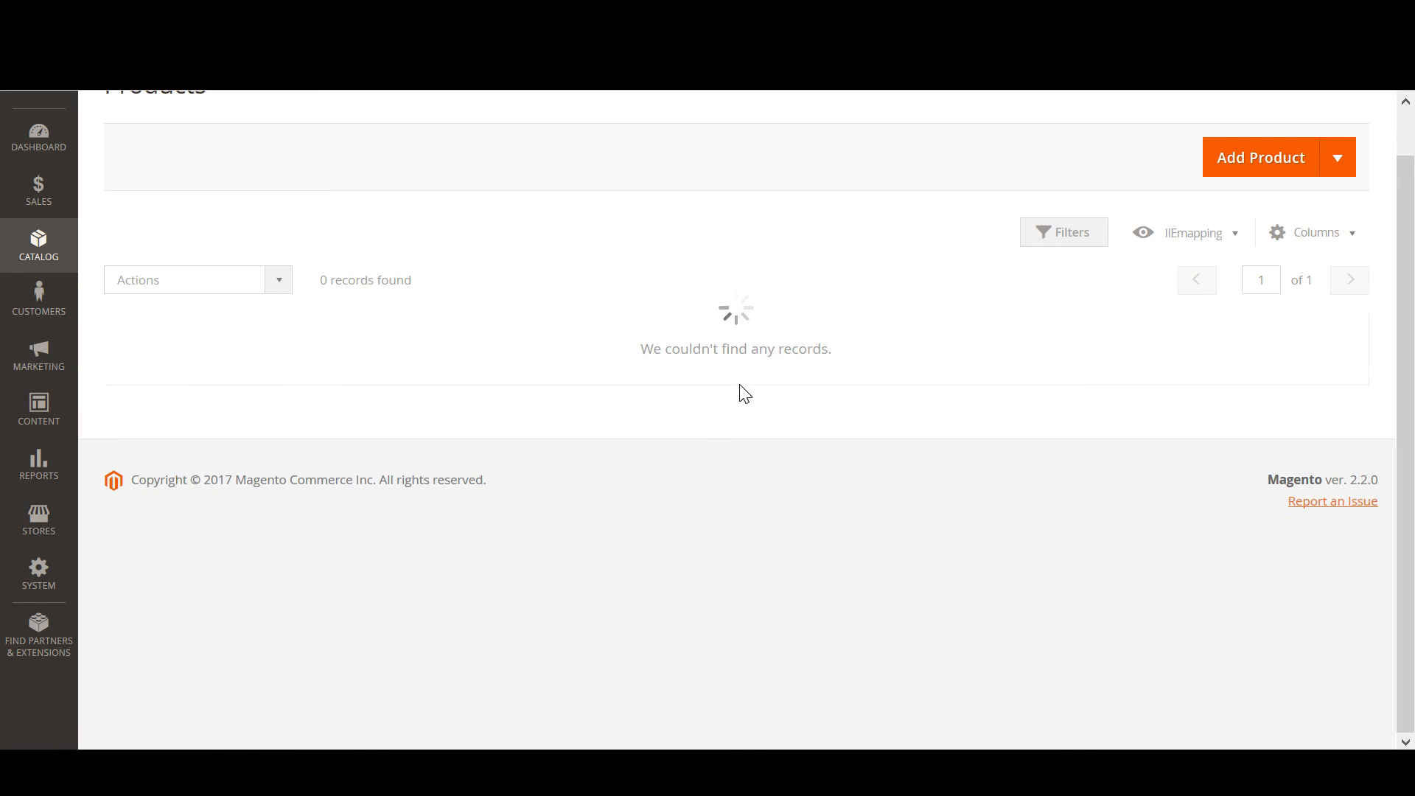
click(1063, 232)
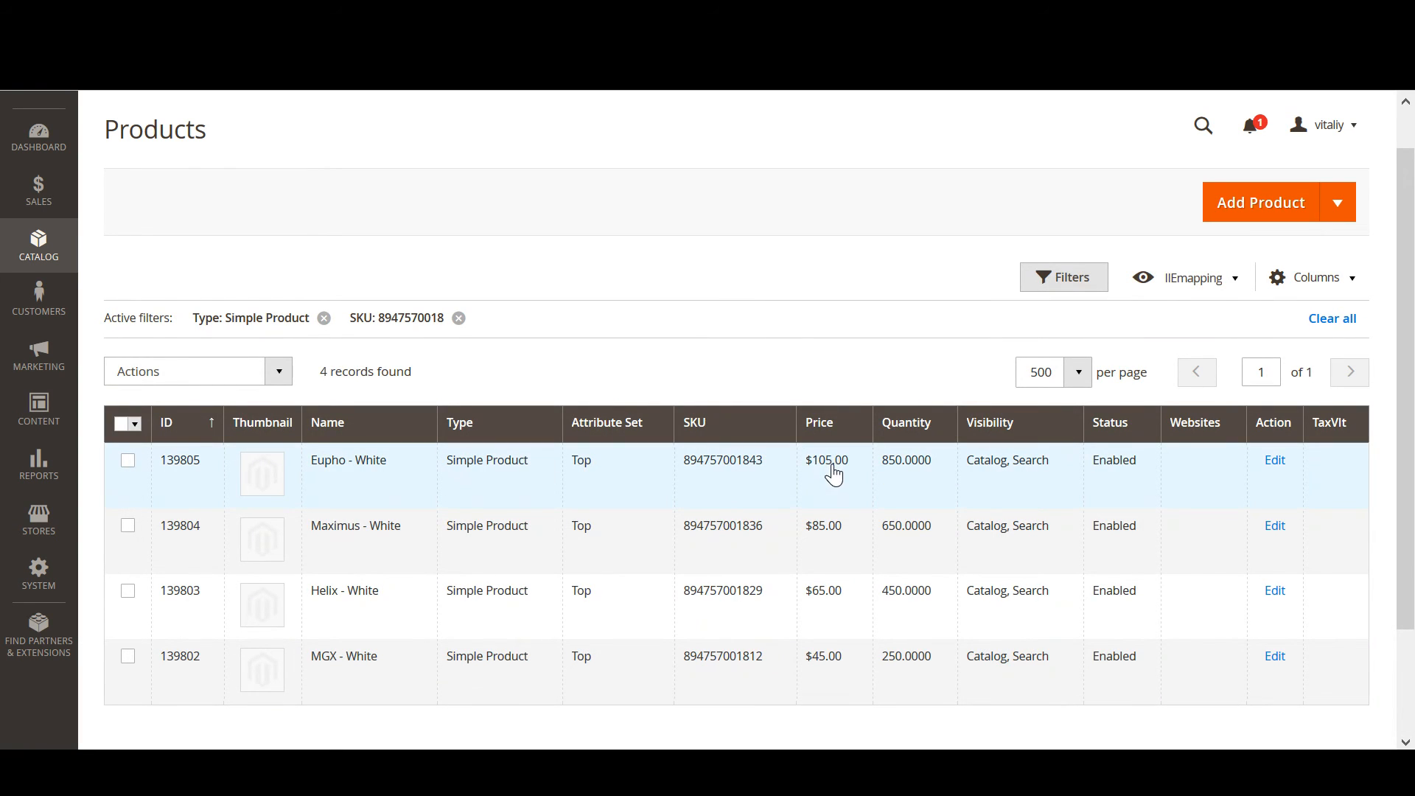
mouse_move(828, 663)
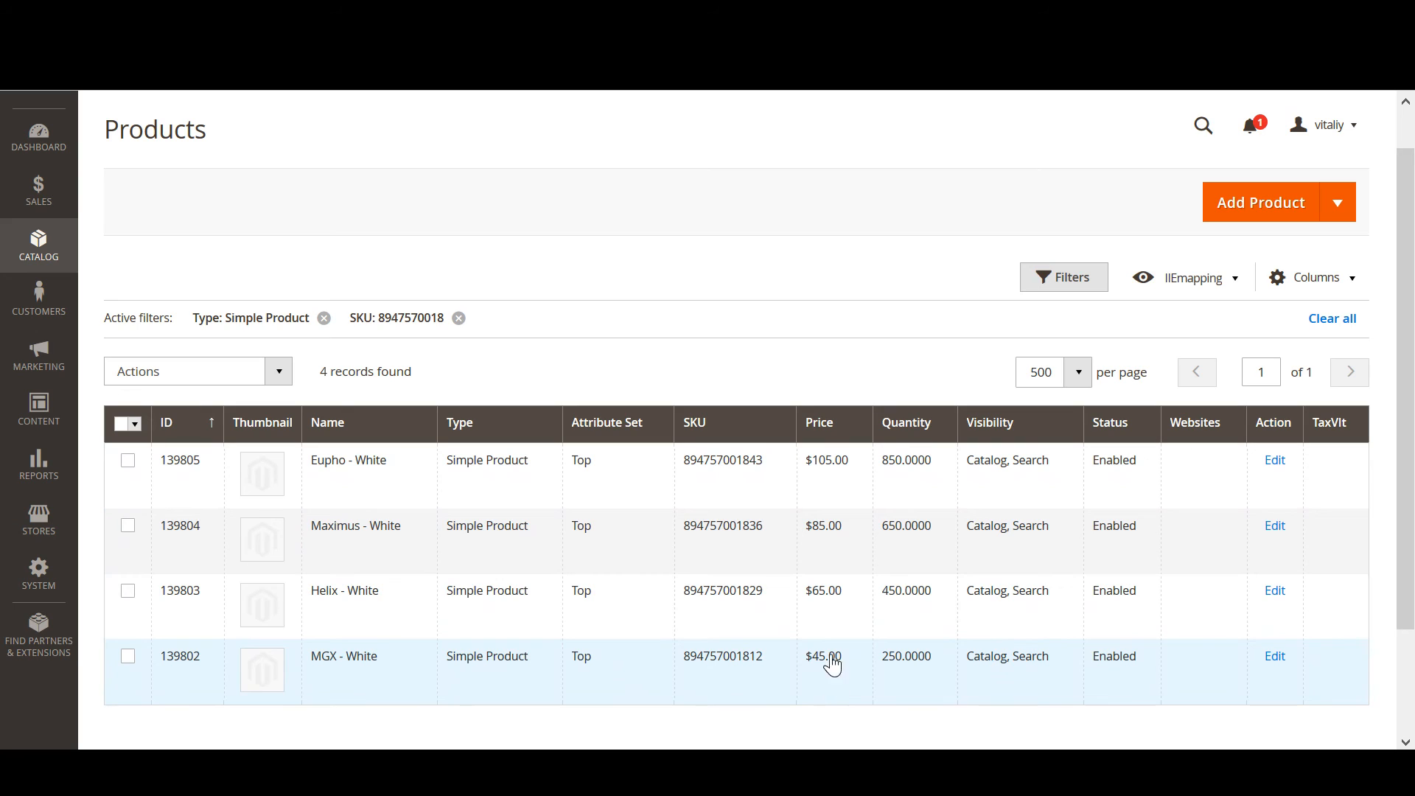
mouse_move(773, 278)
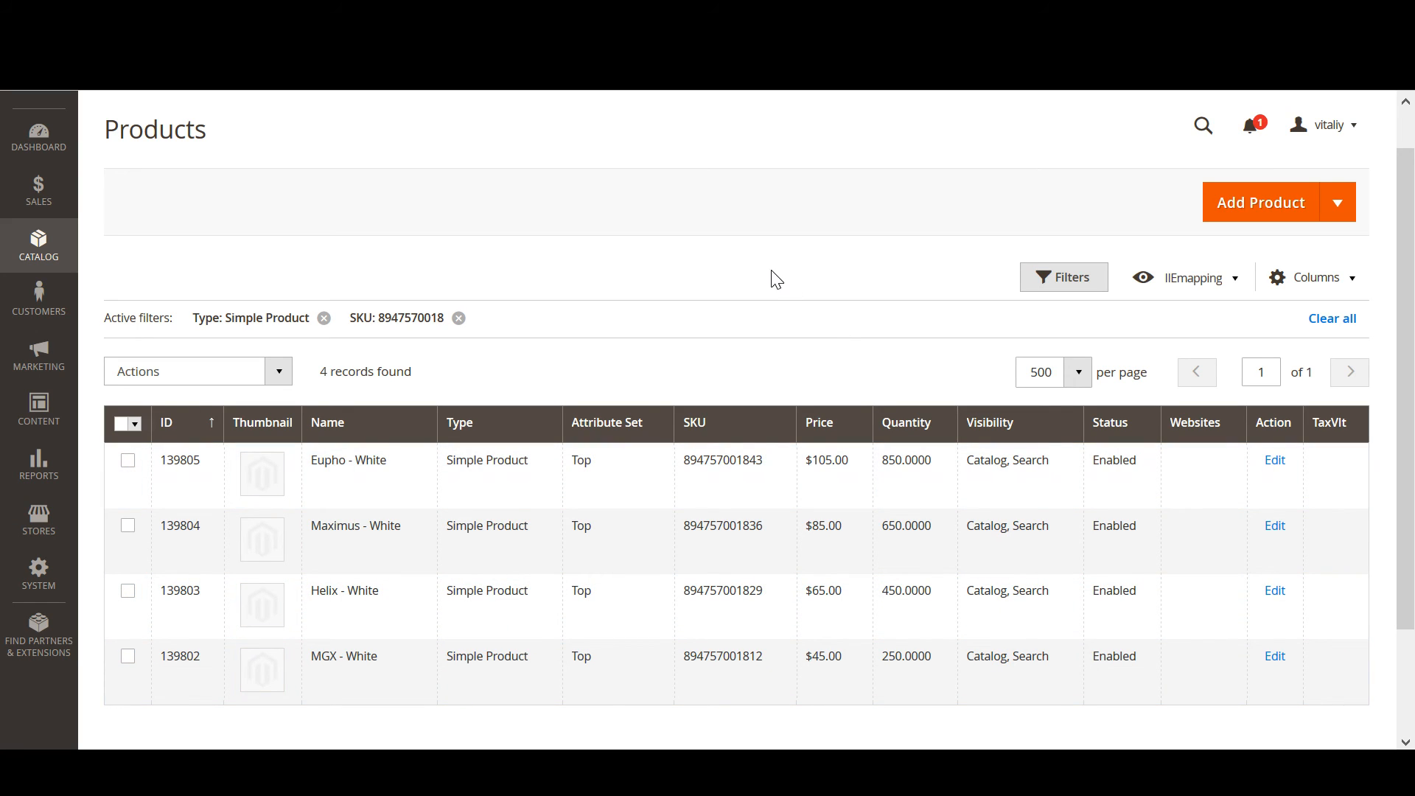